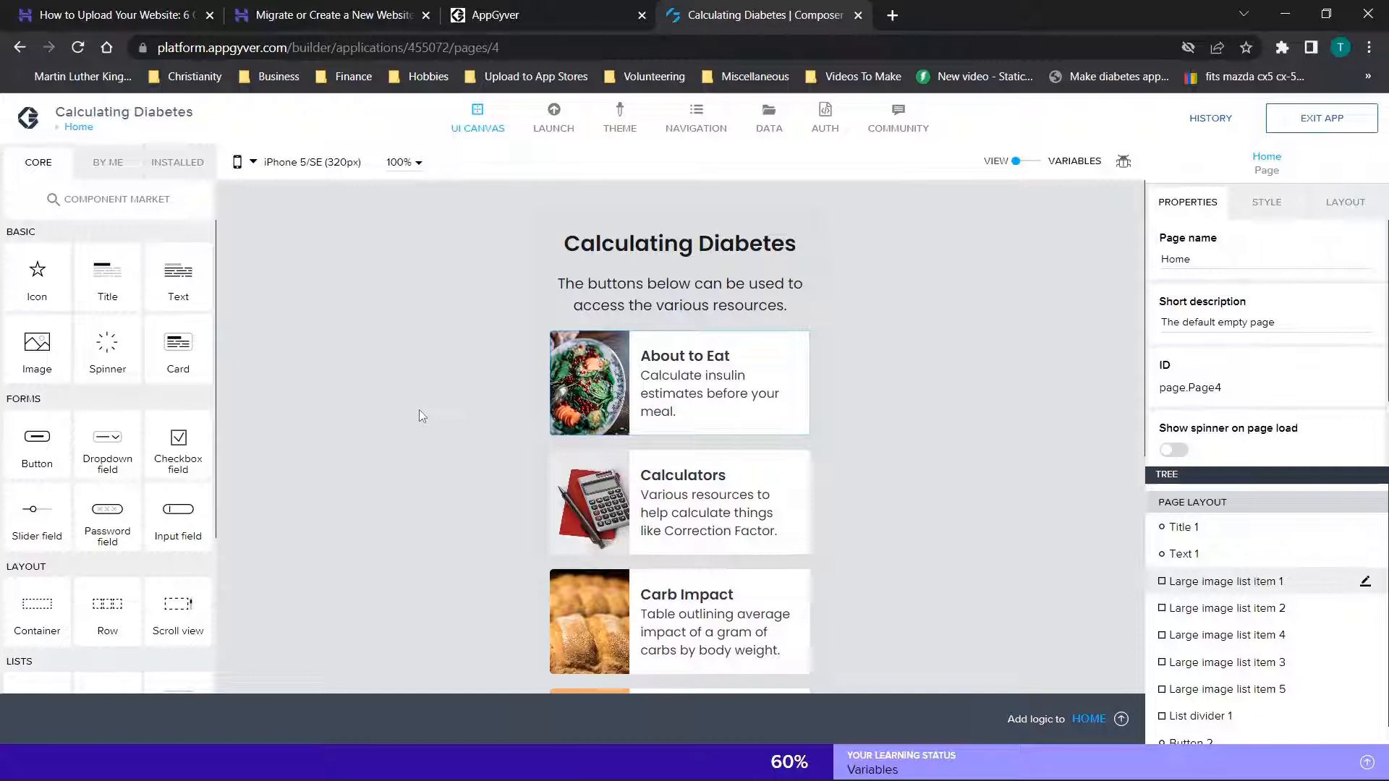
# Review the Home page canvas, then reach the Build Service page for Calculating Diabetes.
pyautogui.scroll(-3)
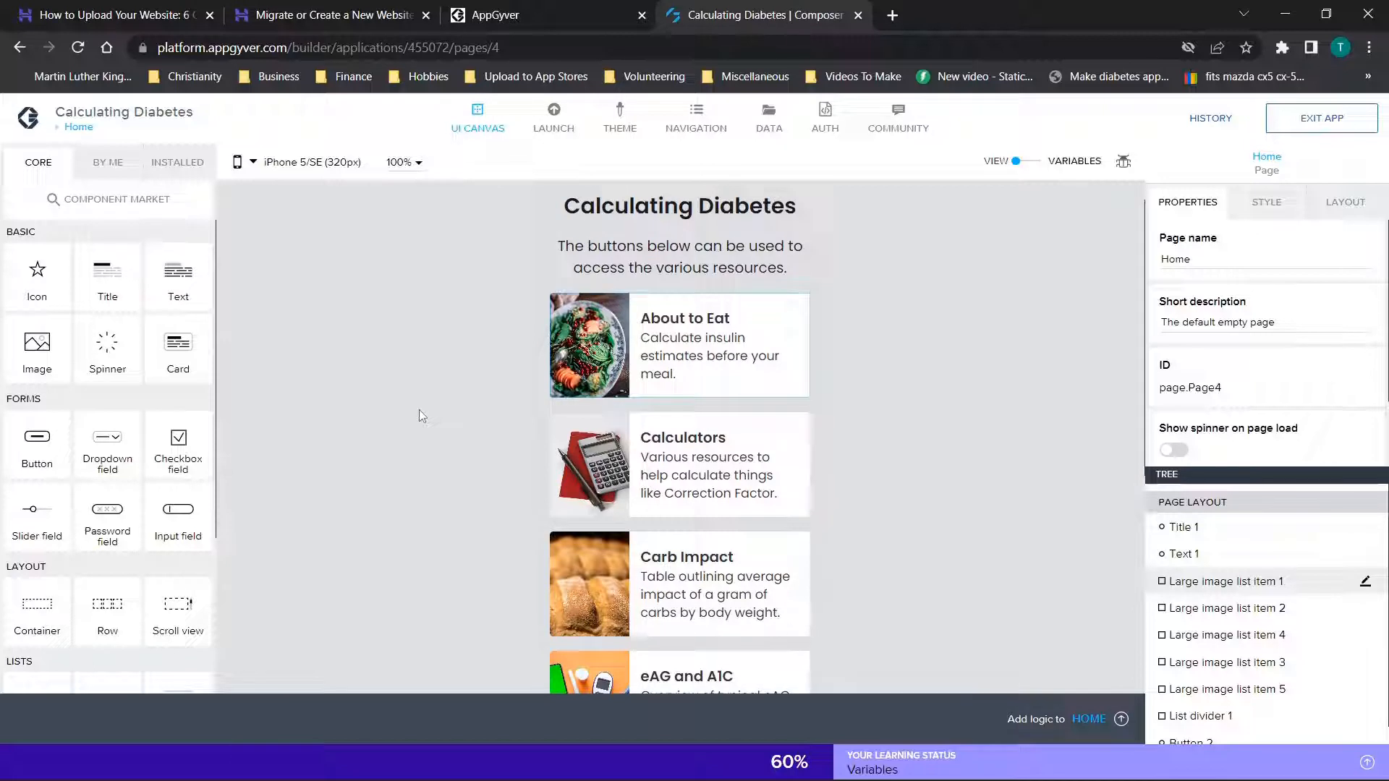
pyautogui.moveTo(460, 410)
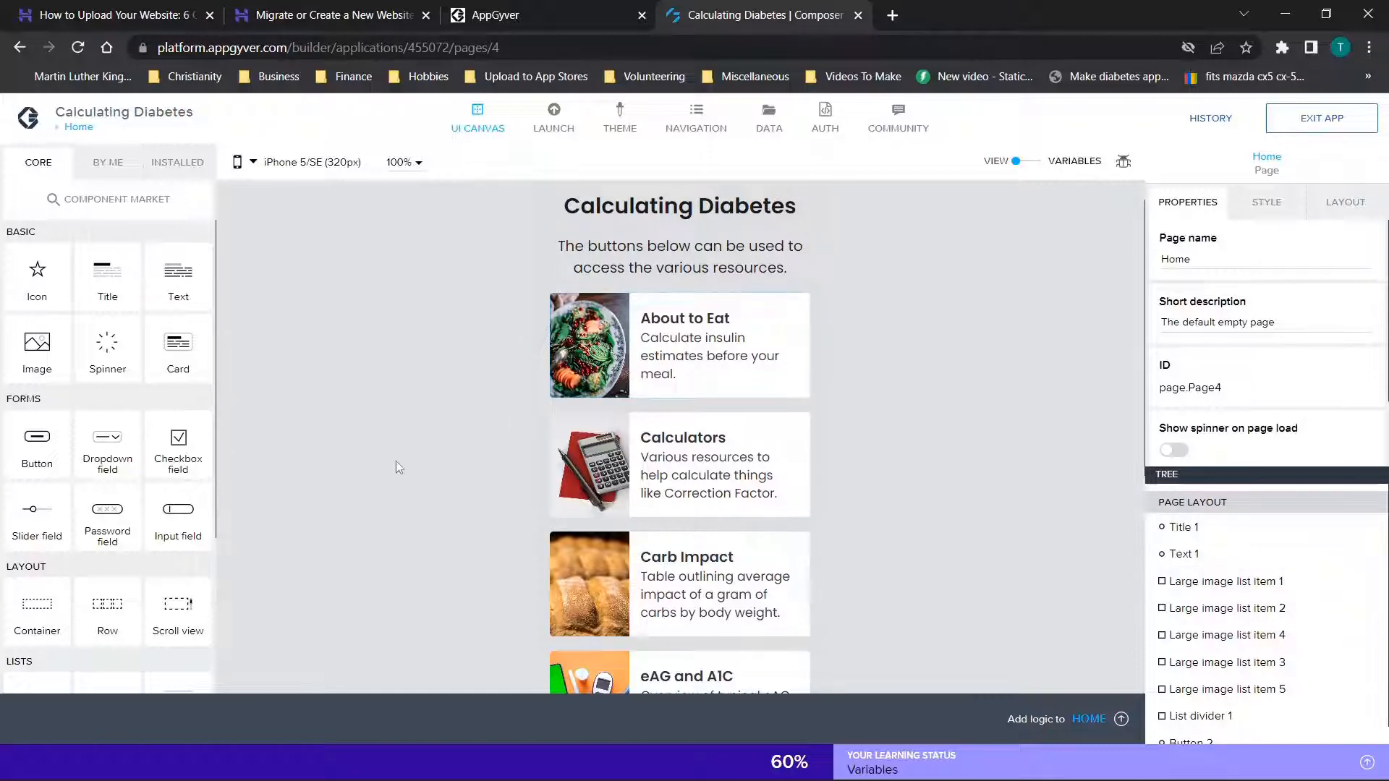
pyautogui.scroll(-3)
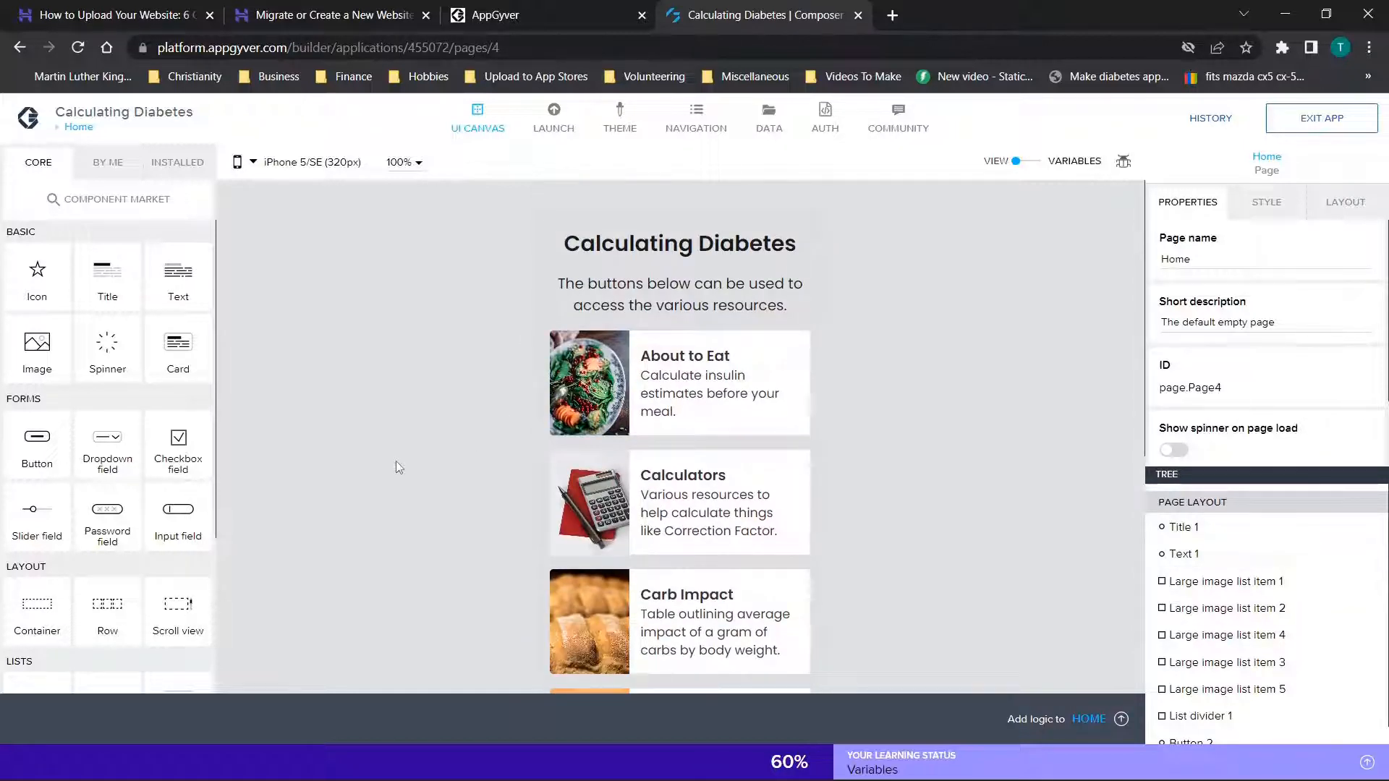
pyautogui.click(553, 116)
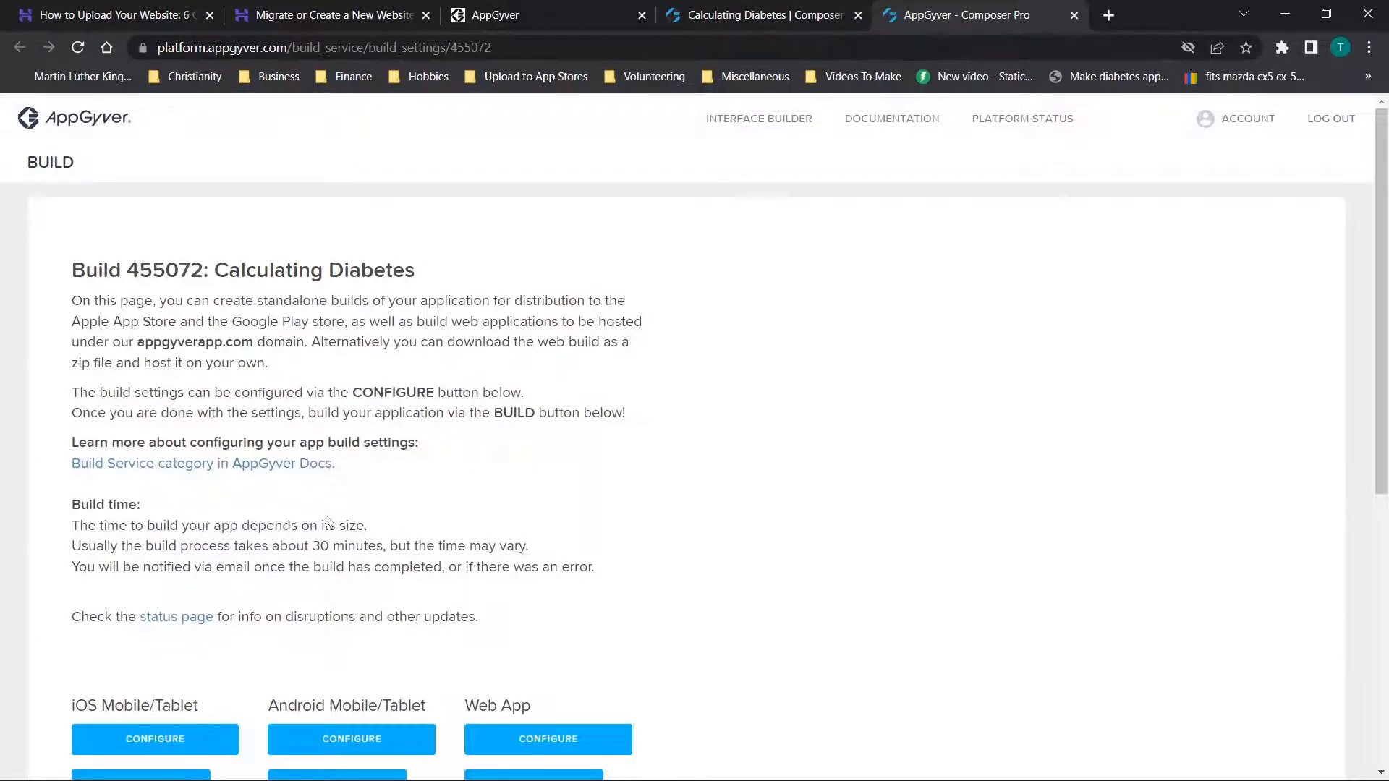
# Check the Web App build history, then return to the 'How to Upload Your Website' tutorial.
pyautogui.scroll(-3)
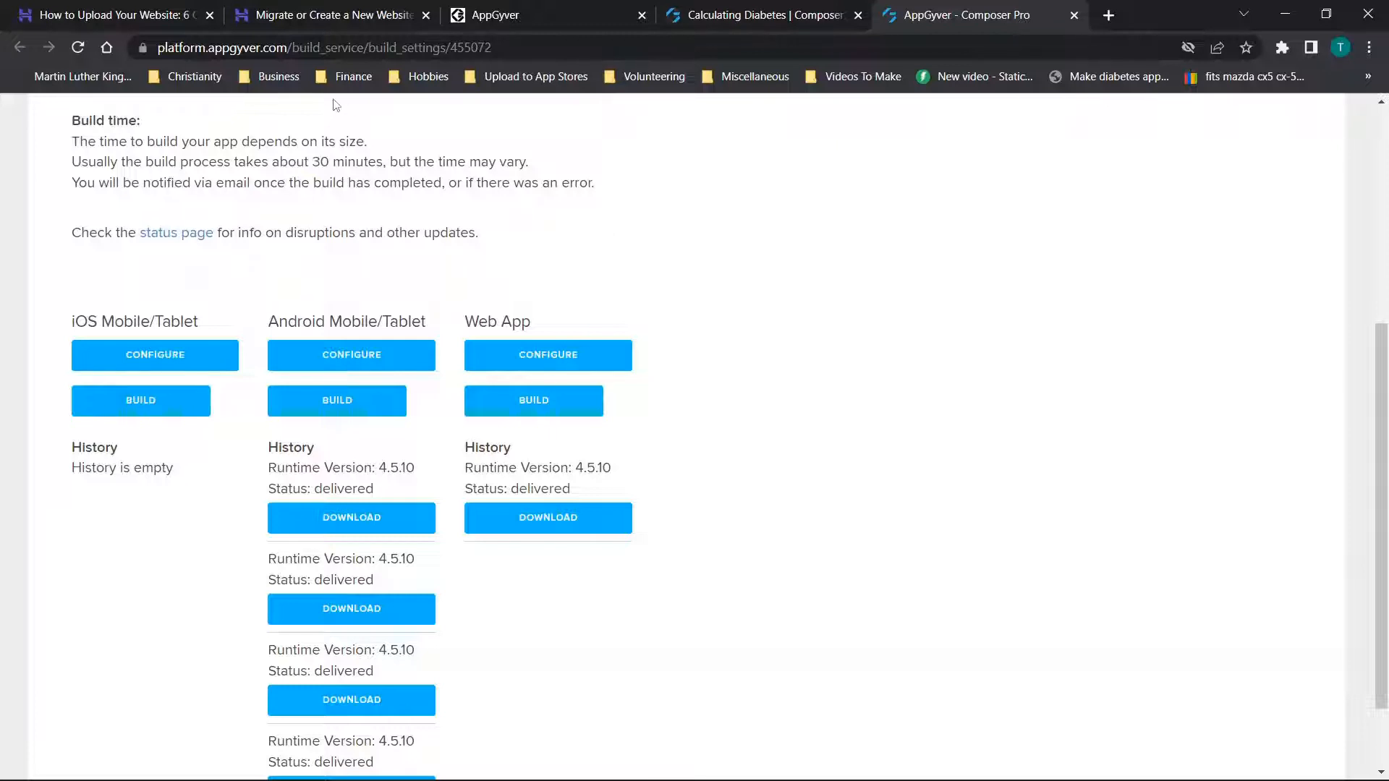
pyautogui.click(105, 14)
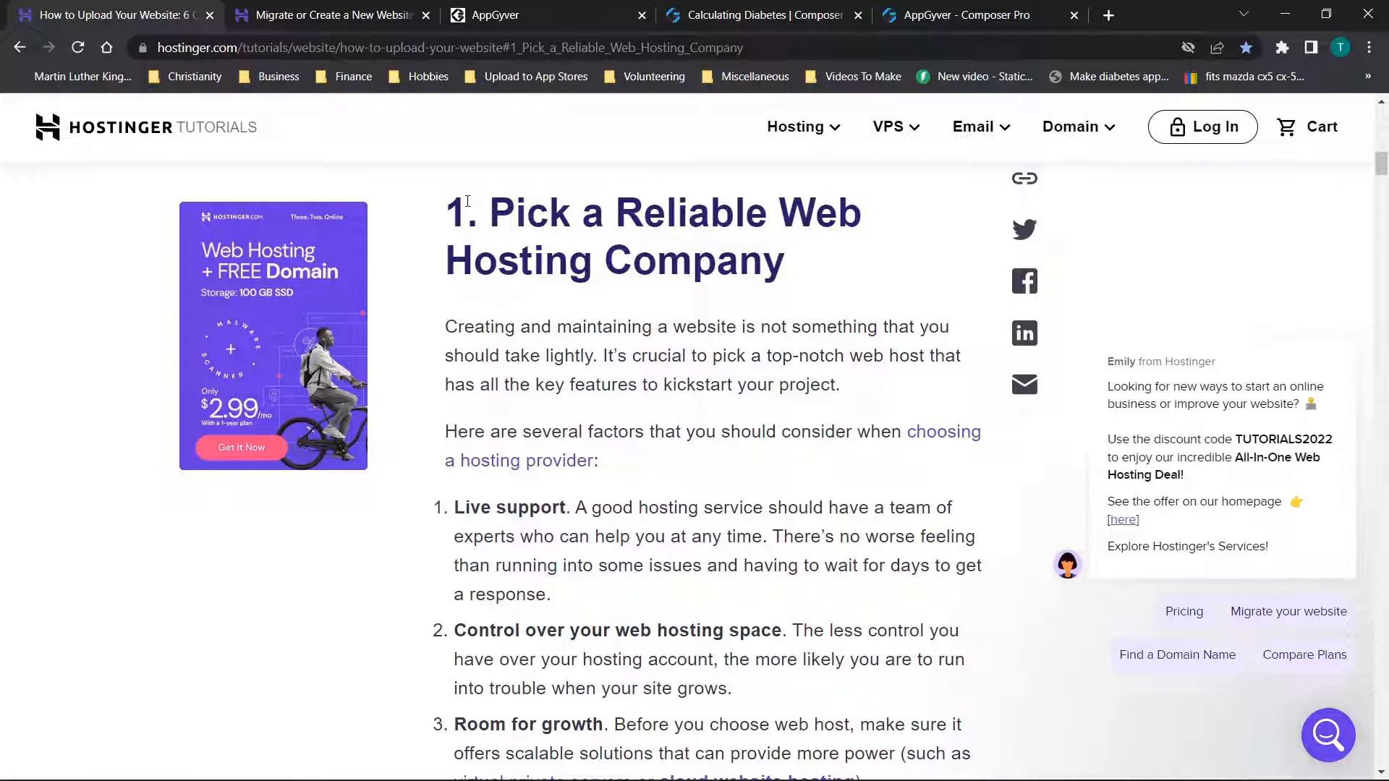
pyautogui.moveTo(868, 315)
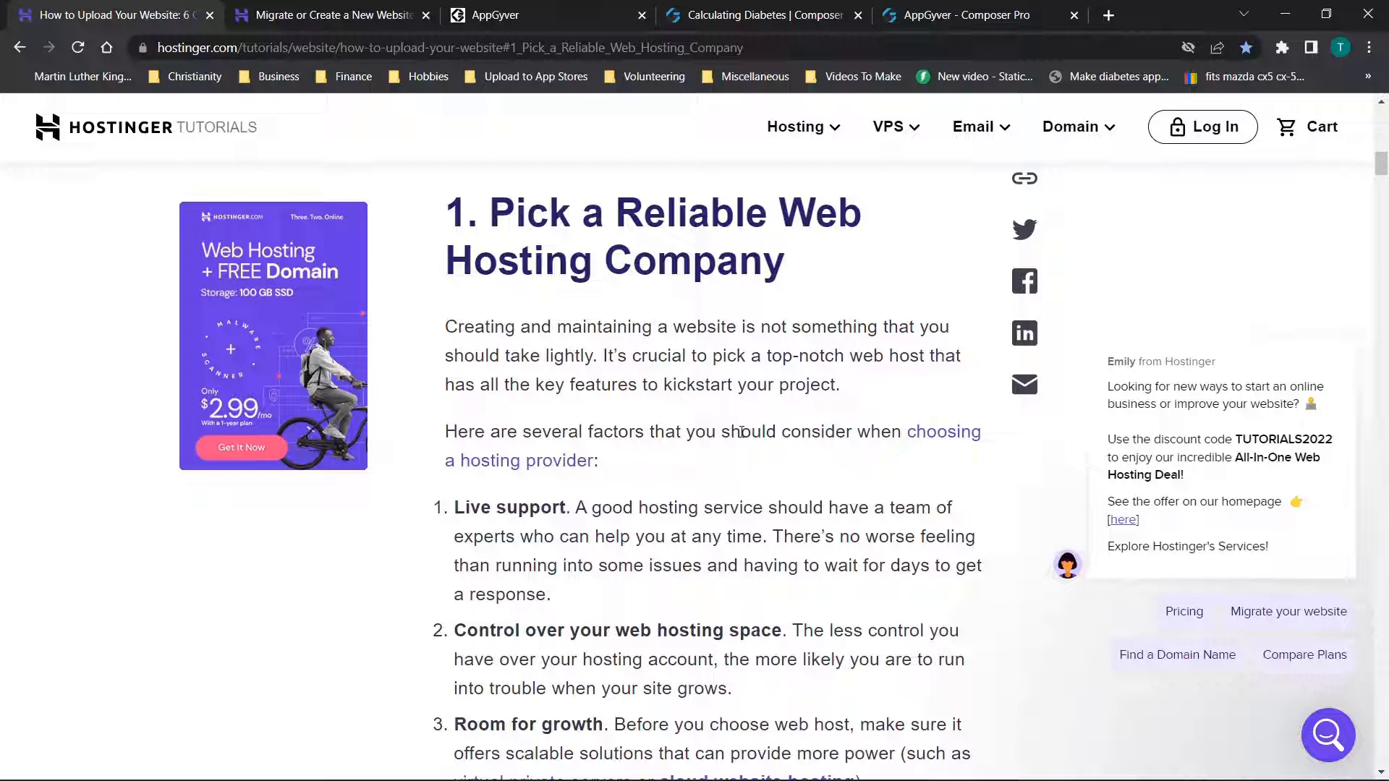
pyautogui.moveTo(664, 405)
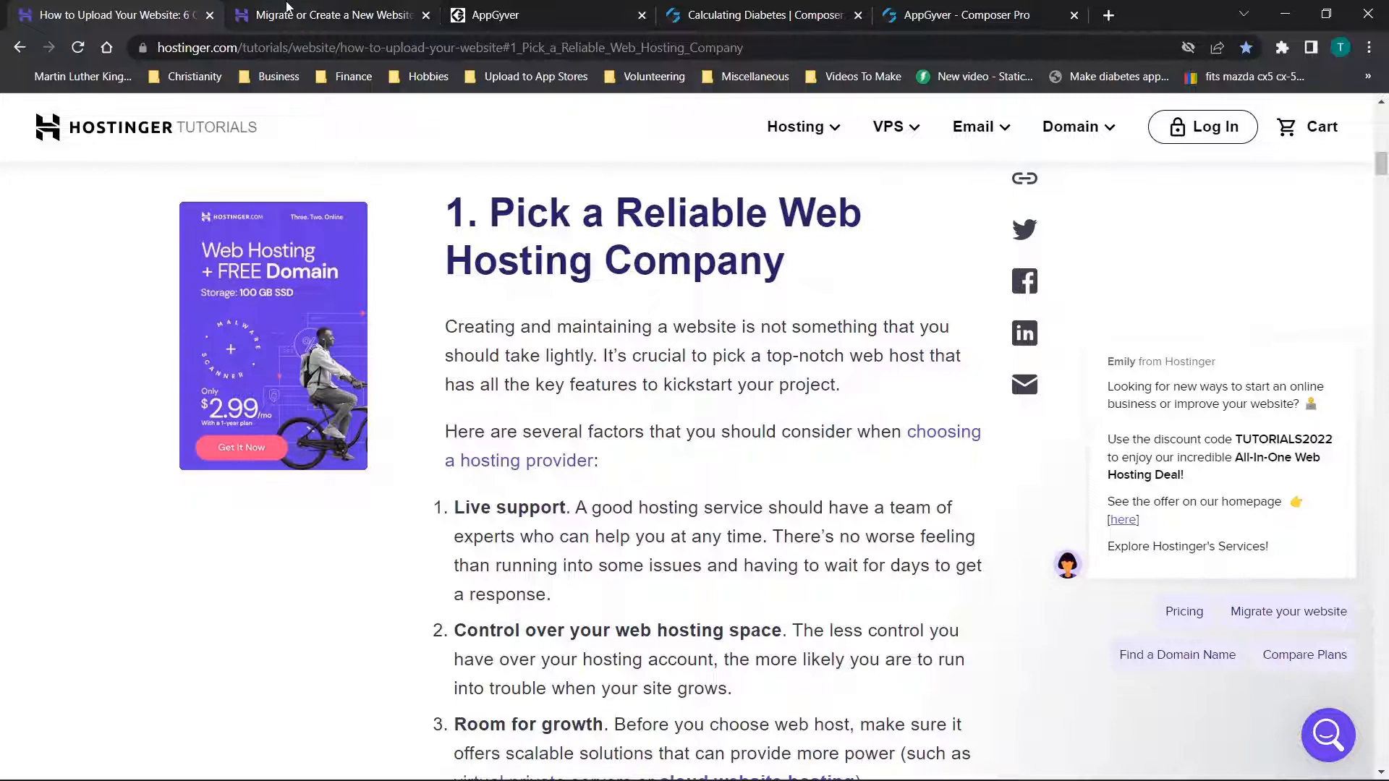
pyautogui.click(333, 14)
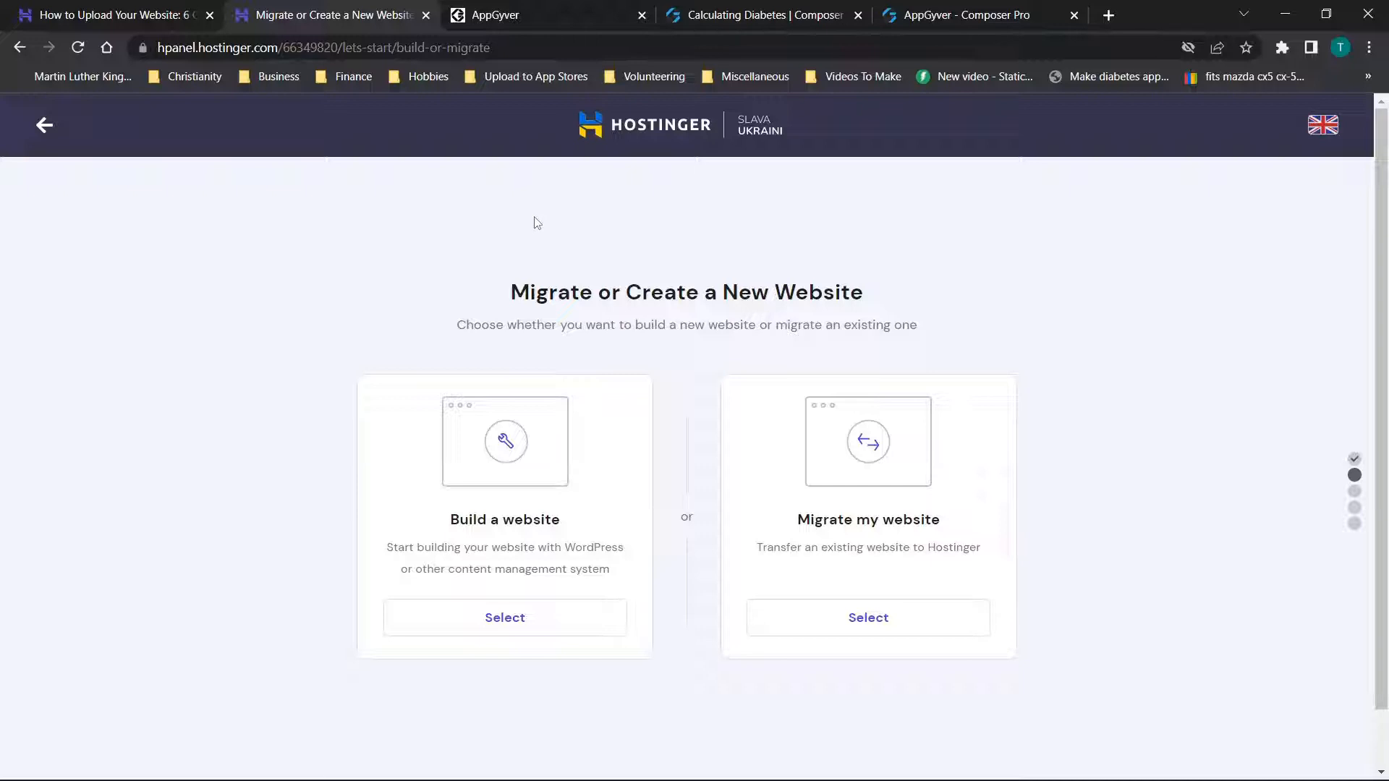
pyautogui.moveTo(465, 241)
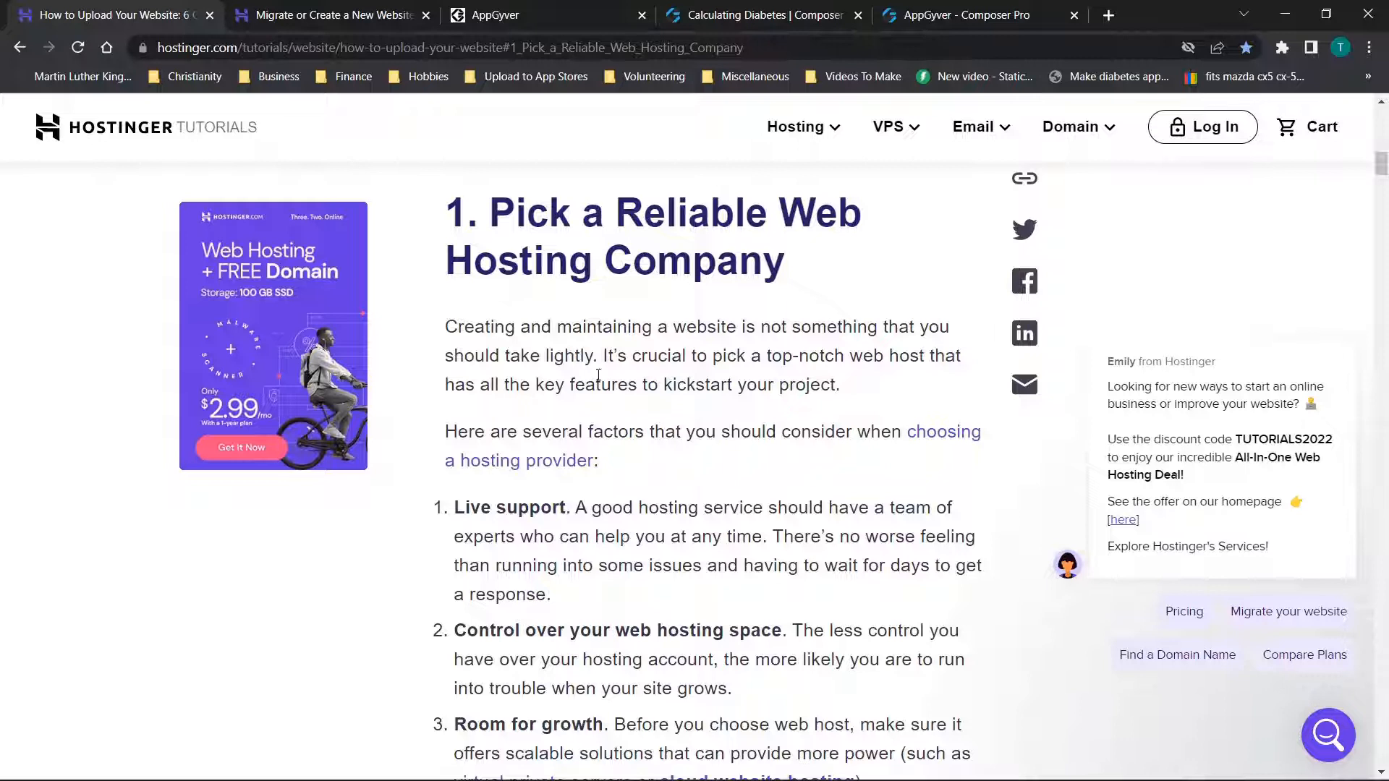
pyautogui.scroll(-3)
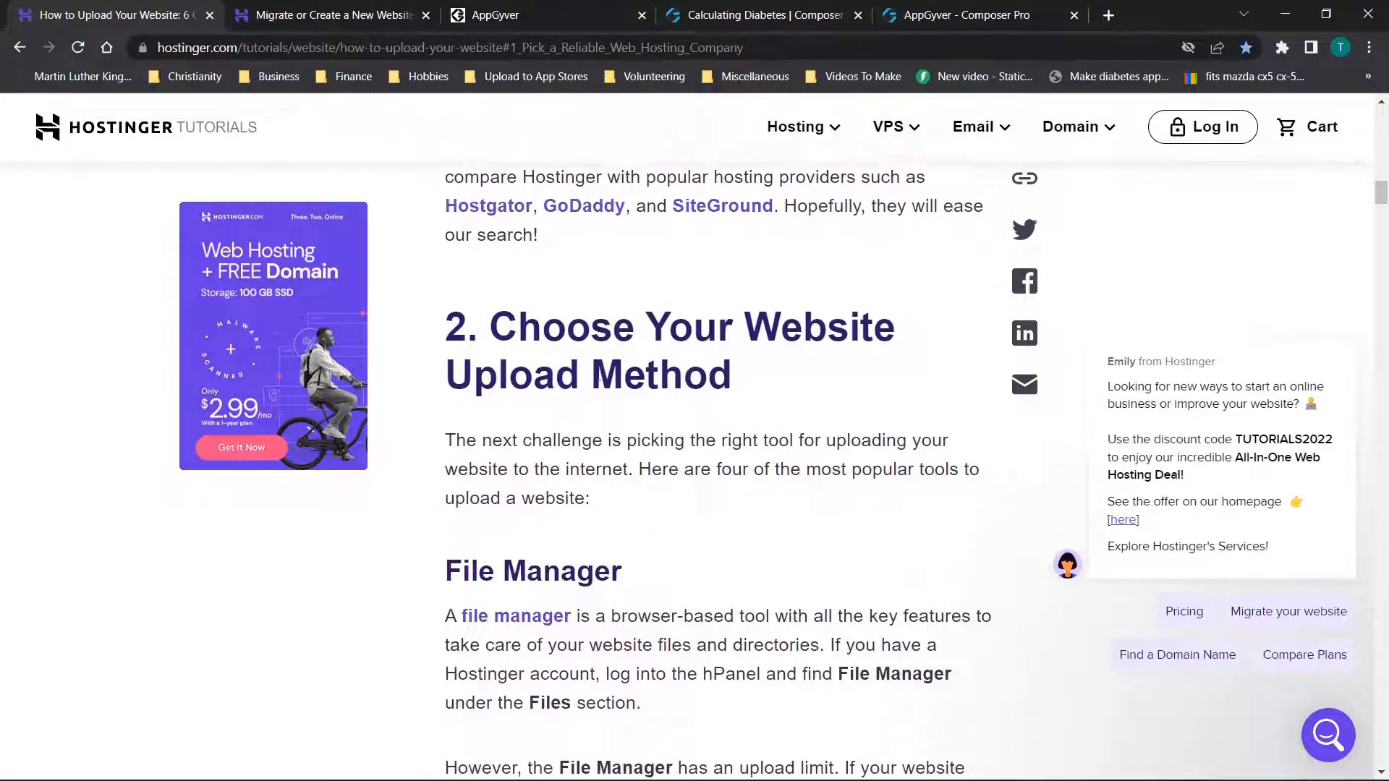
pyautogui.scroll(-3)
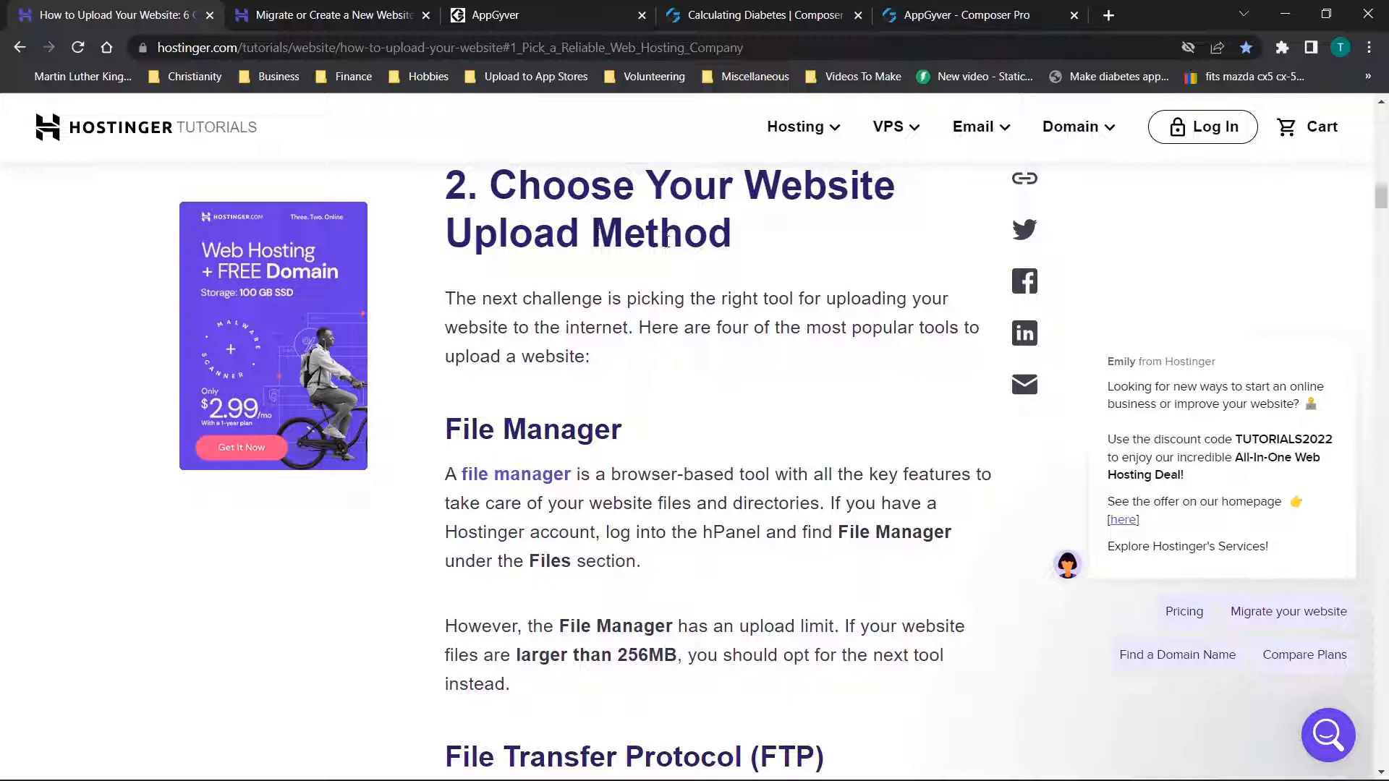
pyautogui.scroll(-3)
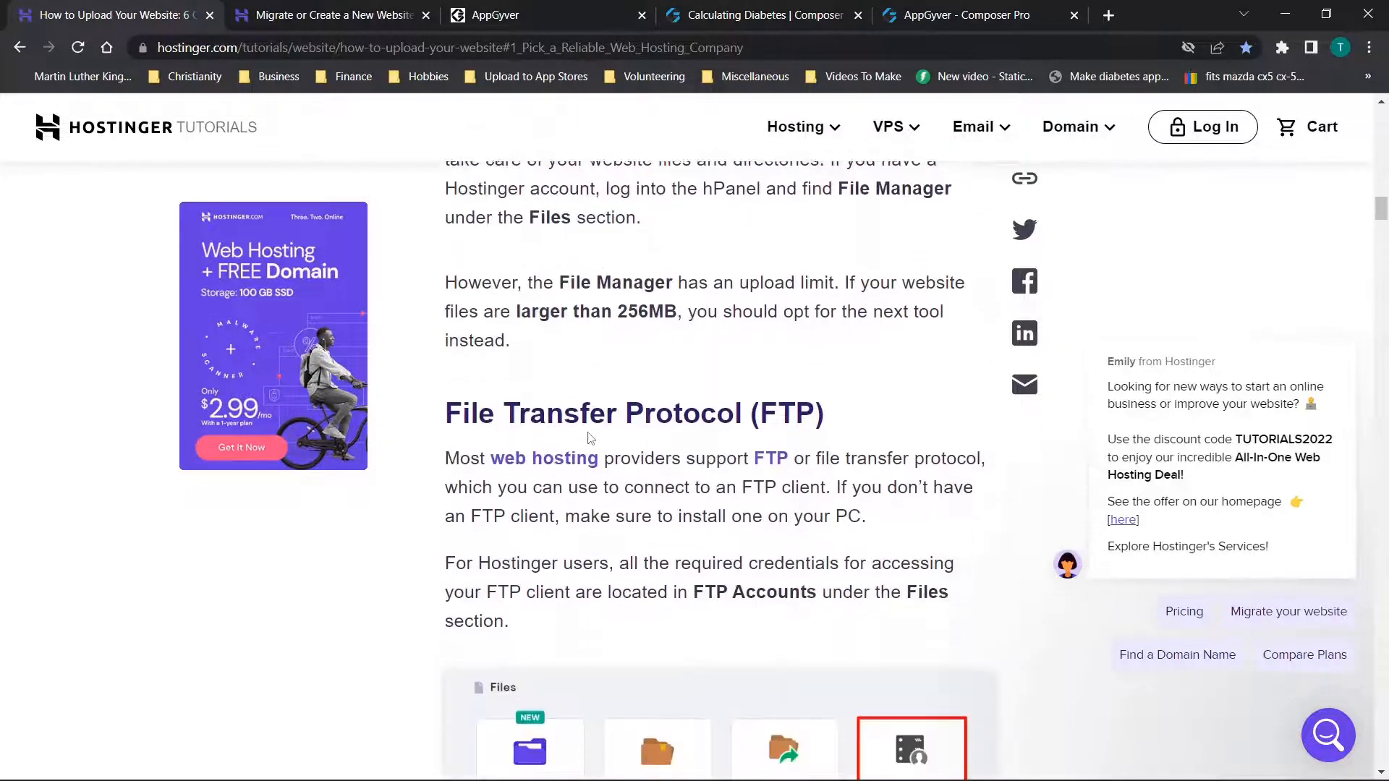
pyautogui.scroll(-3)
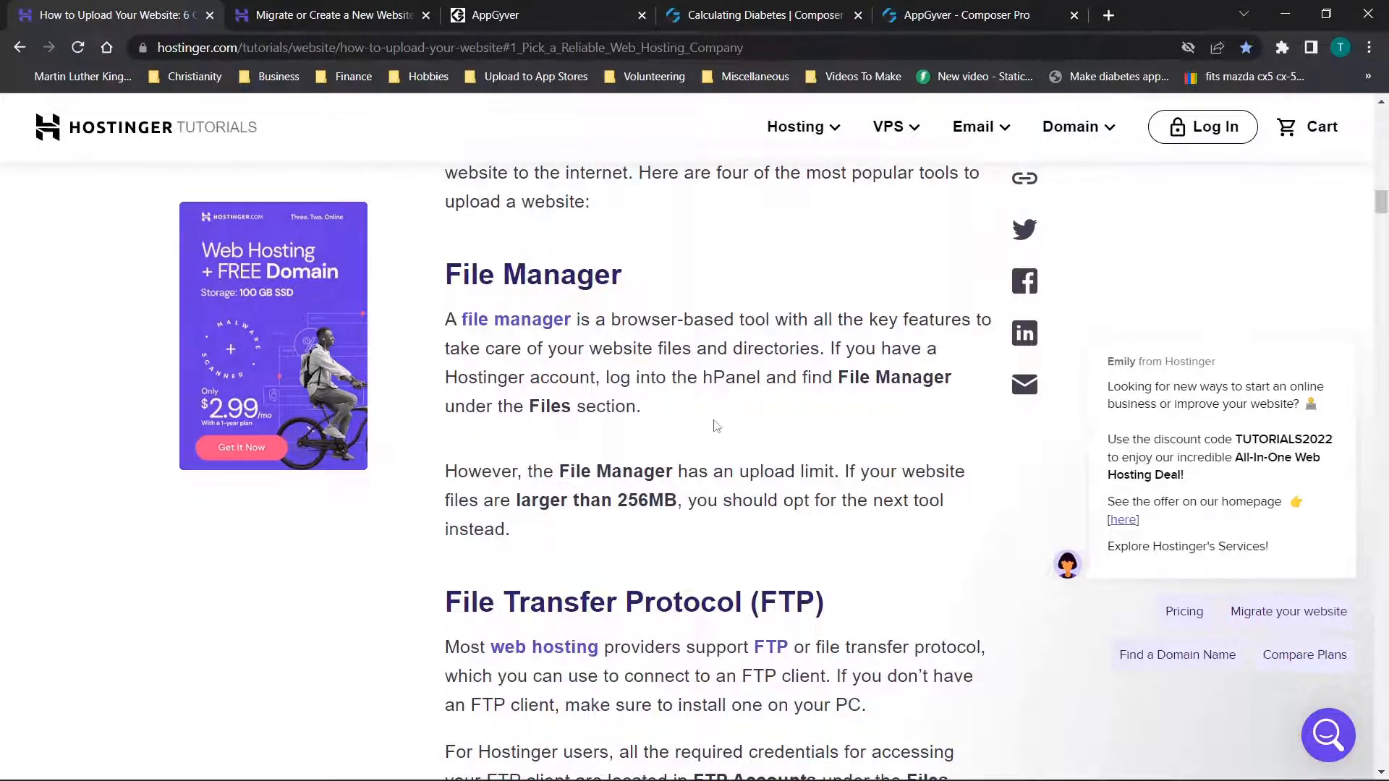
pyautogui.scroll(-3)
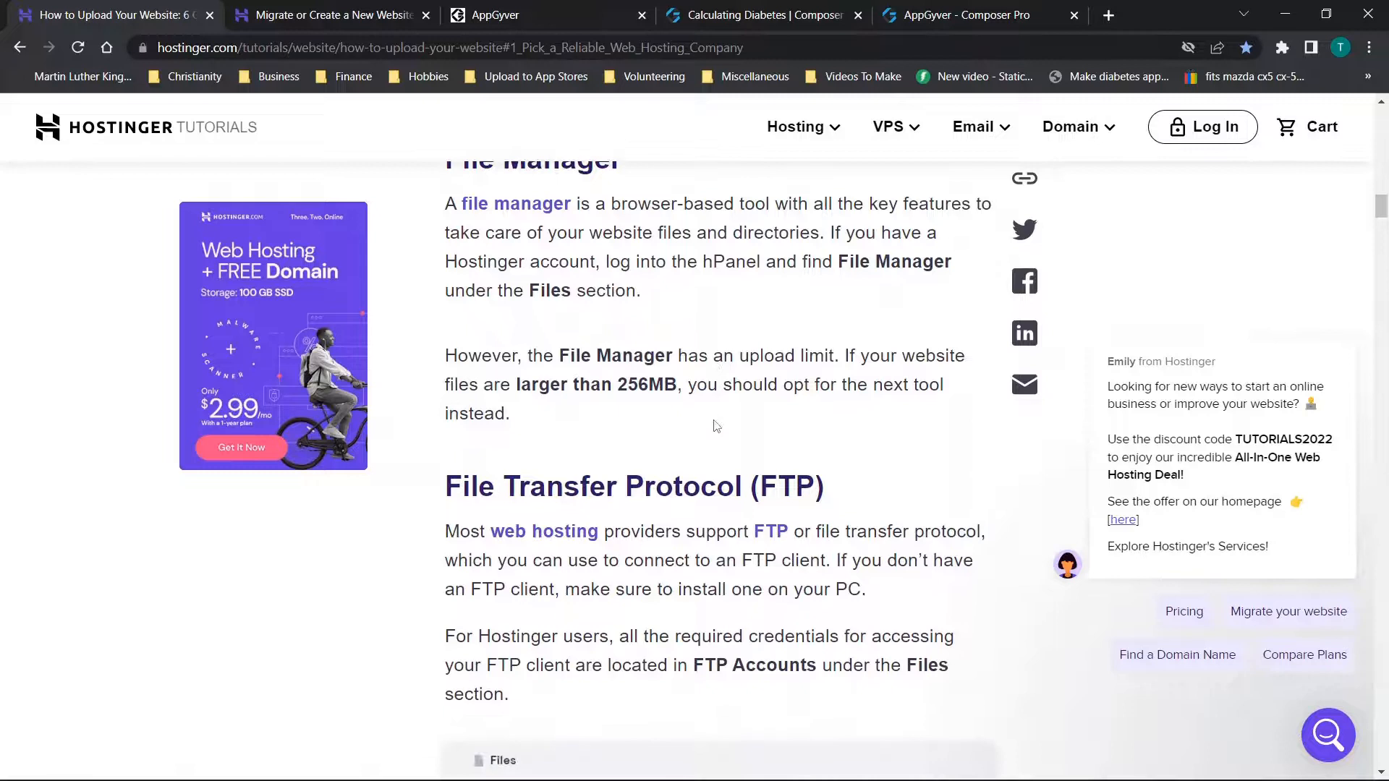
pyautogui.scroll(-3)
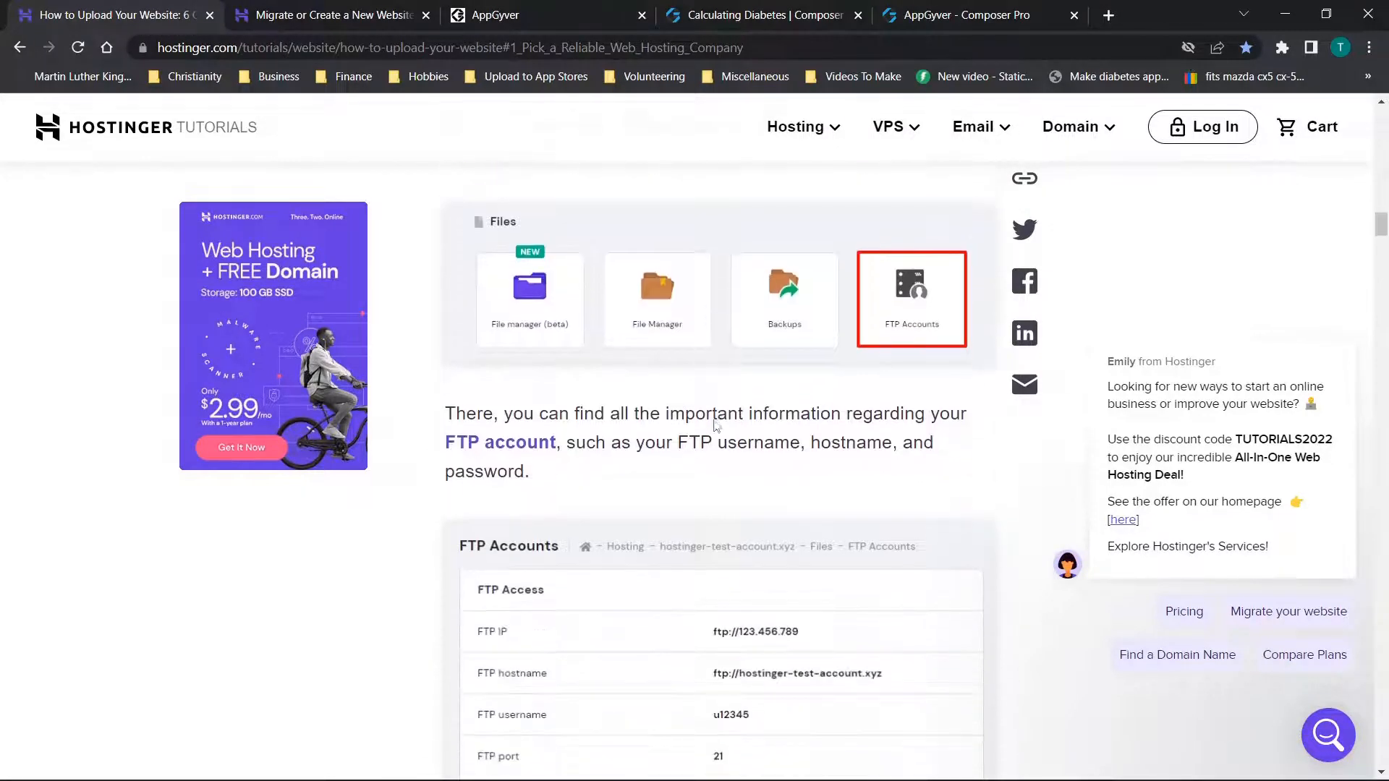
pyautogui.scroll(-3)
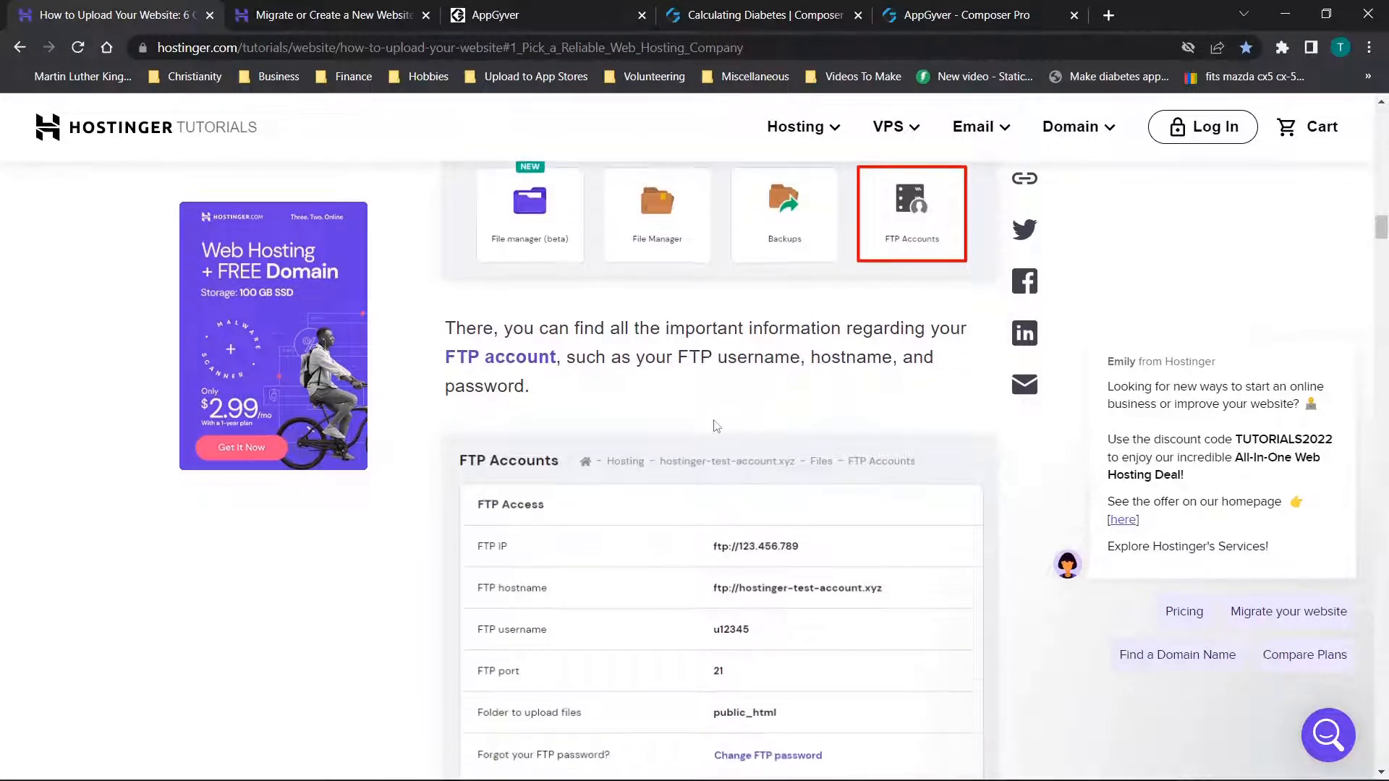
pyautogui.scroll(-3)
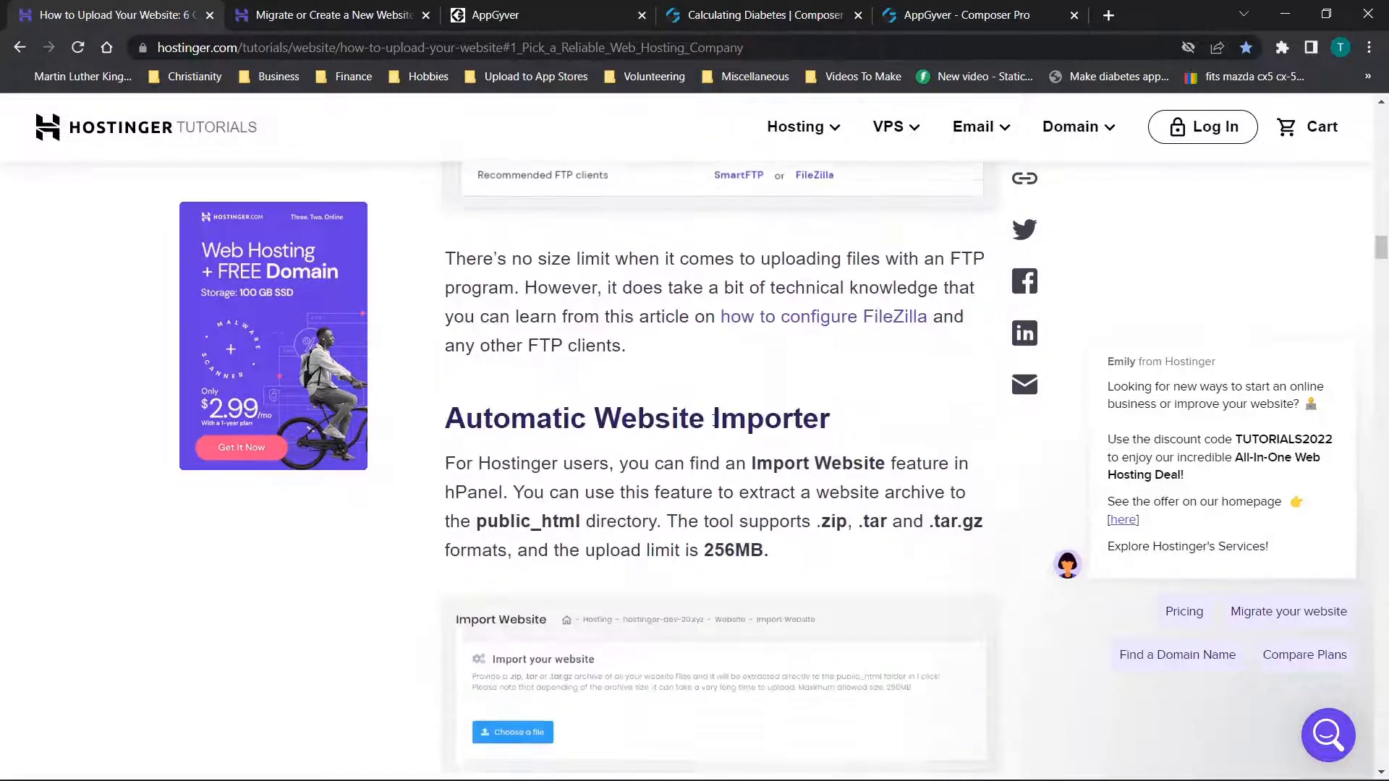
pyautogui.scroll(-3)
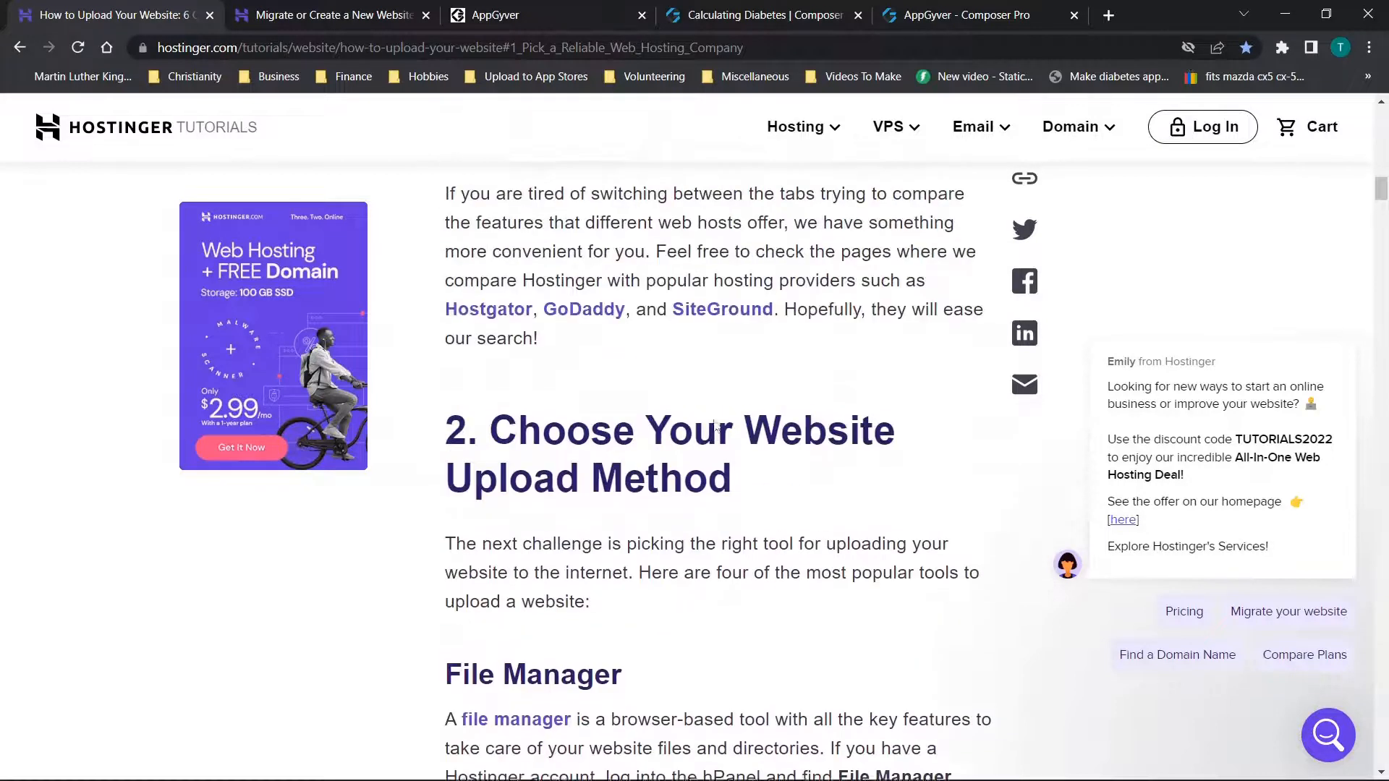
pyautogui.scroll(-3)
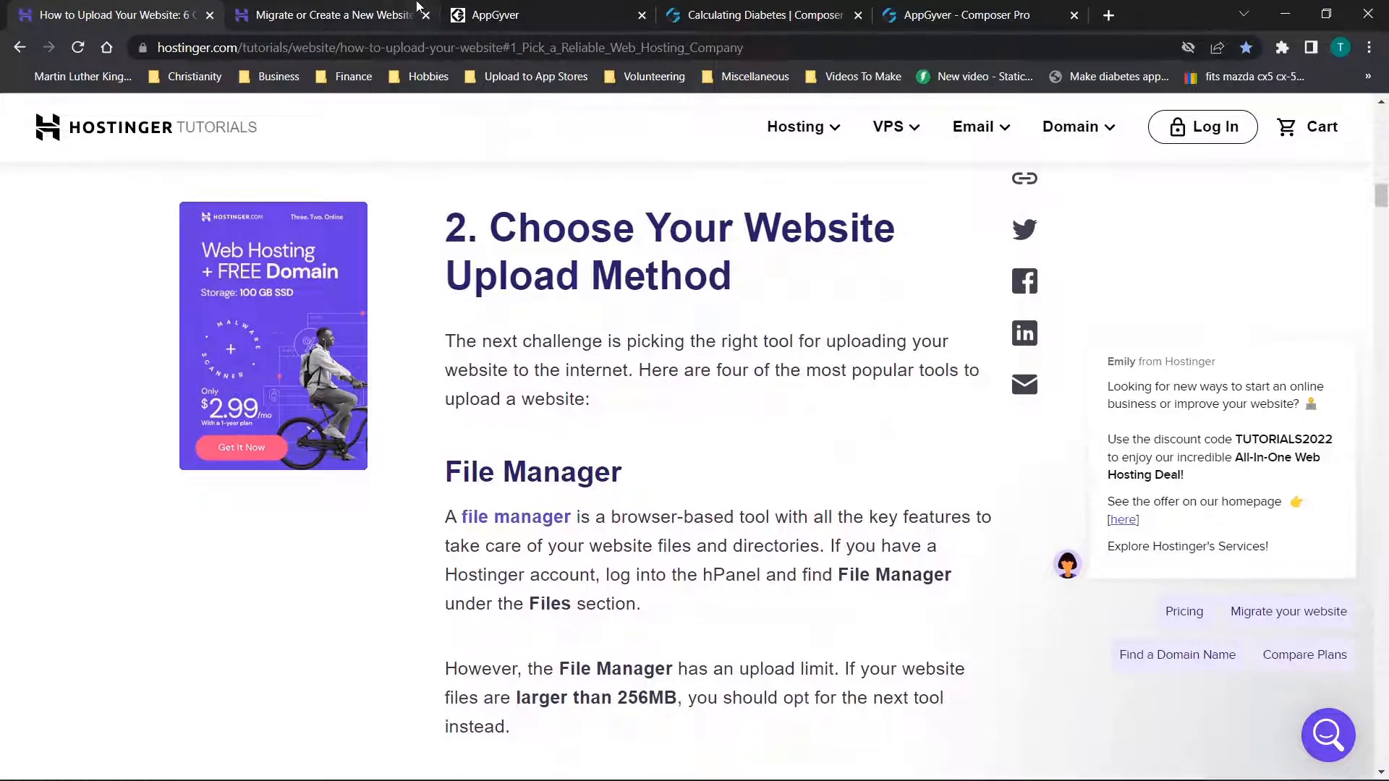
# From the website setup page, open the hPanel home dashboard via the Hostinger logo in a new tab.
pyautogui.click(328, 15)
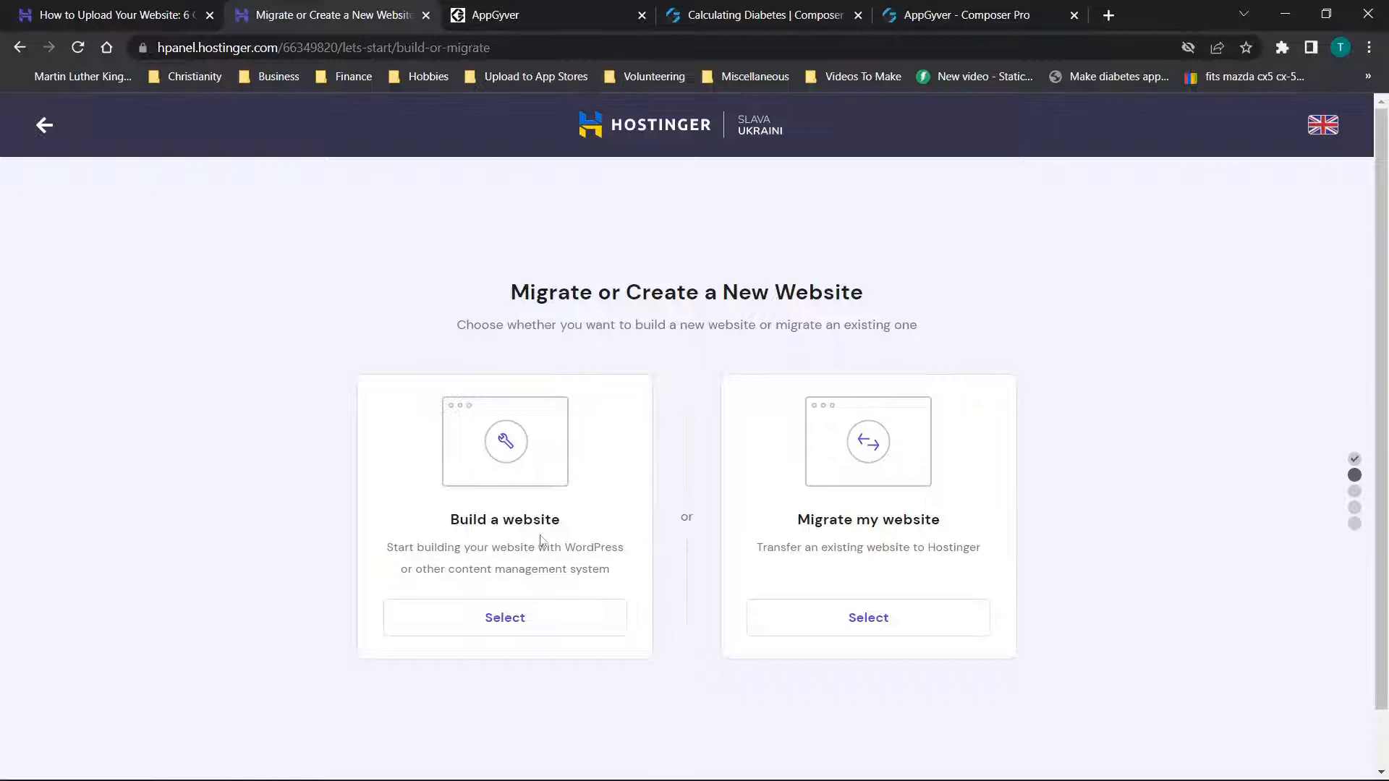
pyautogui.moveTo(651, 227)
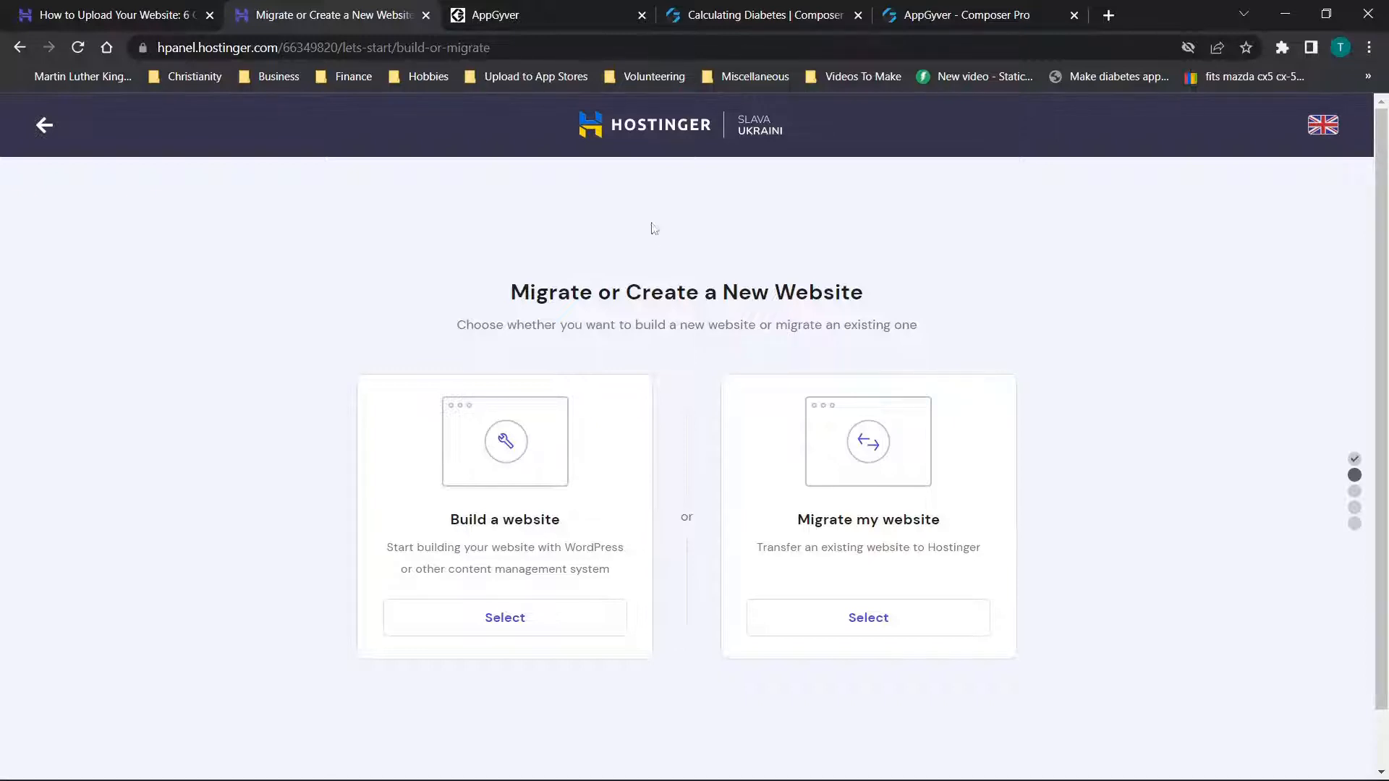
pyautogui.rightClick(646, 125)
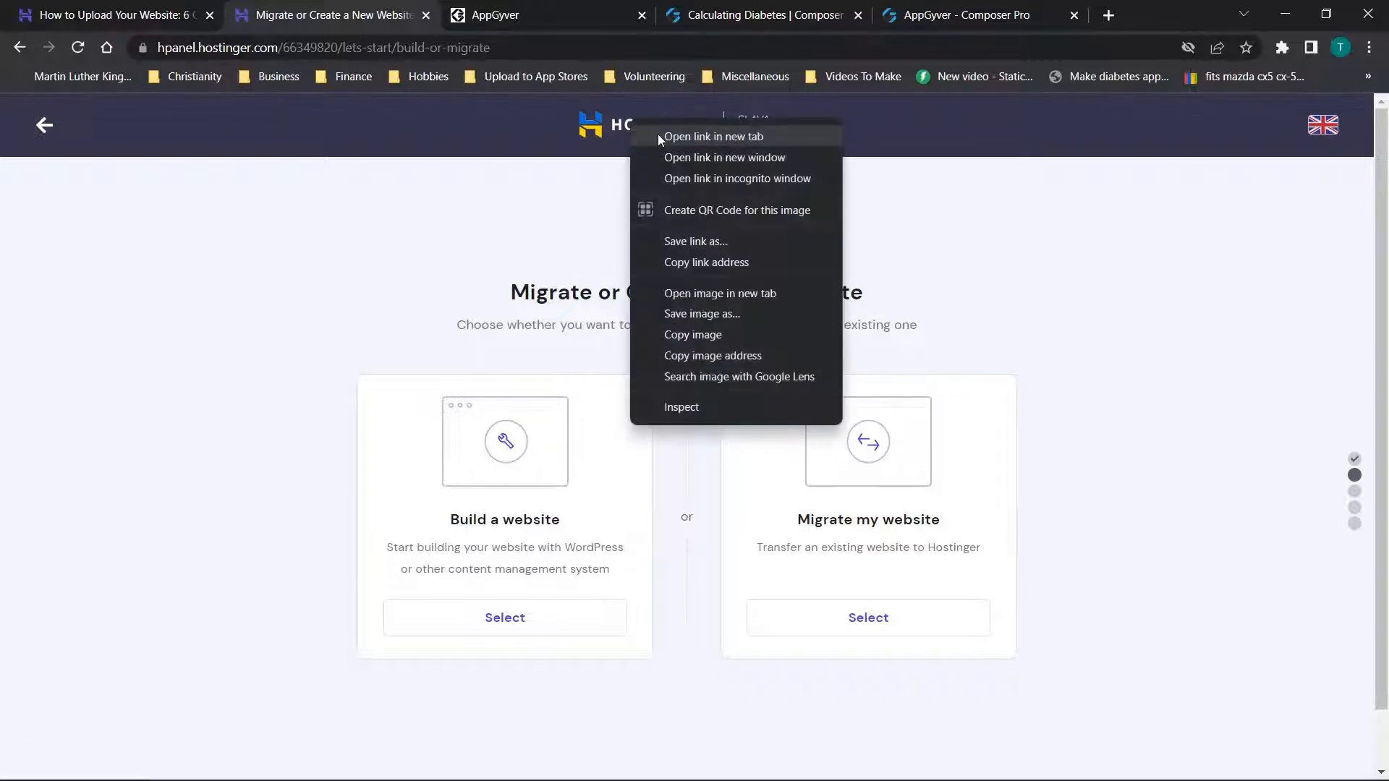
pyautogui.click(713, 136)
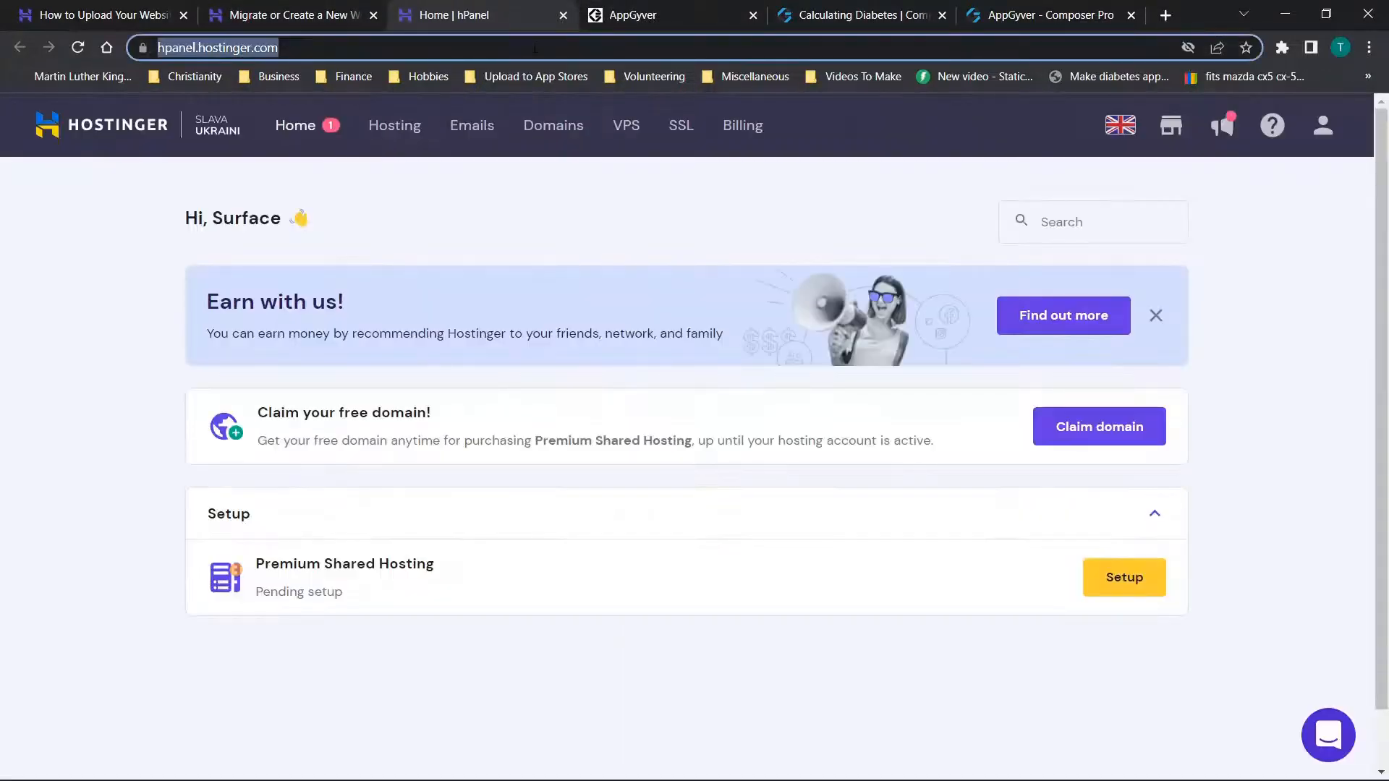
pyautogui.click(1371, 46)
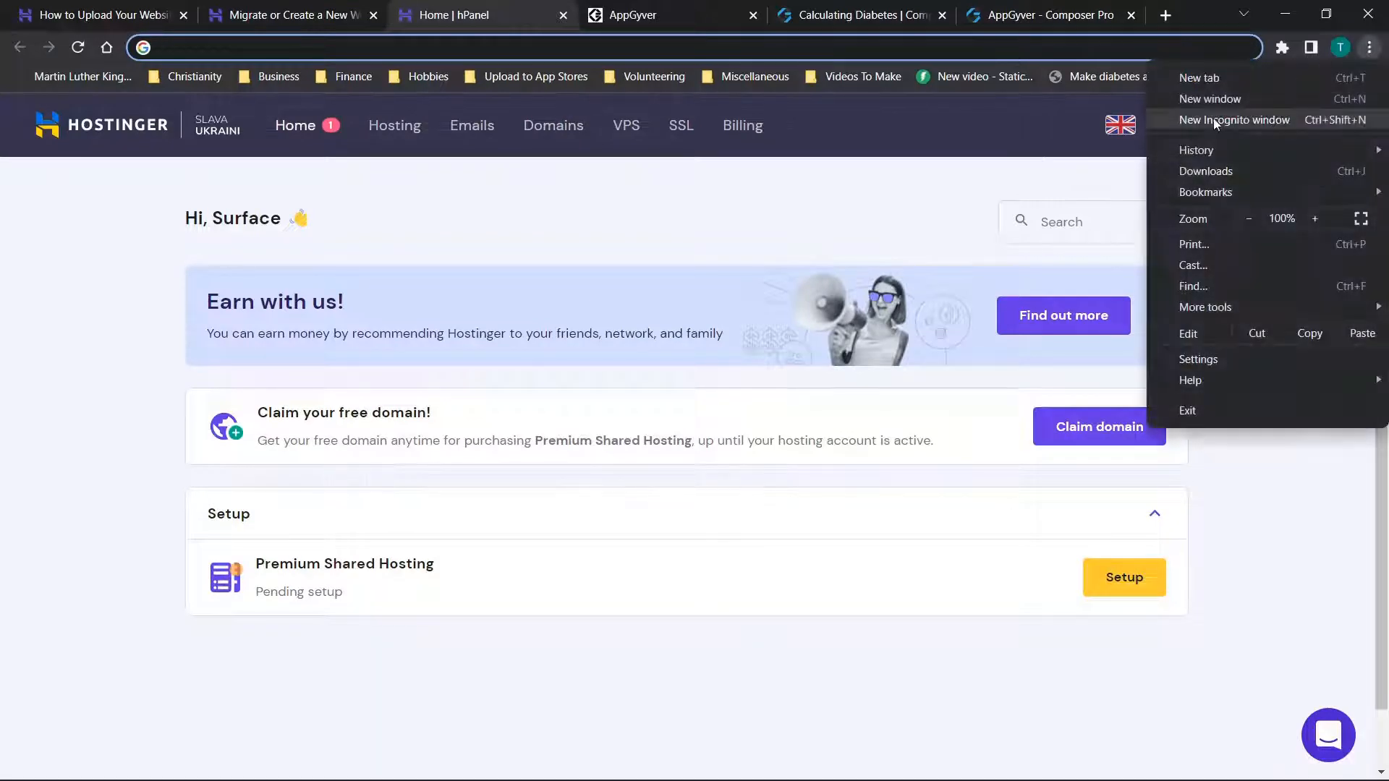
# In a new Incognito window, load hpanel.hostinger.com and go to Hosting > Web Hosting.
pyautogui.click(1235, 120)
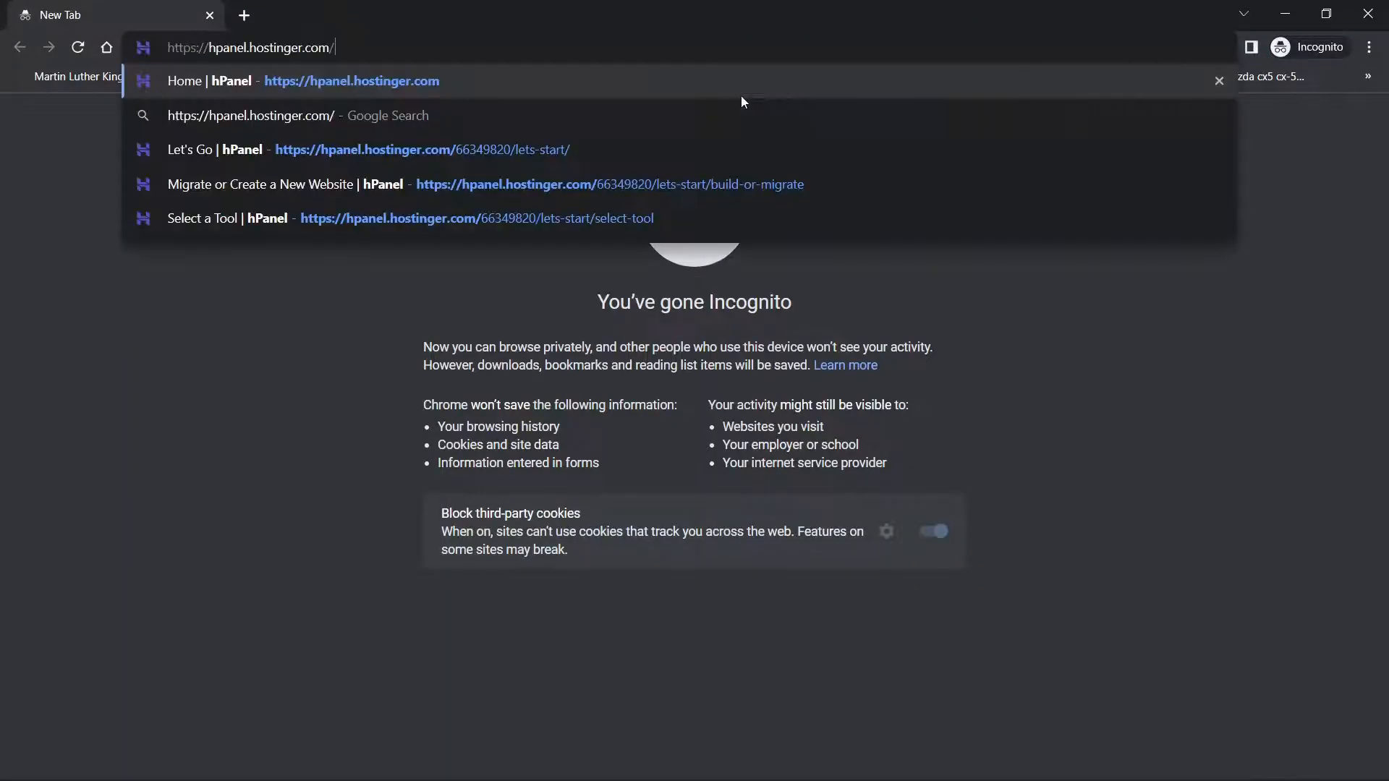
pyautogui.press('Enter')
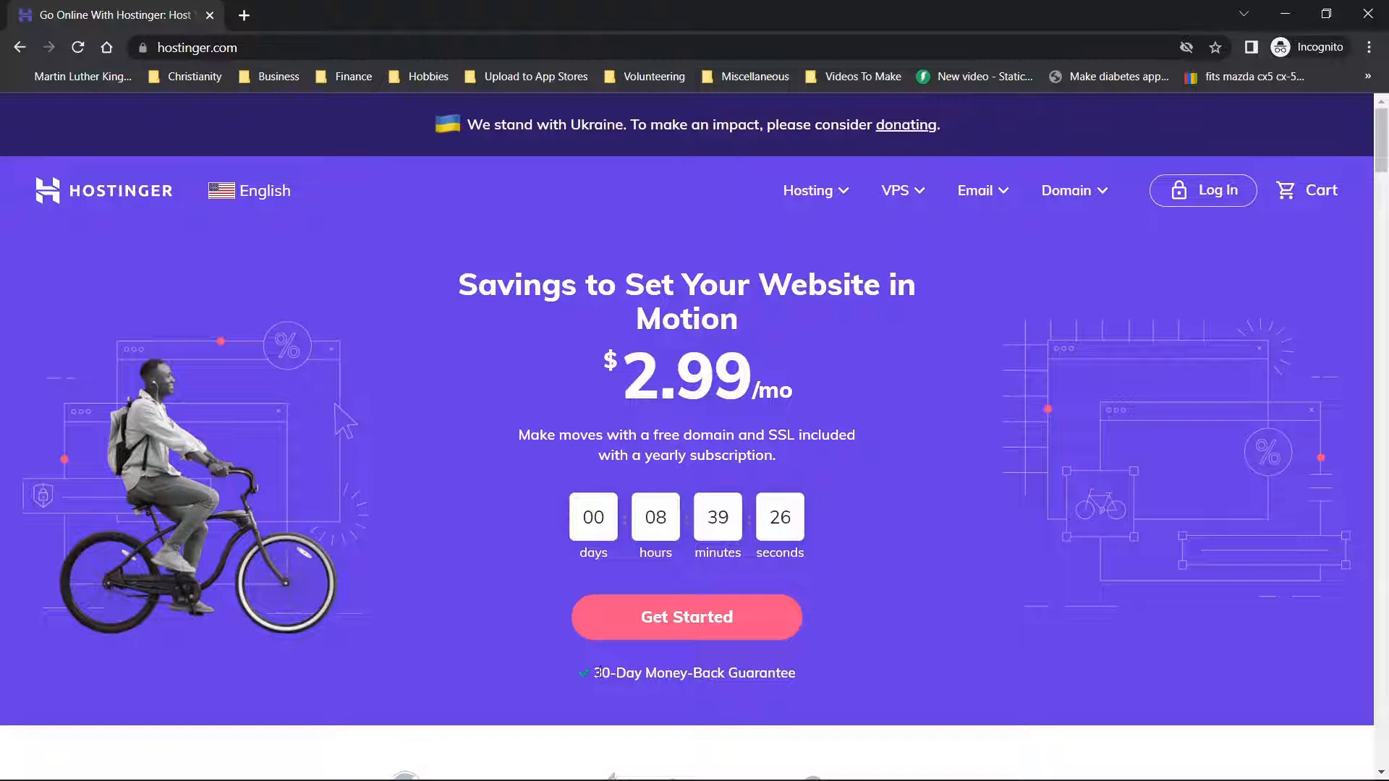
pyautogui.scroll(-3)
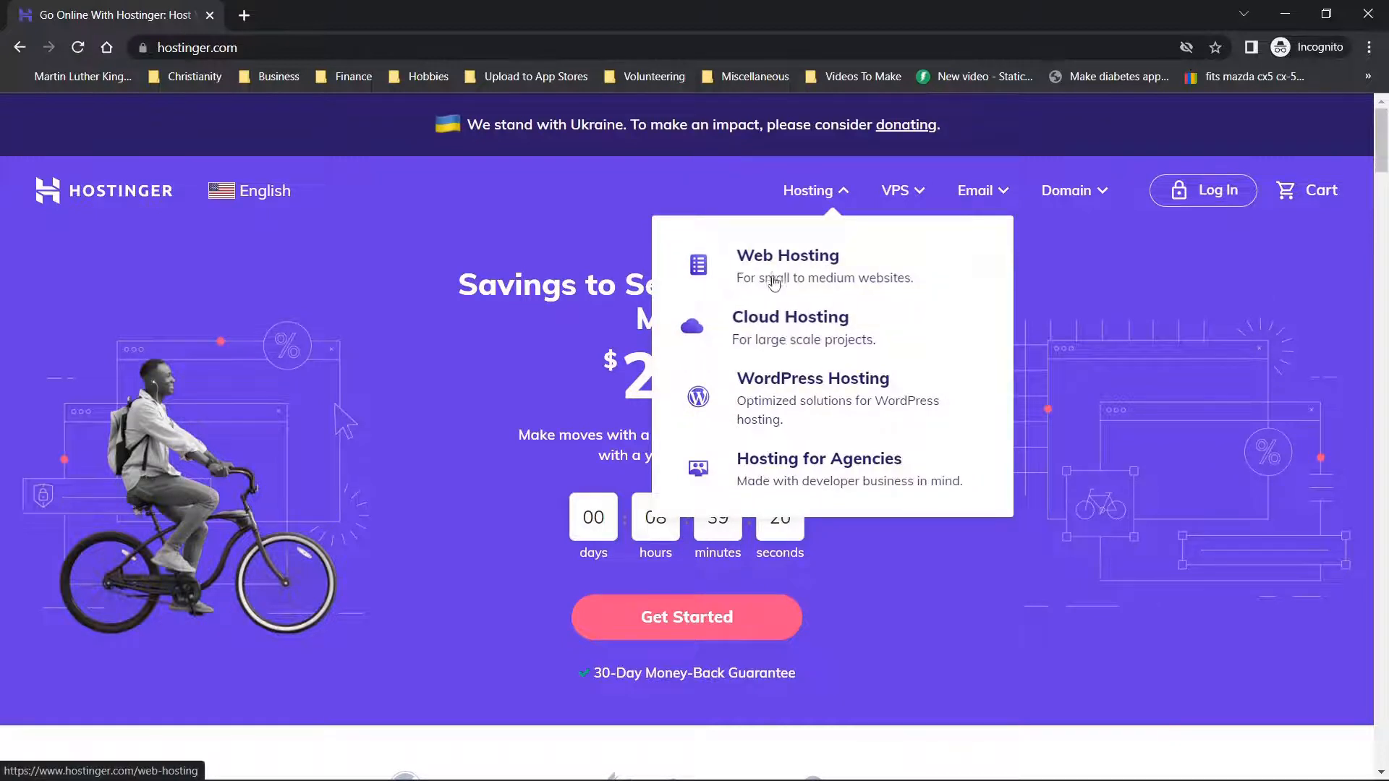
pyautogui.click(787, 267)
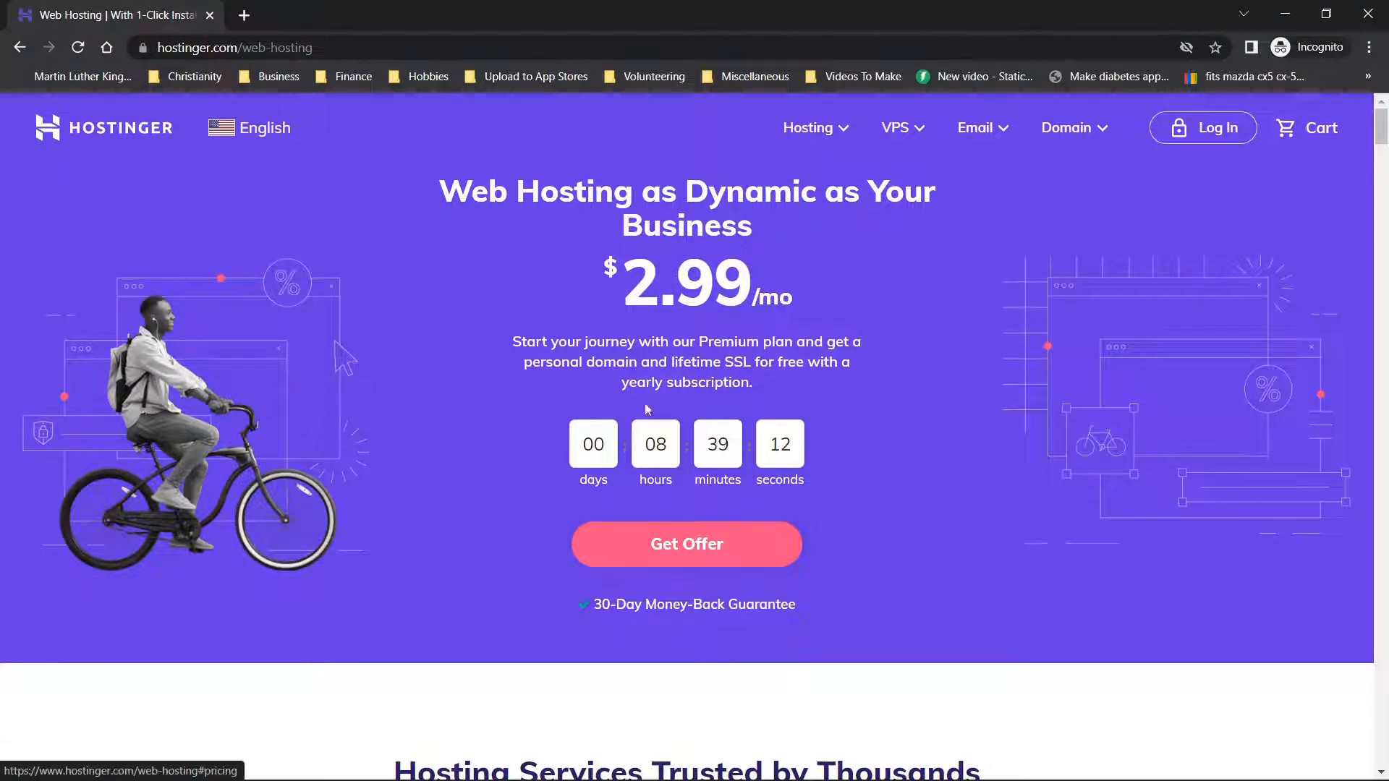
pyautogui.scroll(-3)
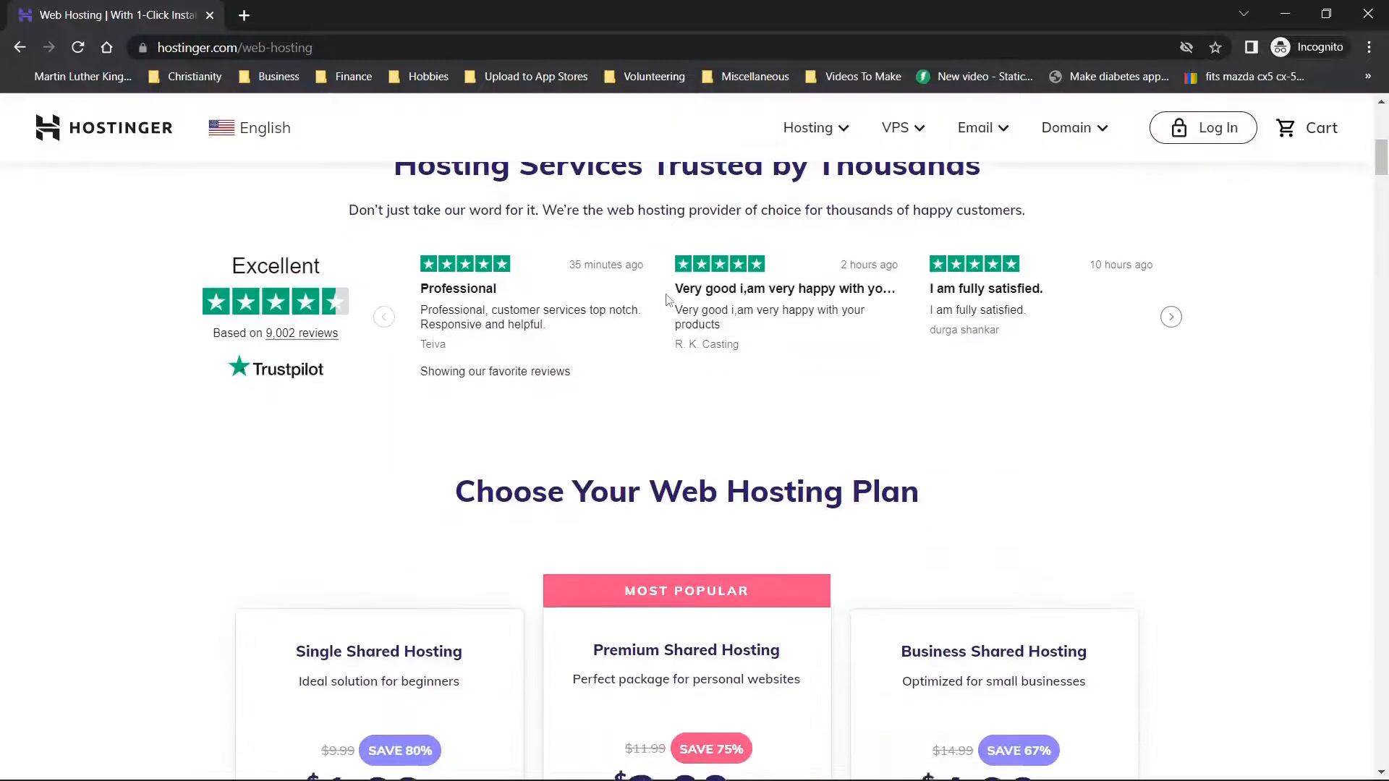
pyautogui.scroll(-3)
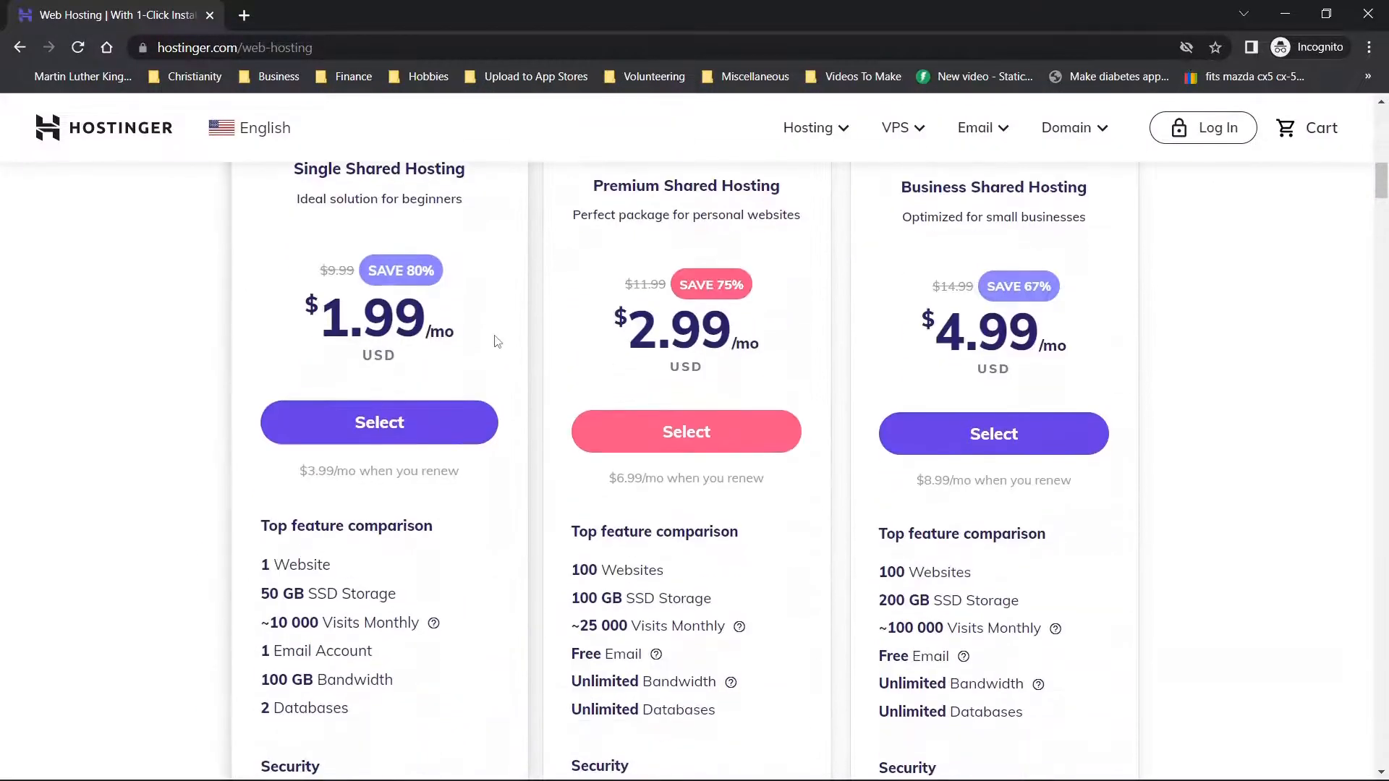
pyautogui.scroll(-3)
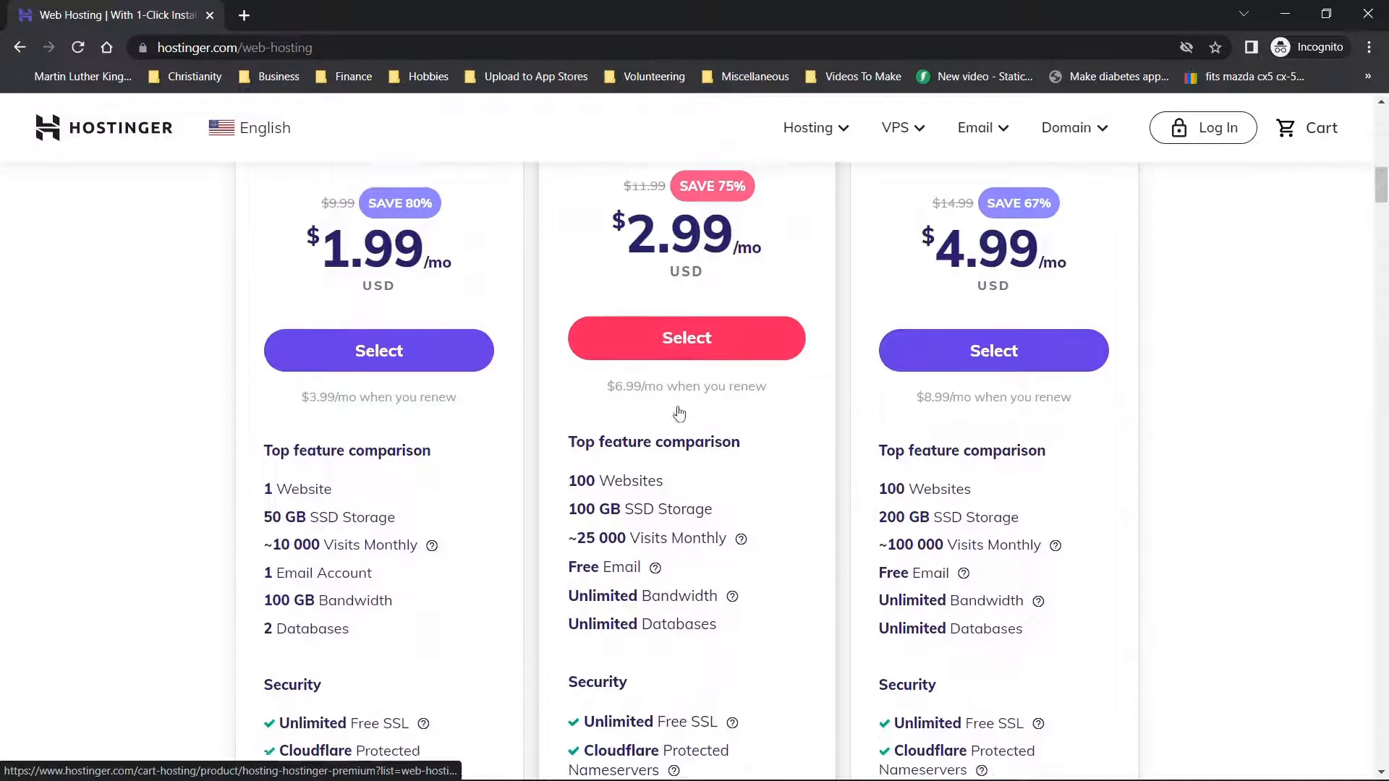
pyautogui.scroll(-3)
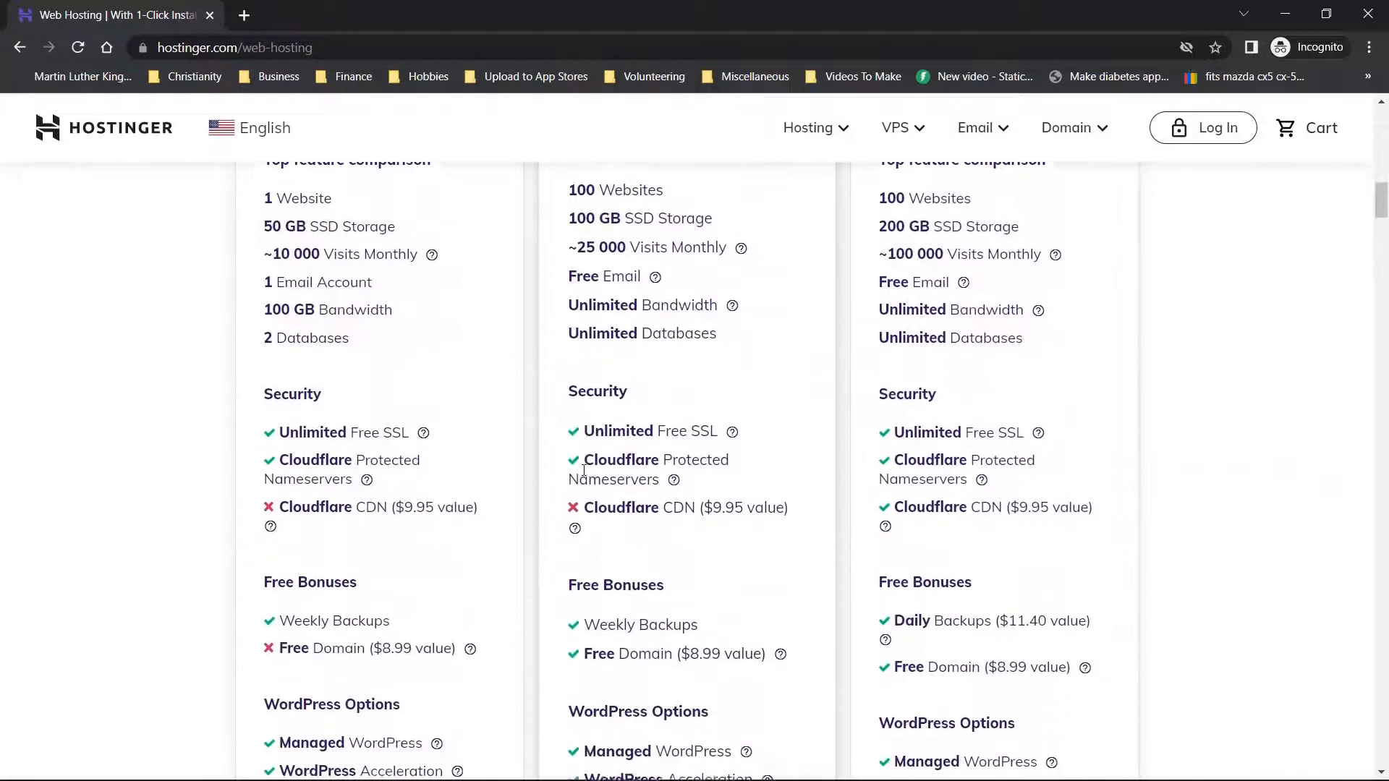
pyautogui.scroll(-3)
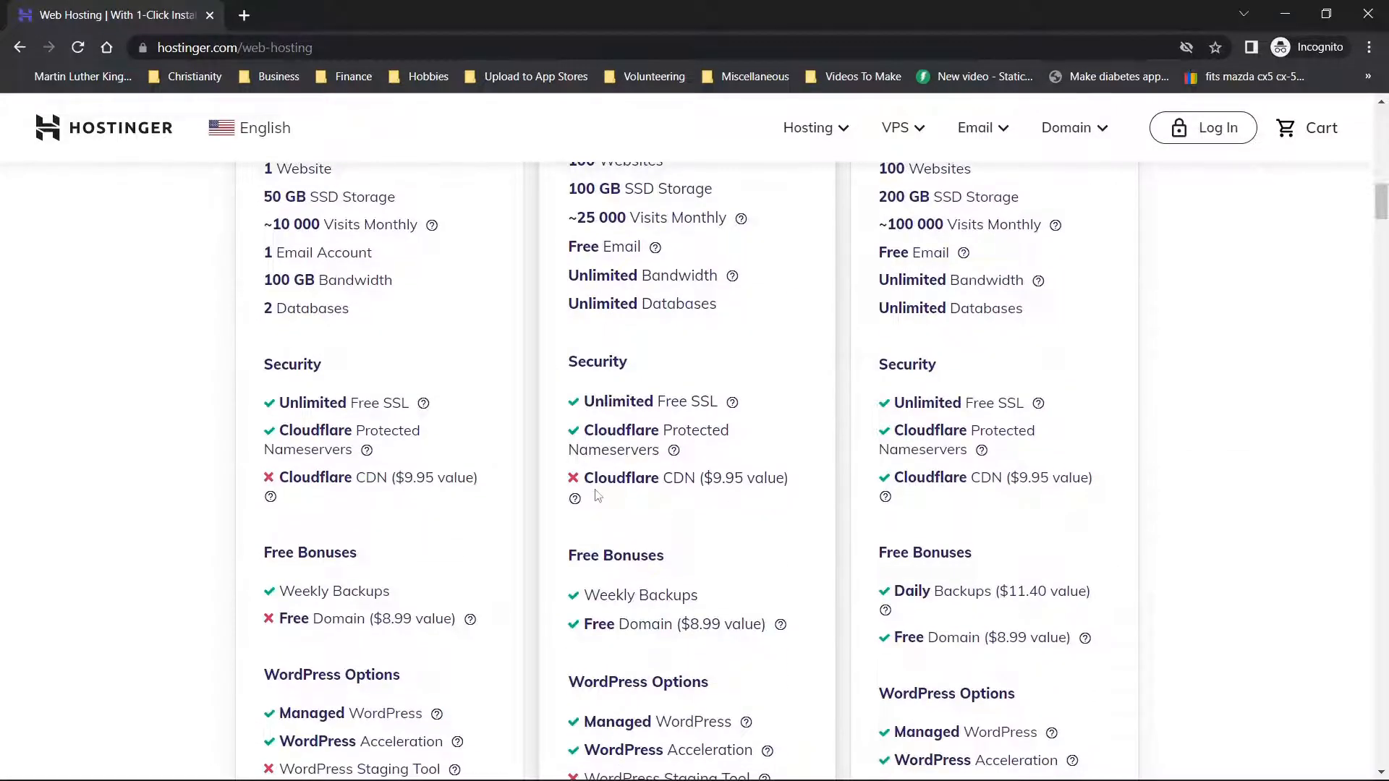
pyautogui.scroll(-3)
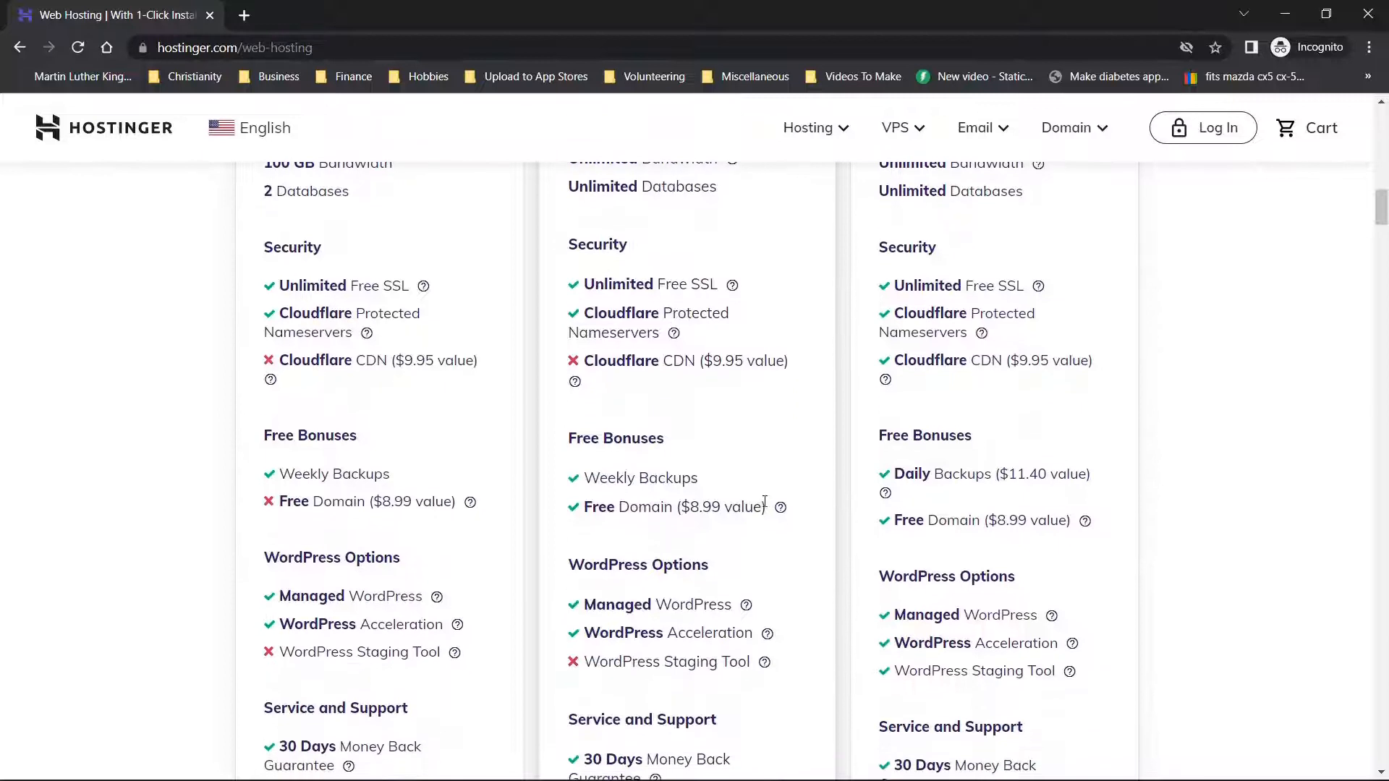
pyautogui.scroll(-3)
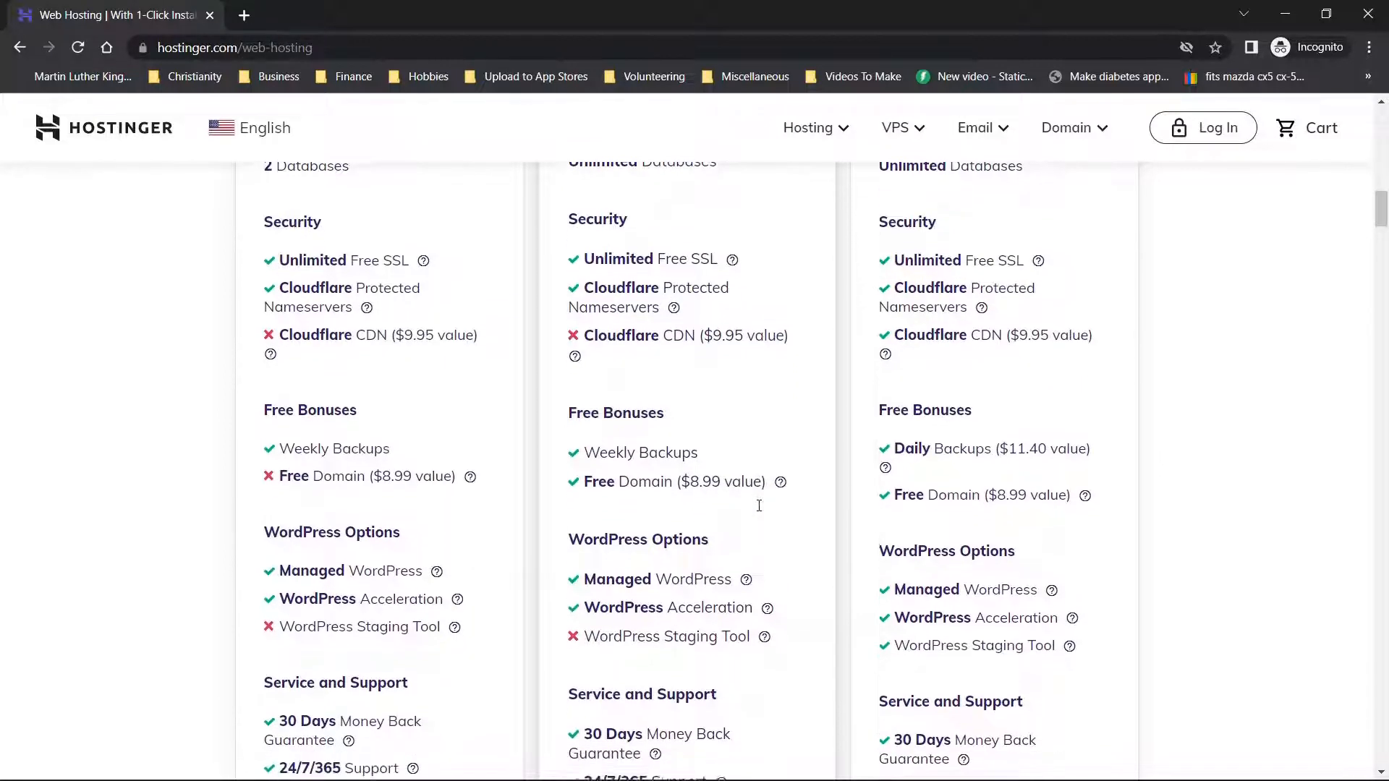
pyautogui.scroll(-3)
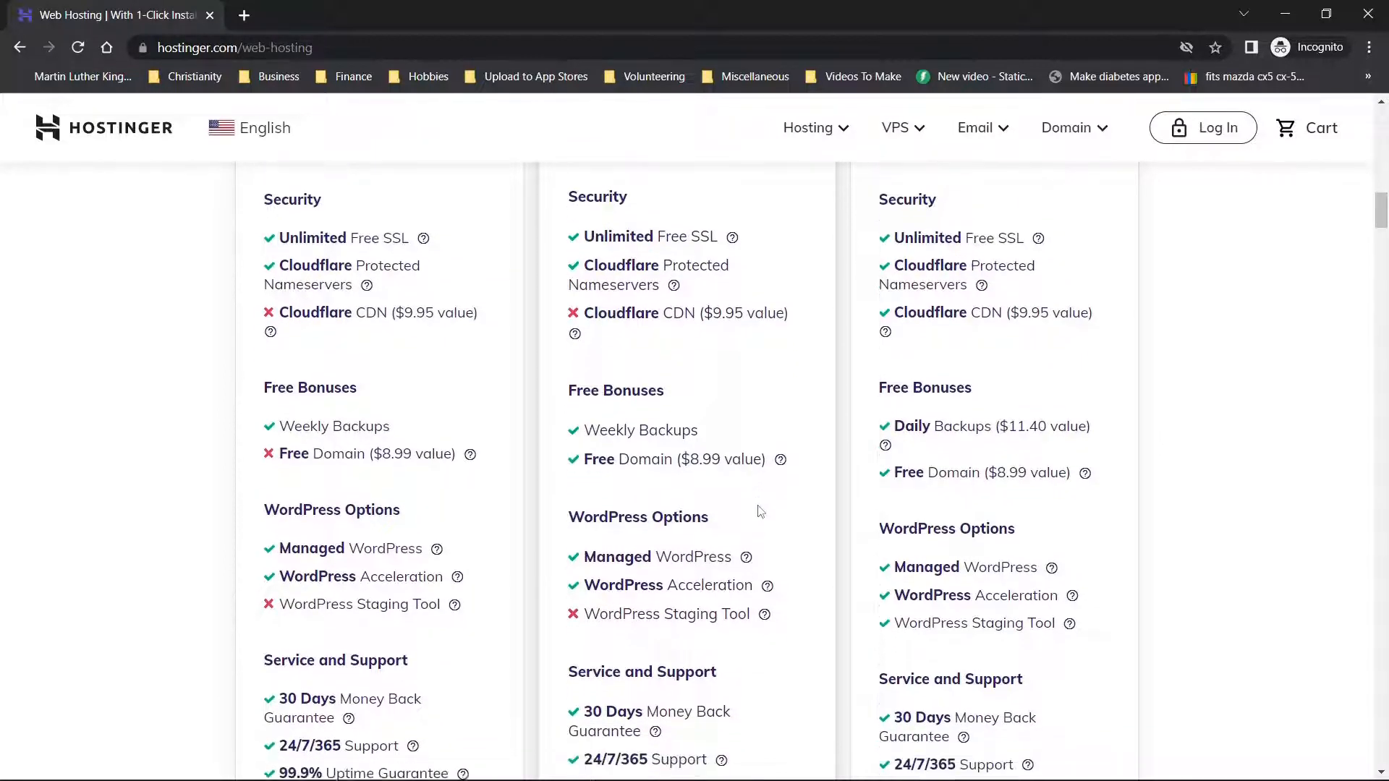
pyautogui.scroll(-3)
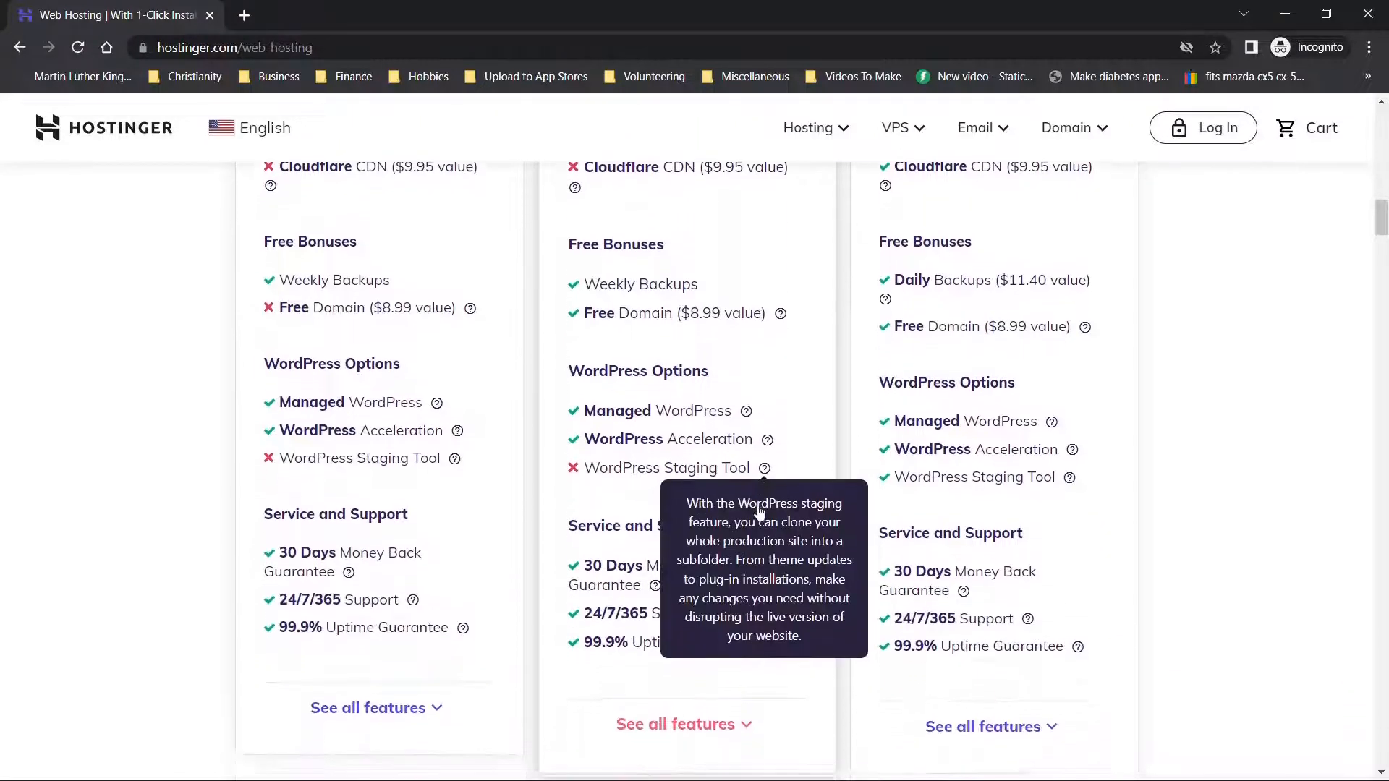
pyautogui.scroll(-3)
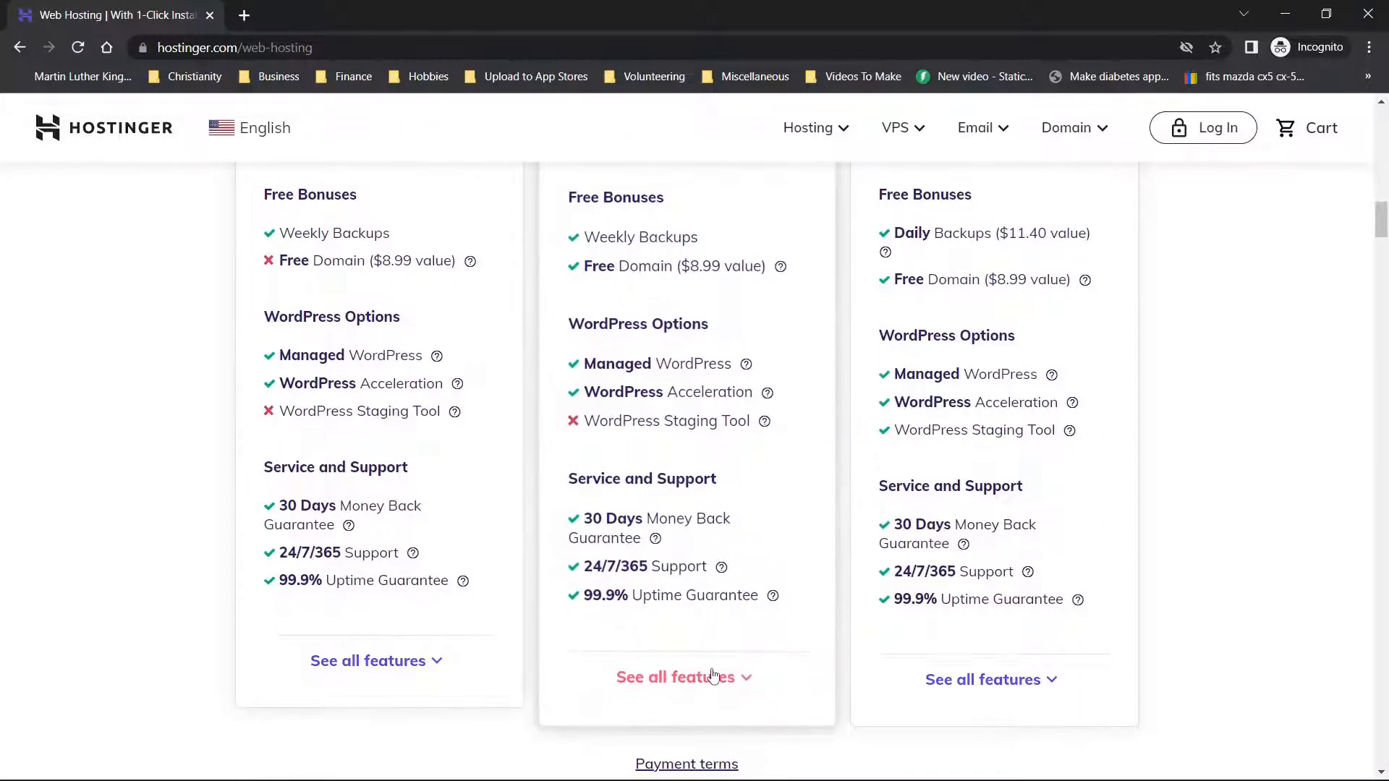
pyautogui.scroll(-3)
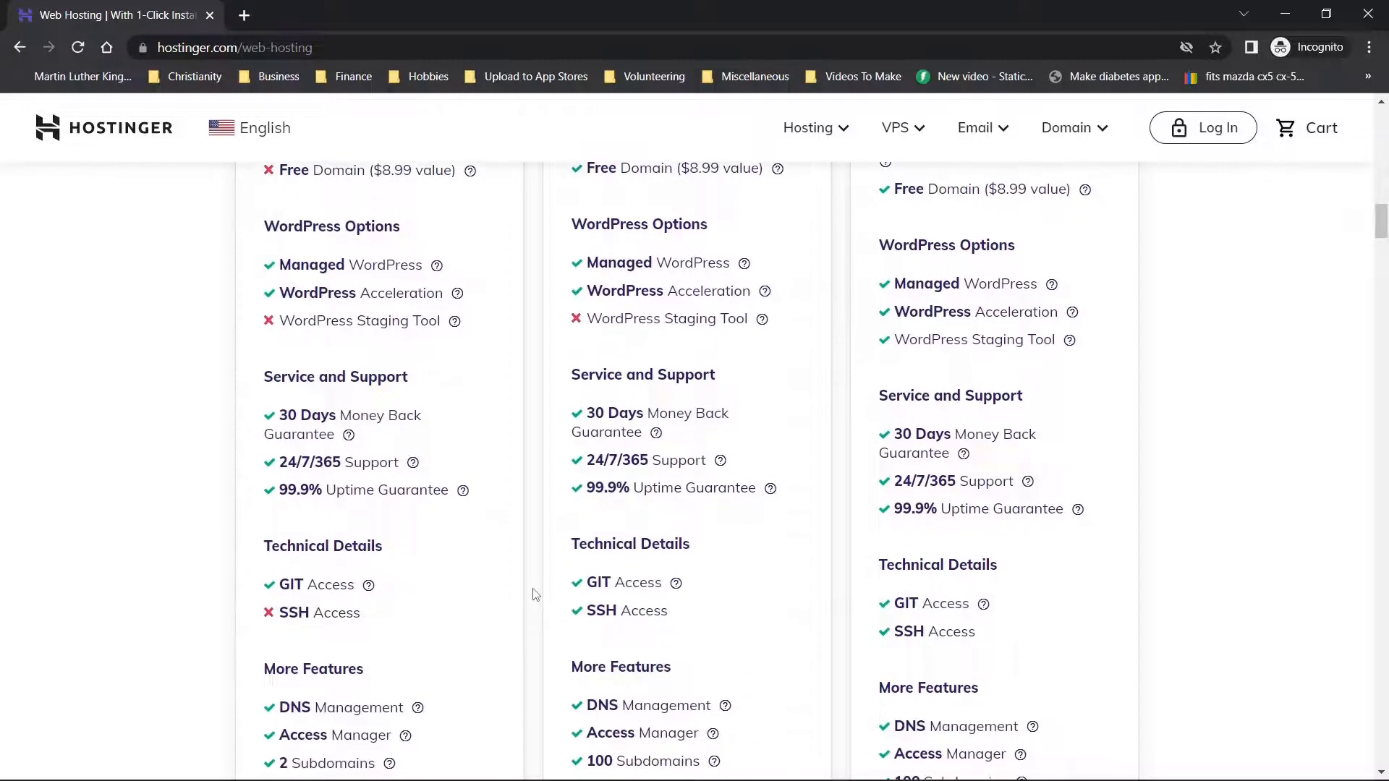
pyautogui.scroll(-3)
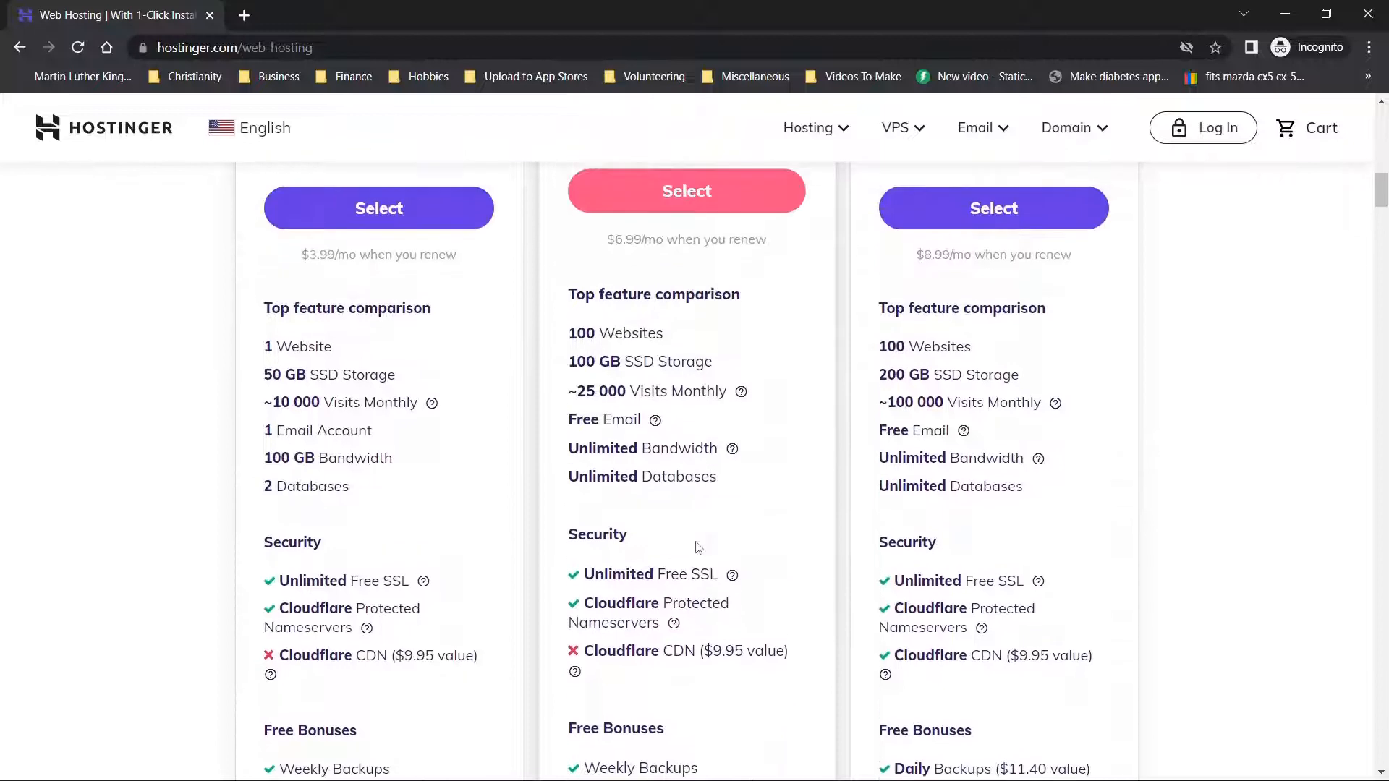
pyautogui.scroll(-3)
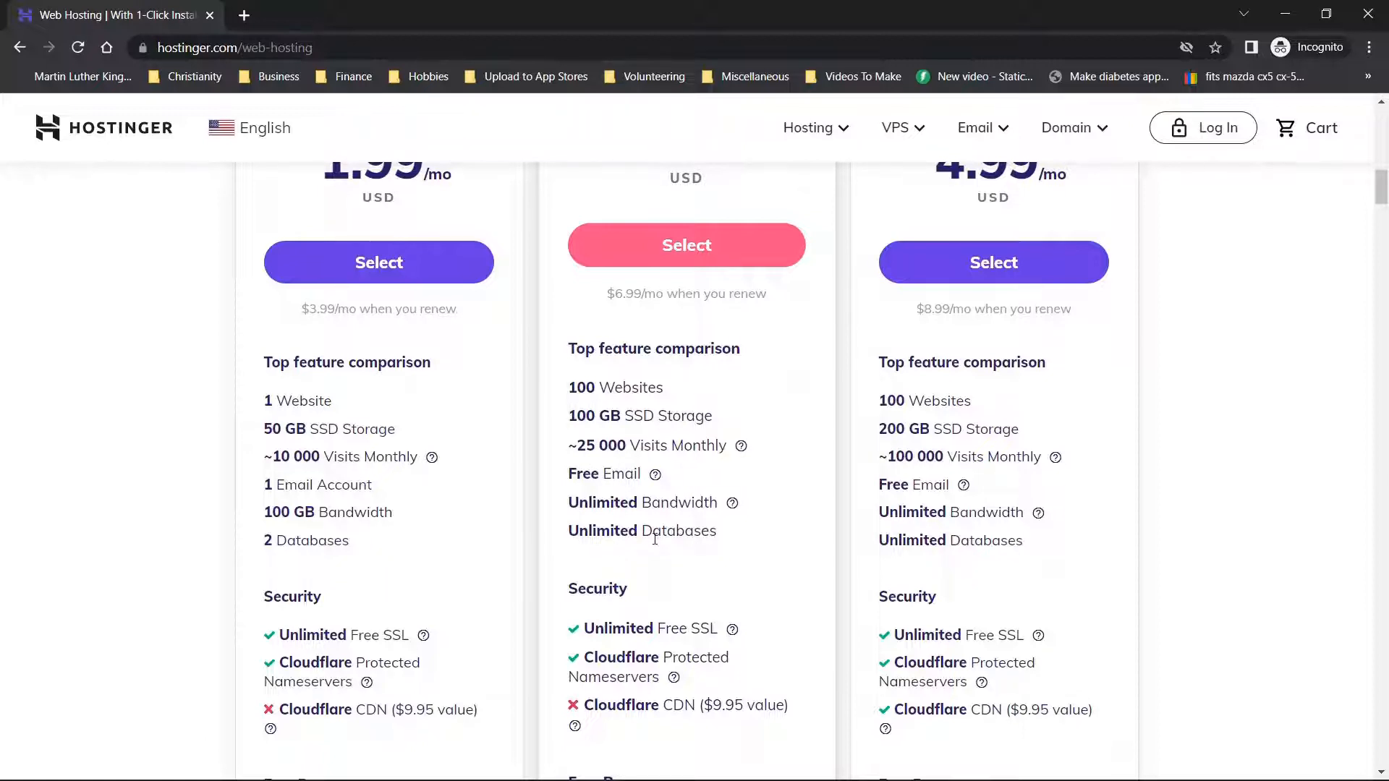
pyautogui.scroll(3)
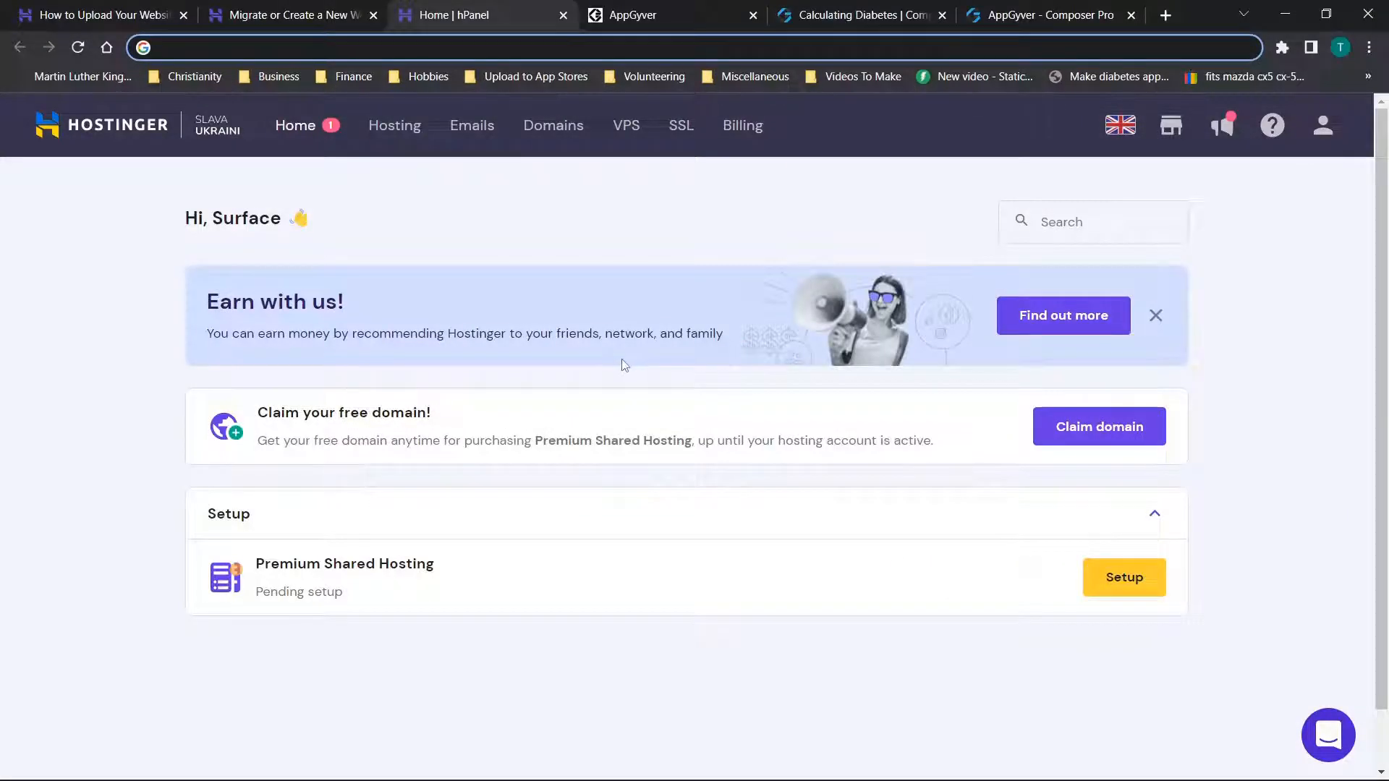
pyautogui.moveTo(632, 513)
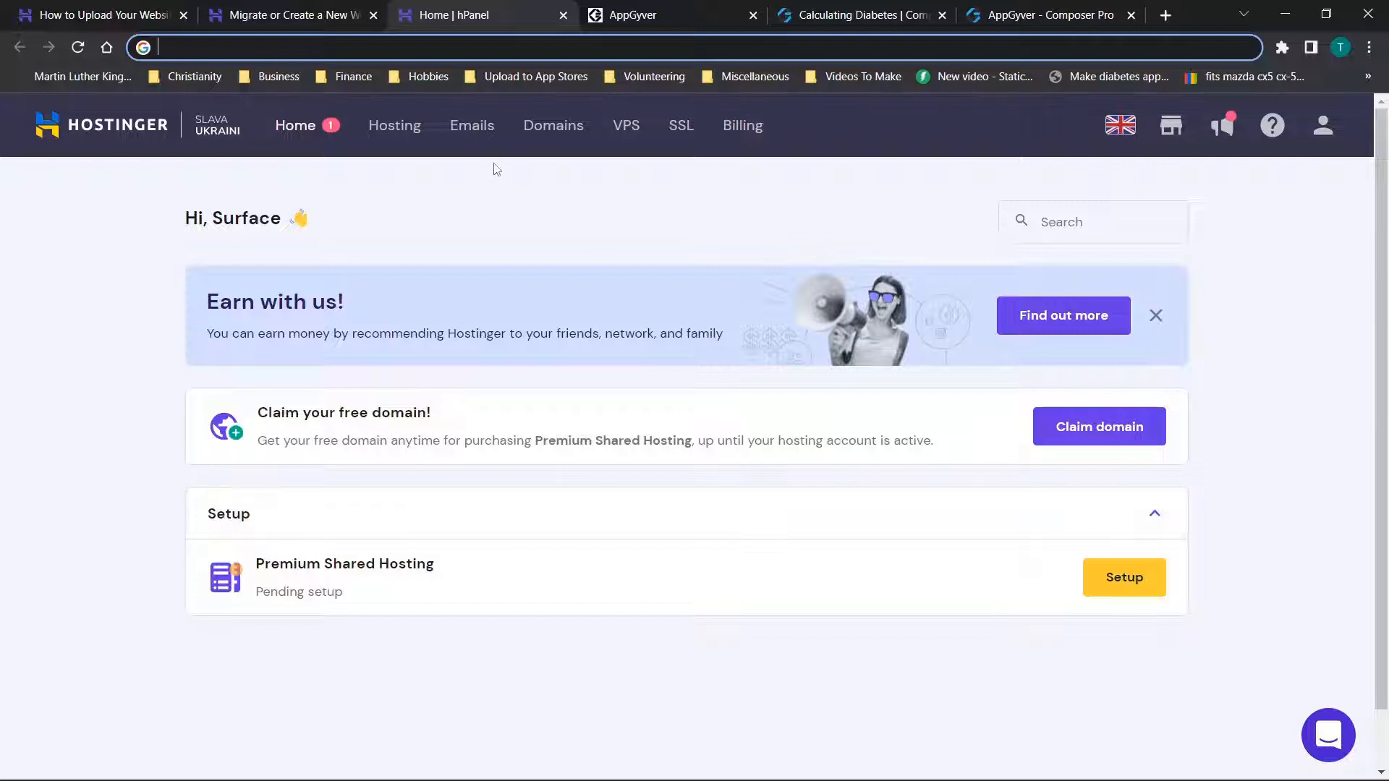
pyautogui.moveTo(1123, 577)
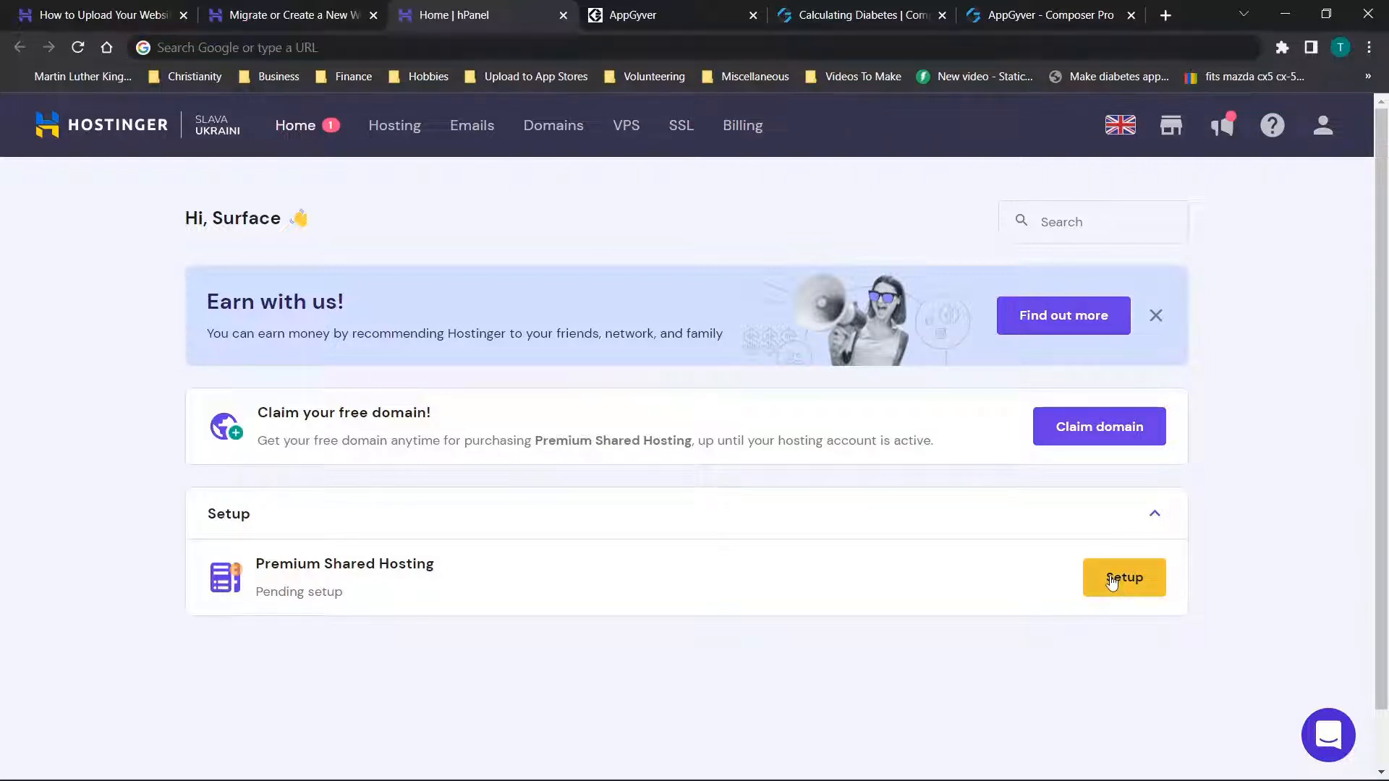
# Start Premium Shared Hosting setup, choosing Build a website on a platform Other than WordPress.
pyautogui.click(1125, 577)
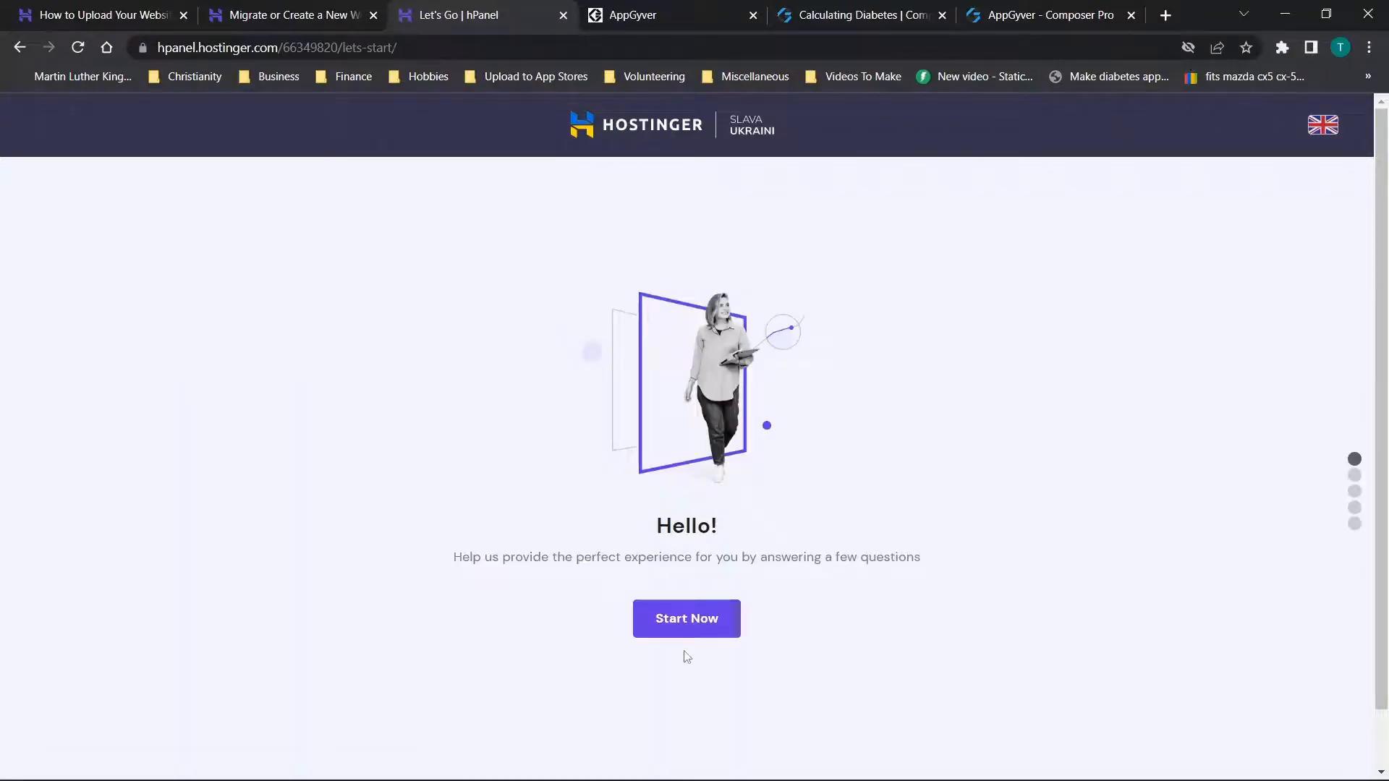
pyautogui.click(686, 618)
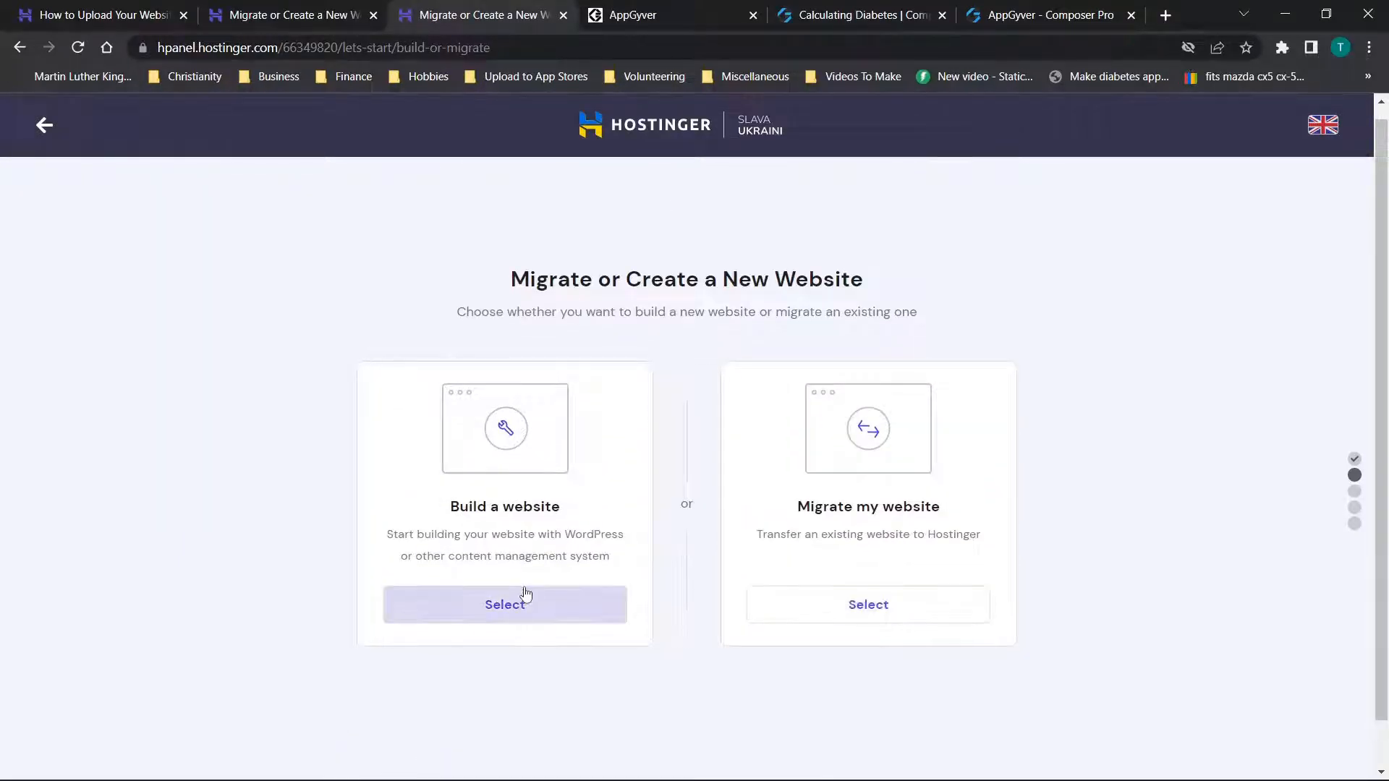
pyautogui.click(504, 605)
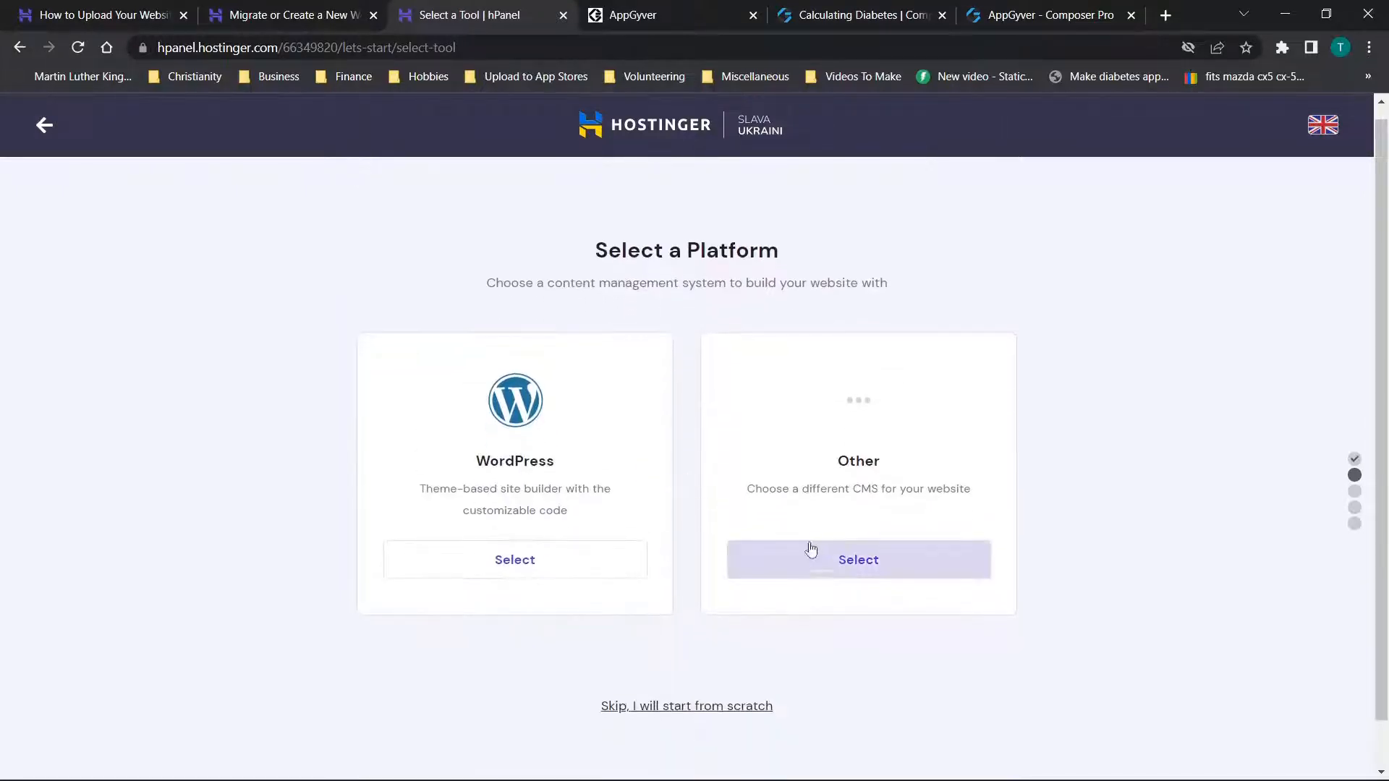
pyautogui.click(857, 558)
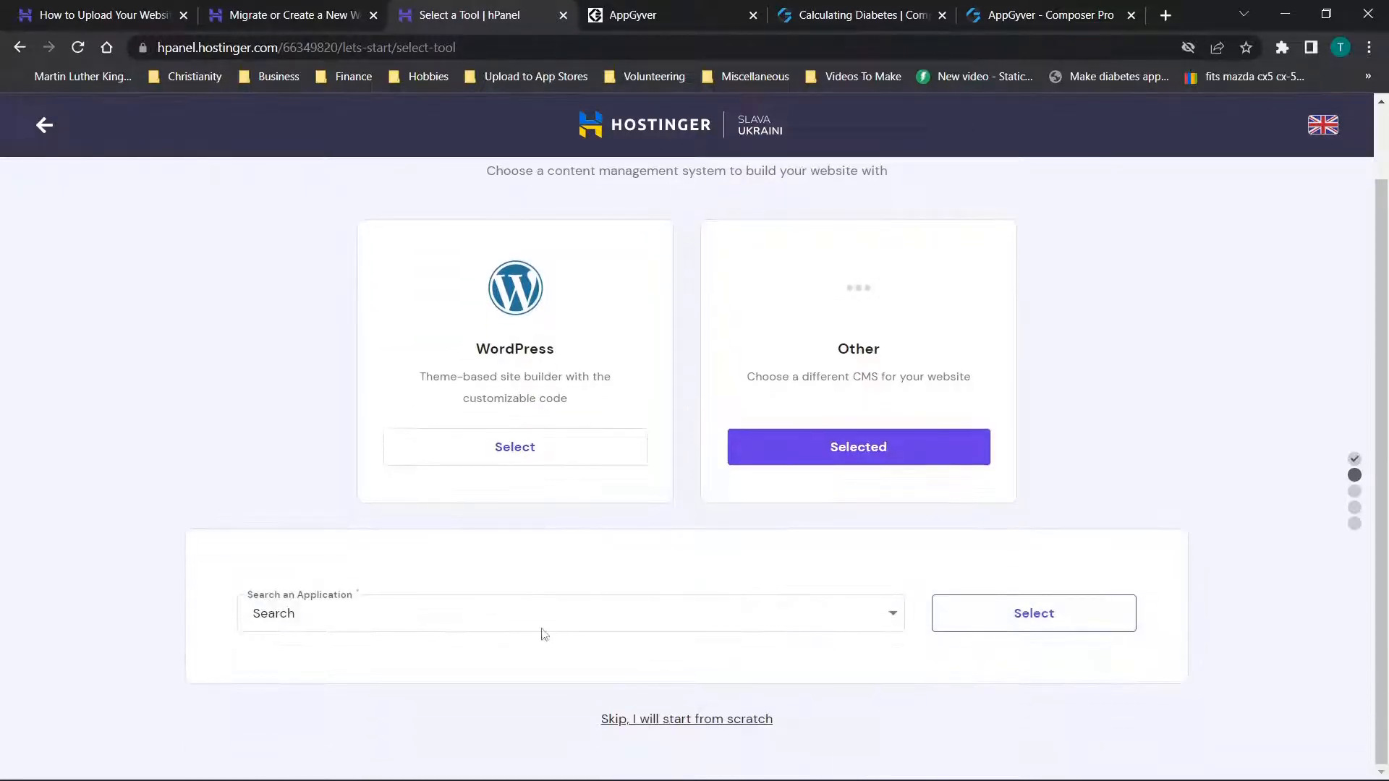
# Browse the Search an Application list, then return to the upload tutorial's File Manager section.
pyautogui.click(567, 614)
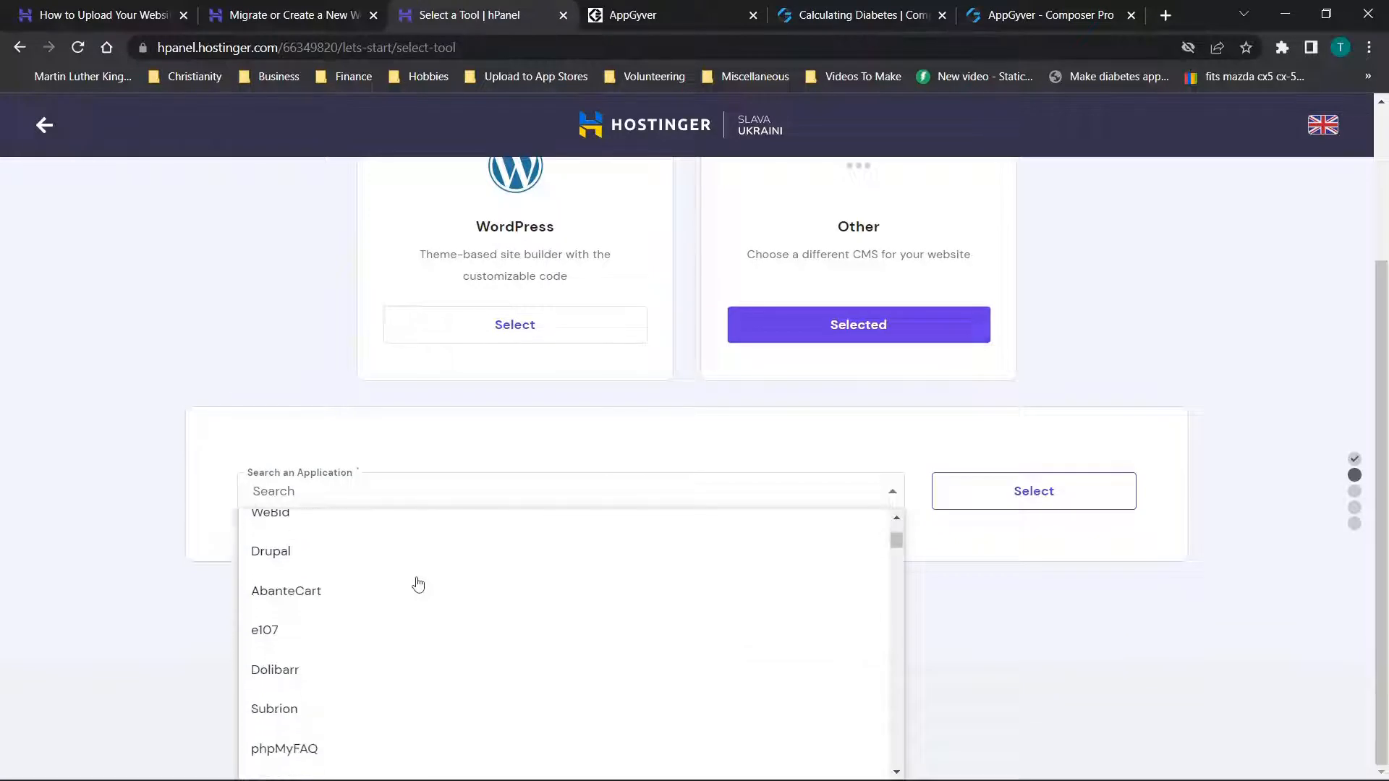
pyautogui.scroll(-3)
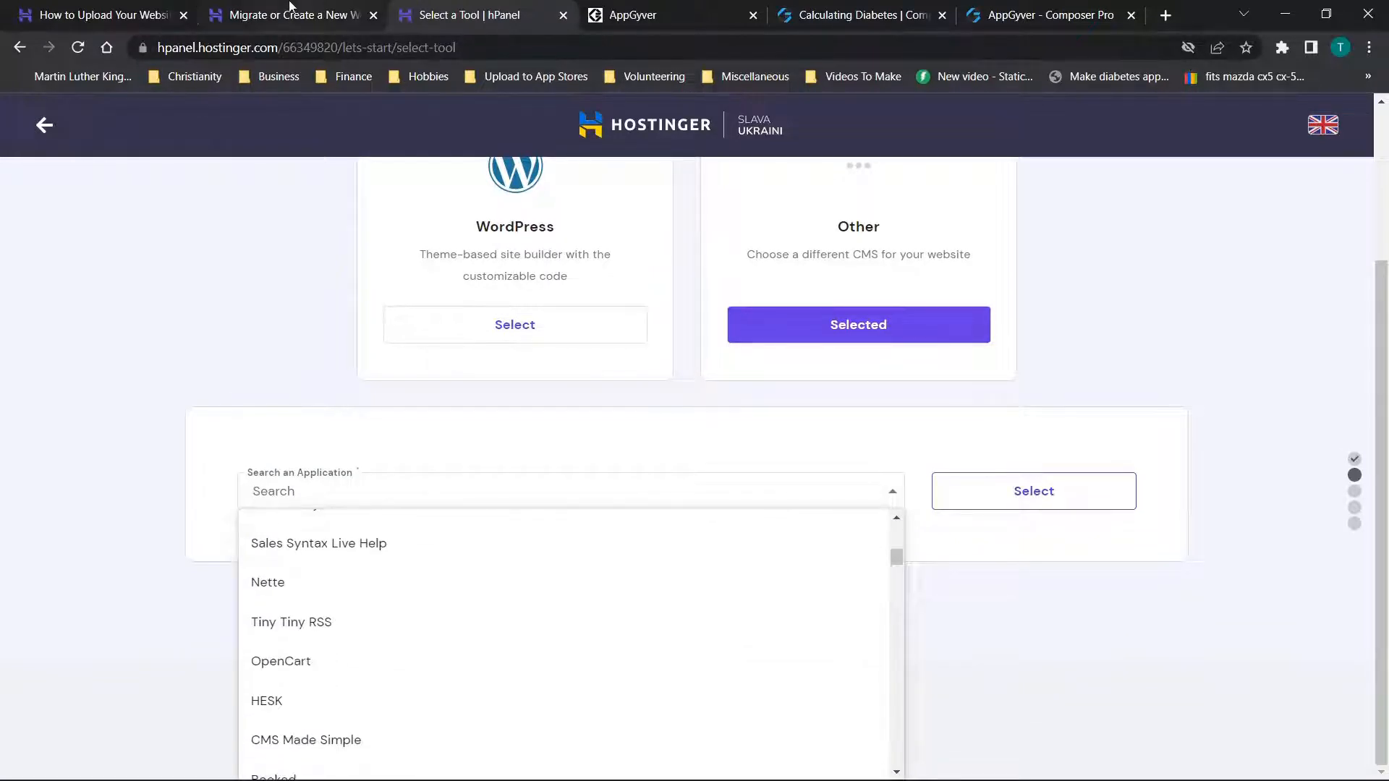
pyautogui.click(97, 14)
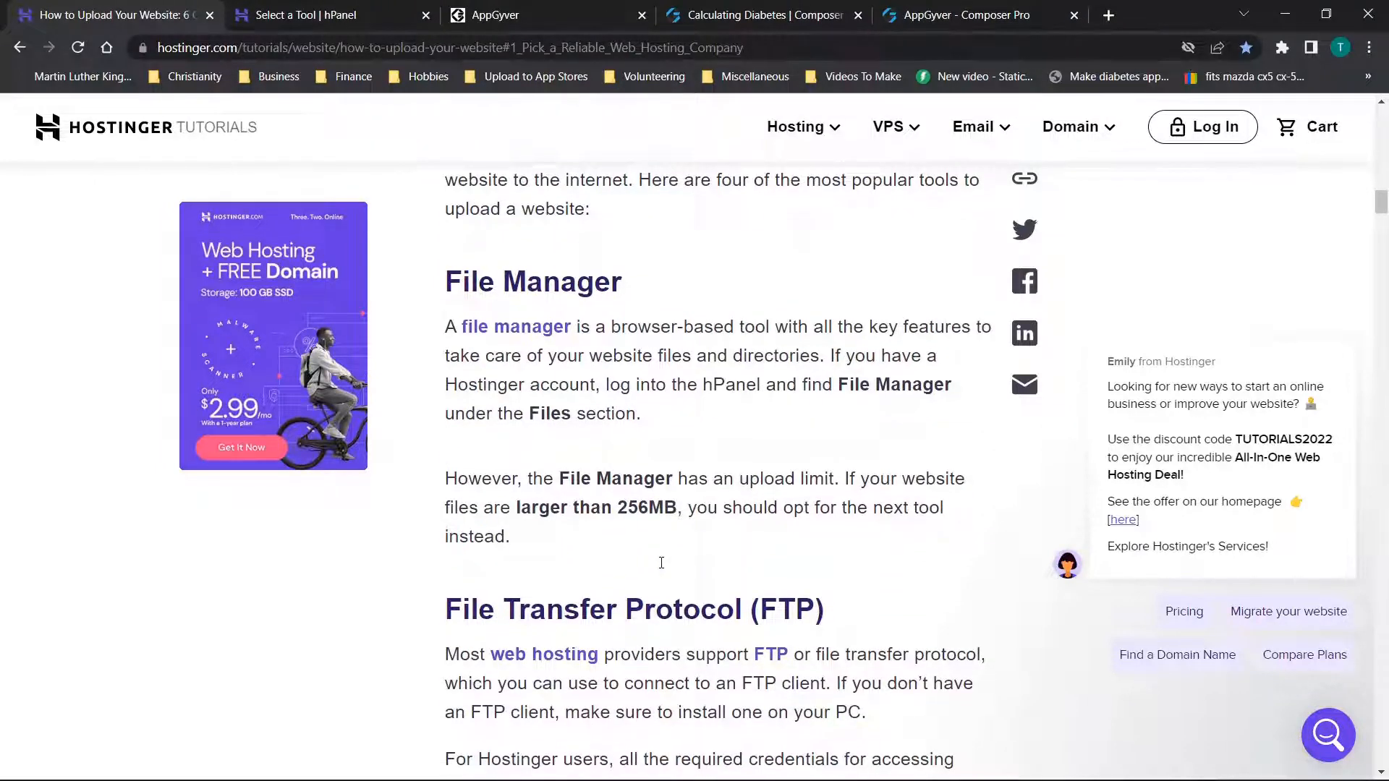
pyautogui.moveTo(807, 408)
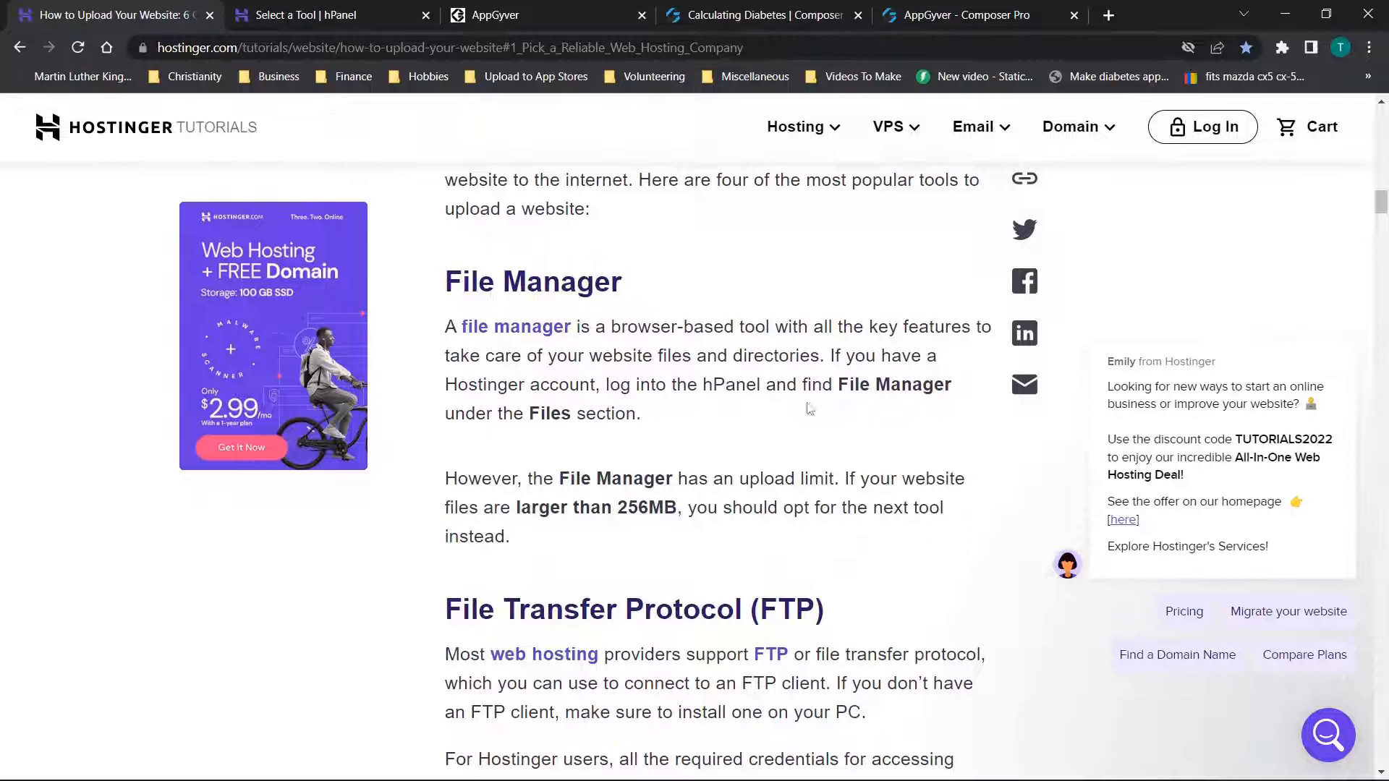
# Scroll through the tutorial's File Manager and FTP upload sections.
pyautogui.scroll(-3)
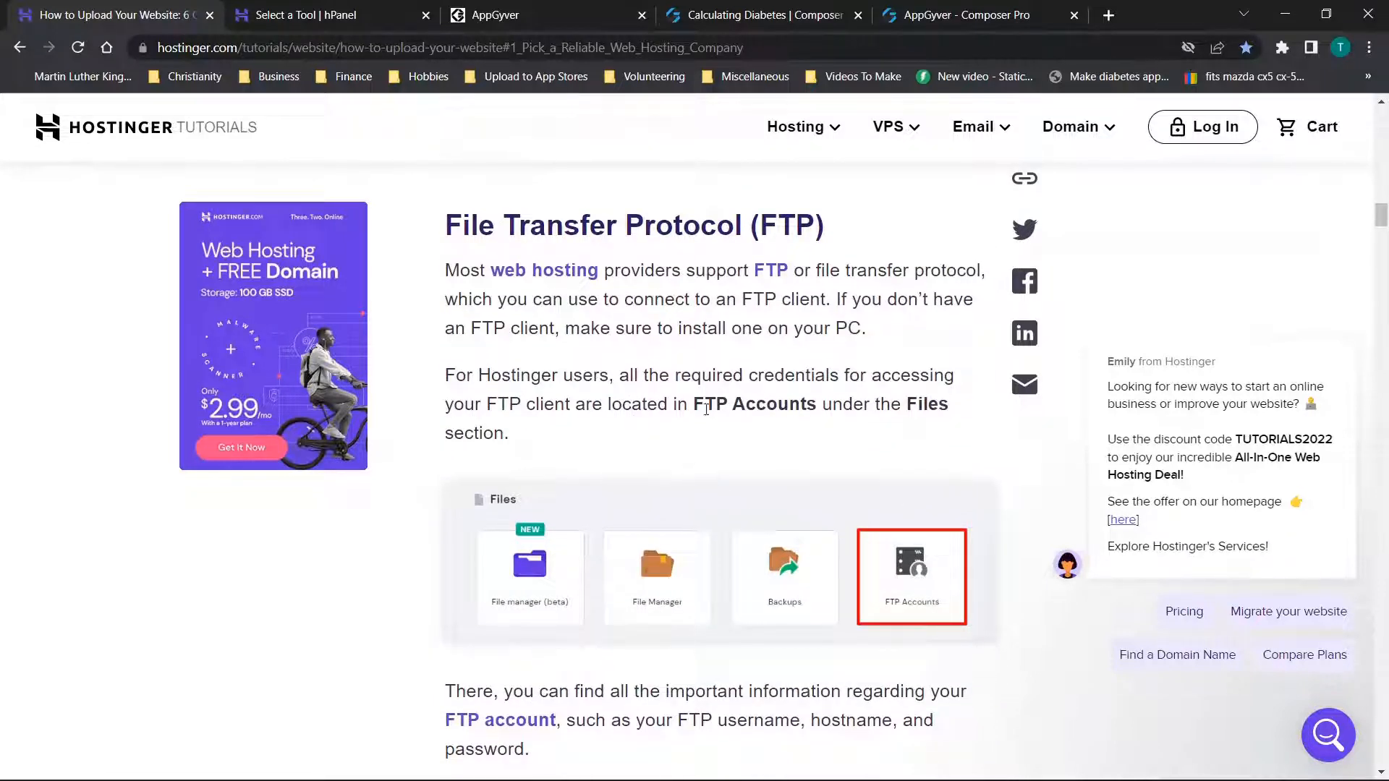
pyautogui.scroll(-3)
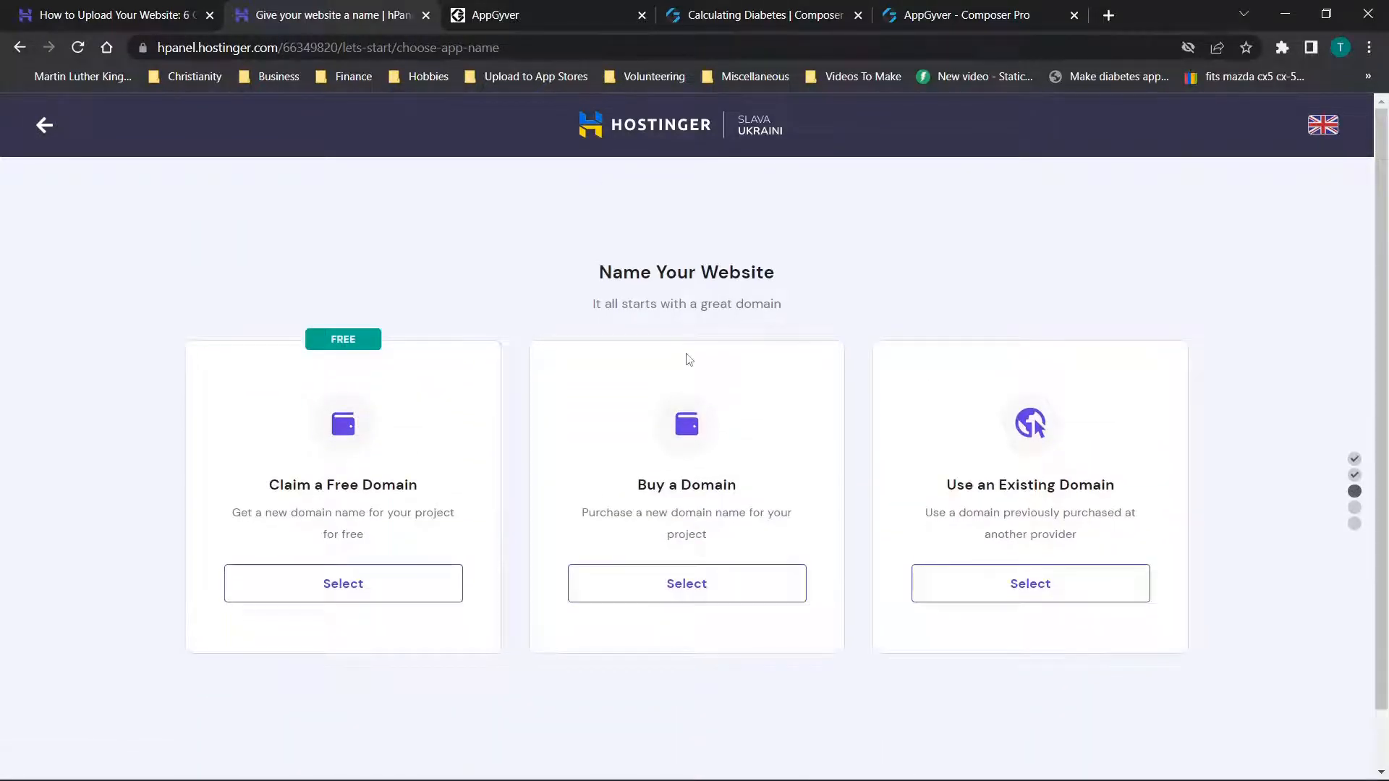
pyautogui.moveTo(1245, 464)
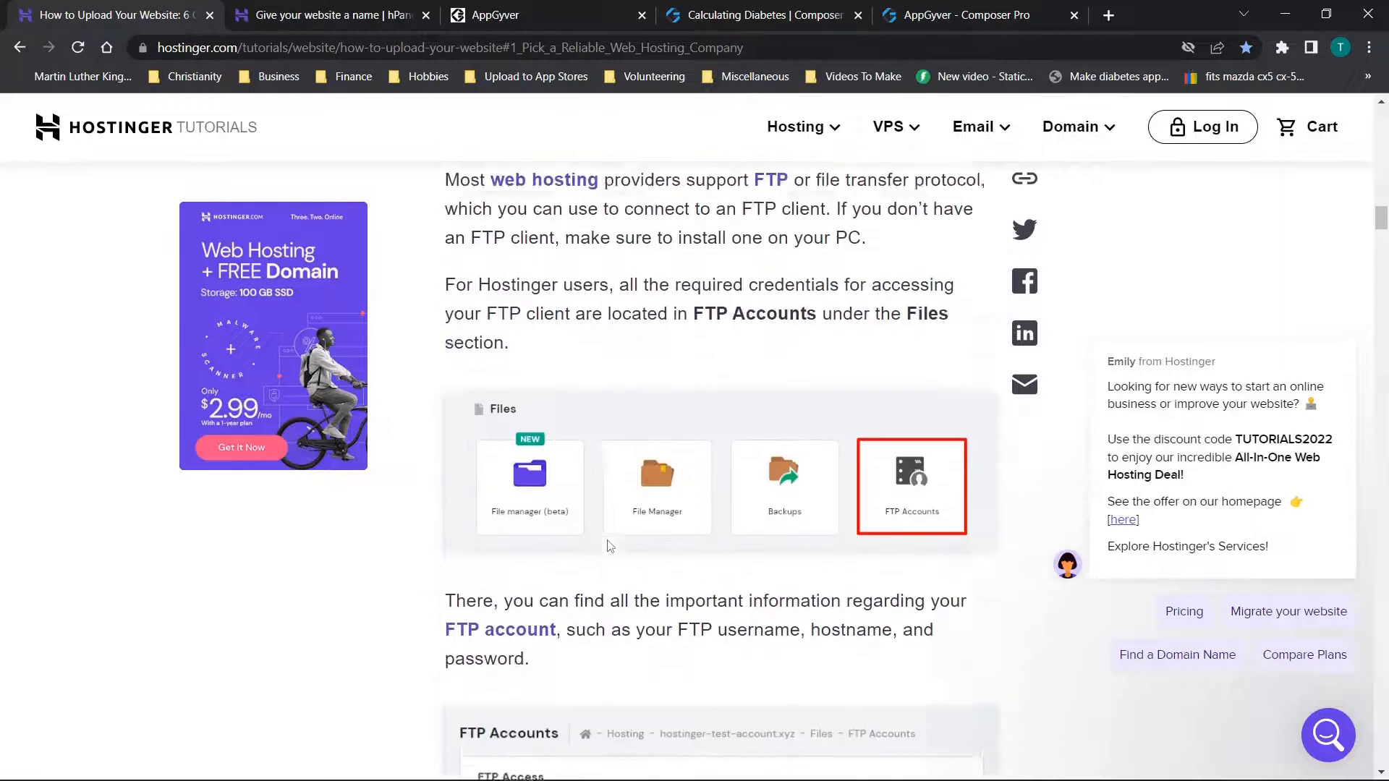
pyautogui.scroll(-3)
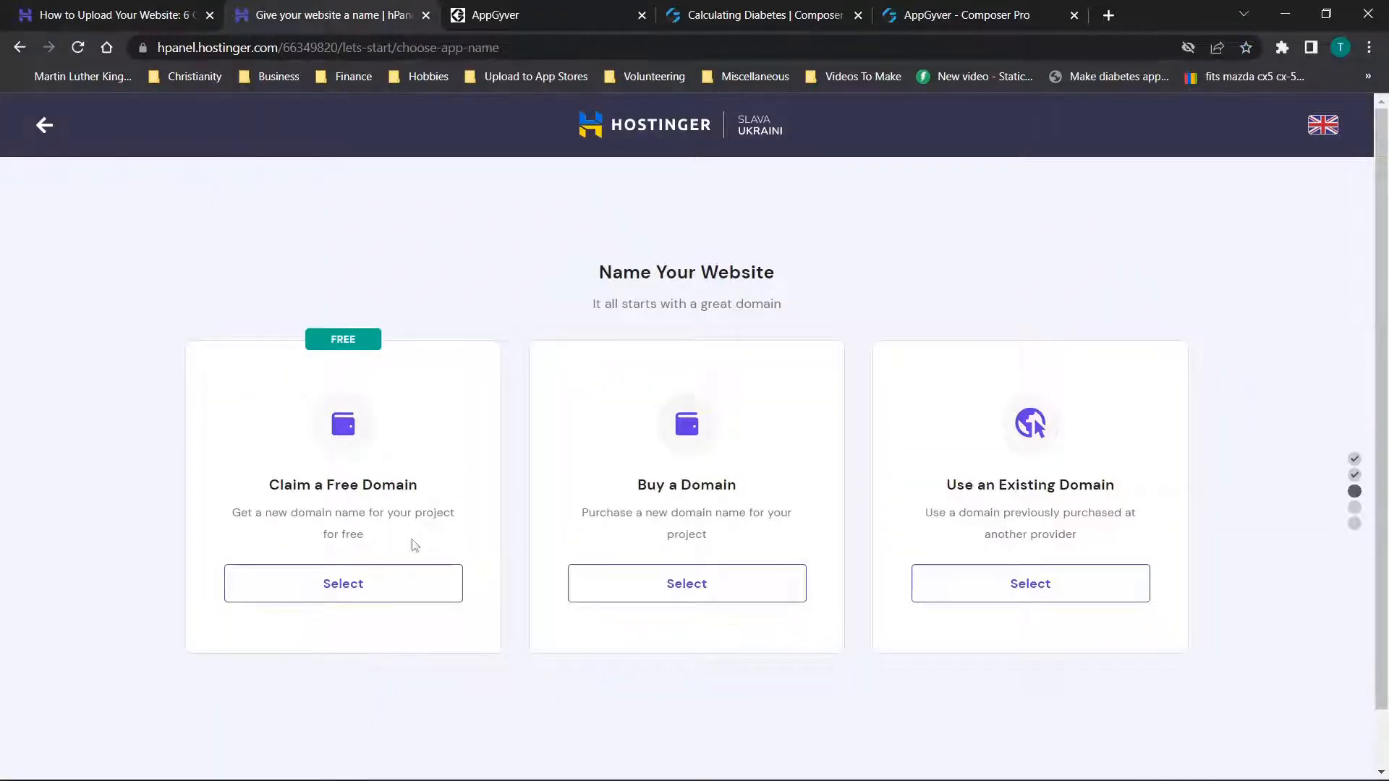
# Choose Claim a Free Domain and enter calculatingdiabetes with the .com extension.
pyautogui.click(343, 583)
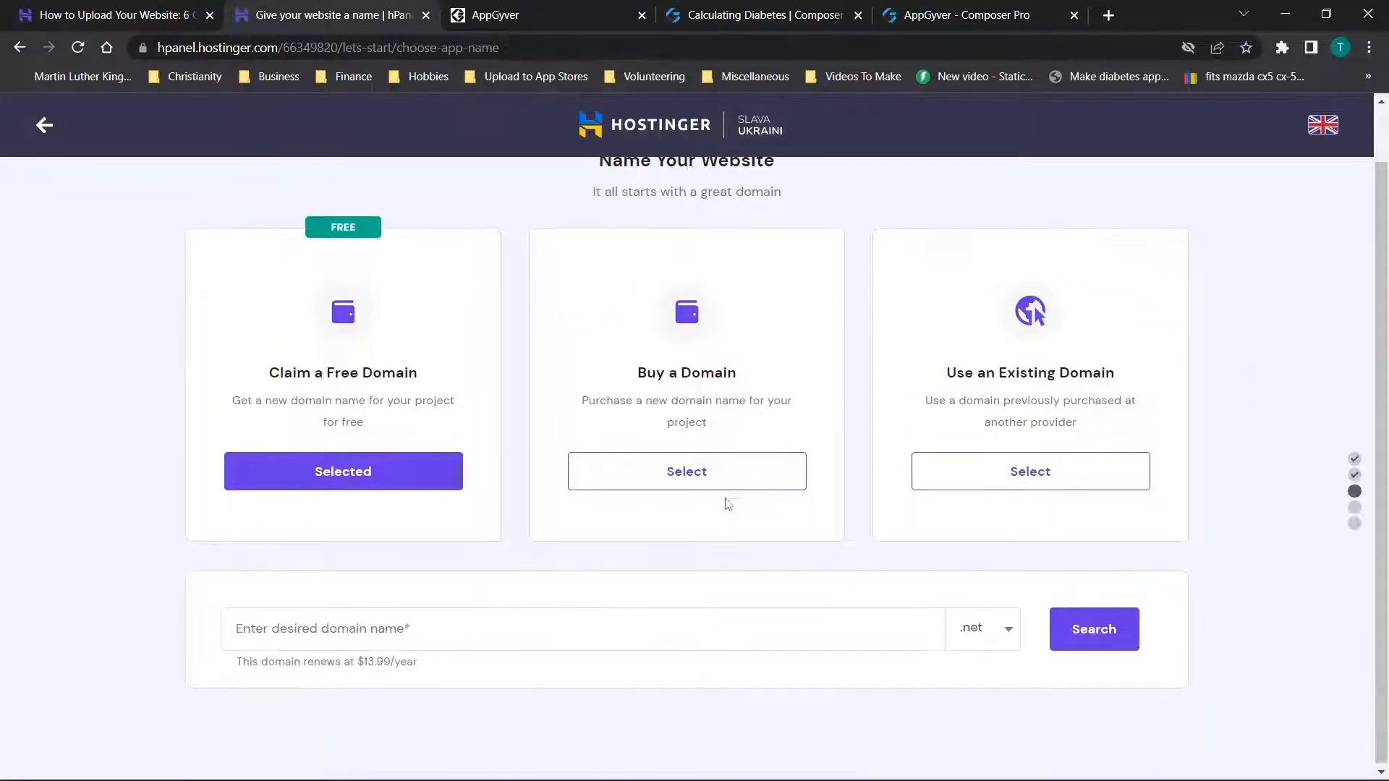
pyautogui.click(521, 630)
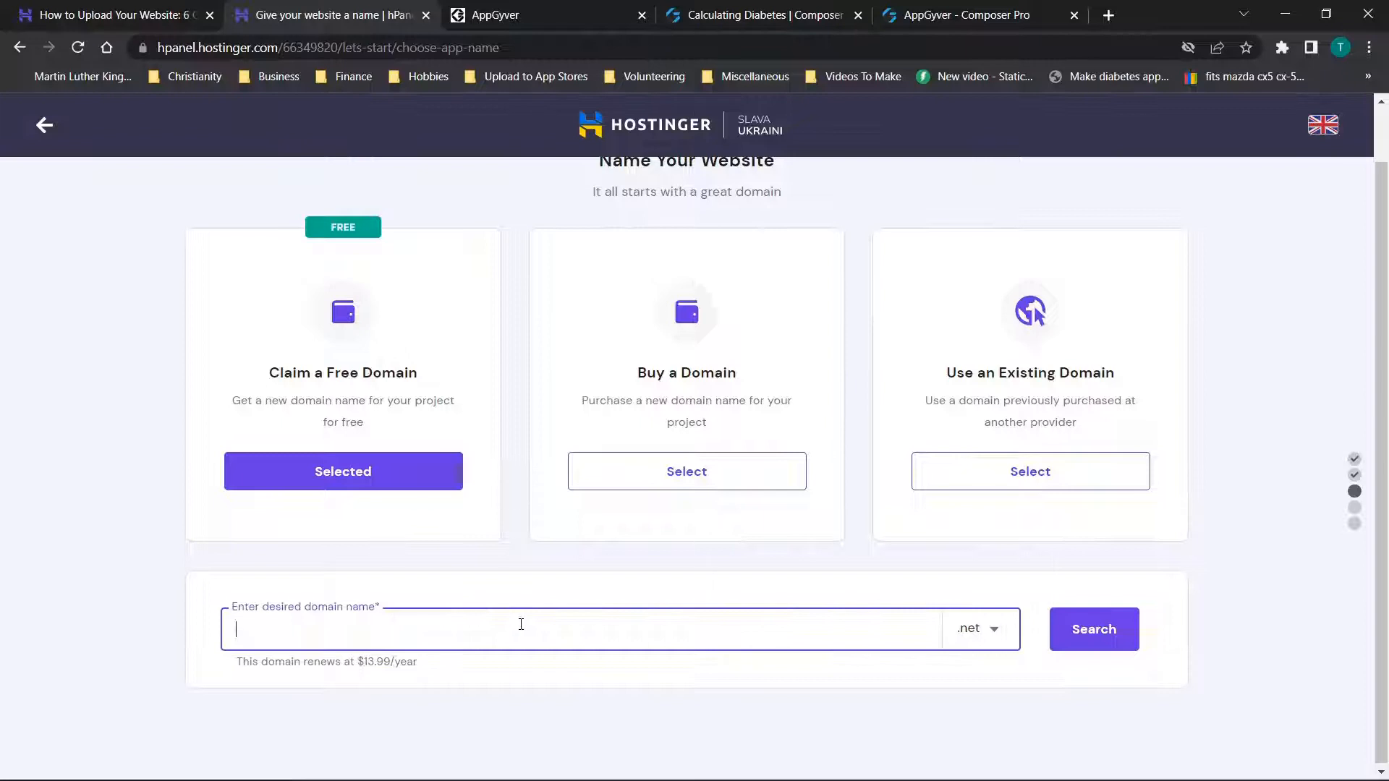
pyautogui.click(1094, 629)
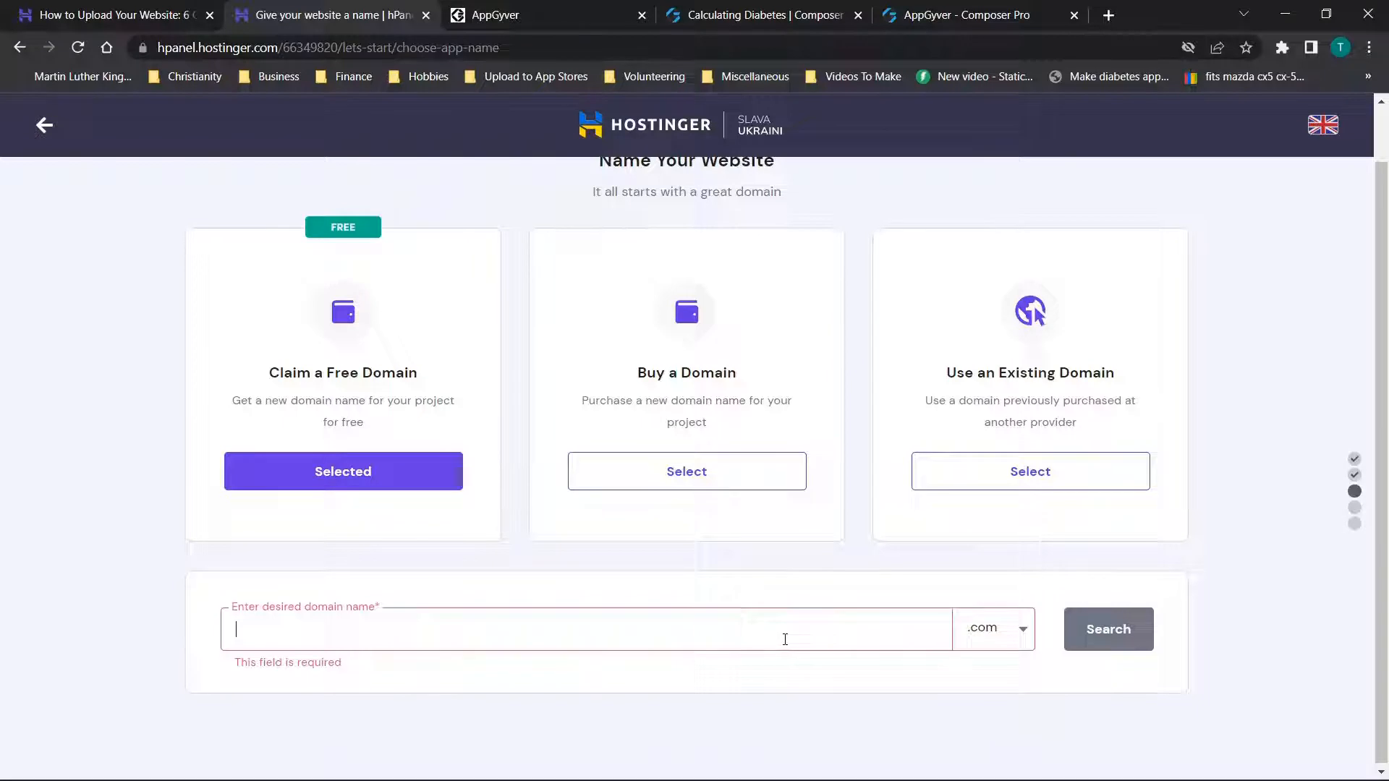
pyautogui.write('calculatingdi')
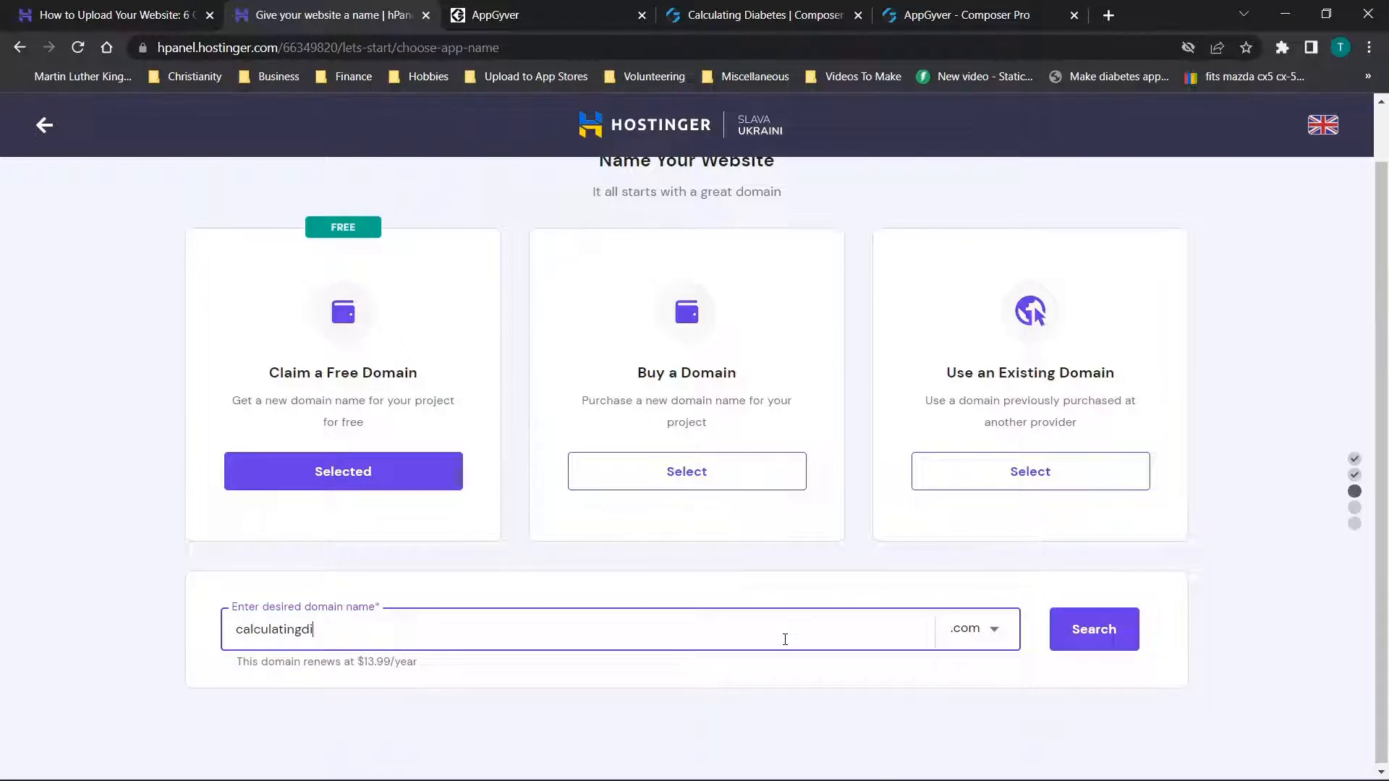
pyautogui.write('abetes')
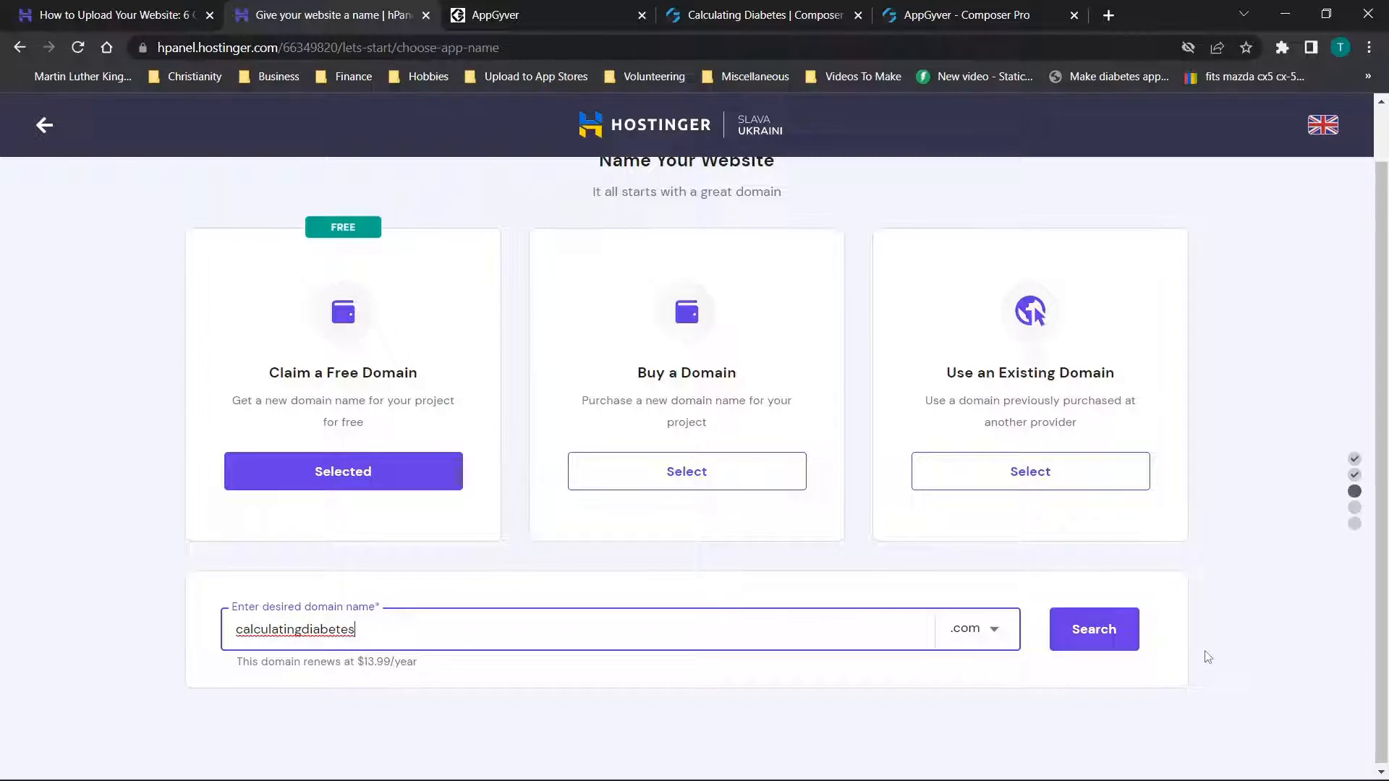
# Search calculatingdiabetes.com, confirm it is available and continue to the final overview.
pyautogui.click(1094, 630)
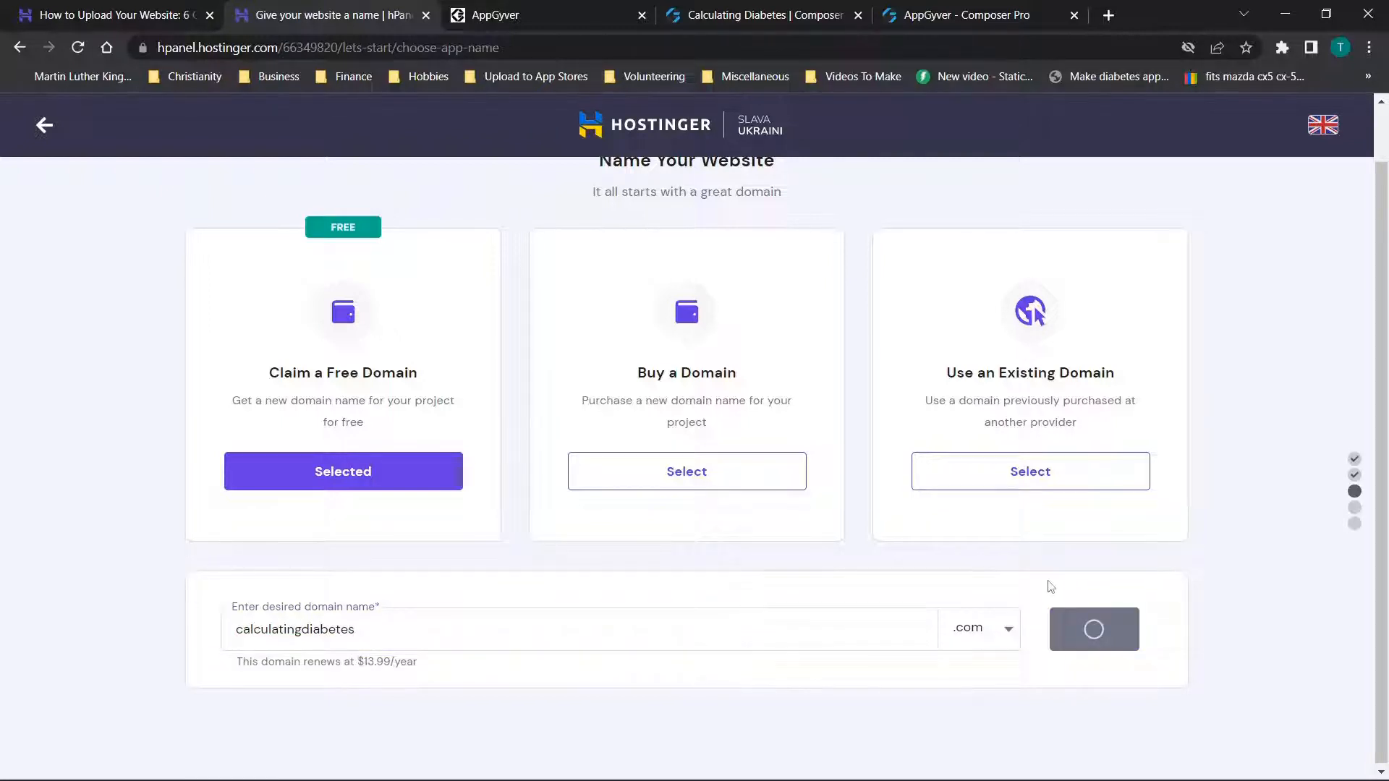
pyautogui.click(1094, 630)
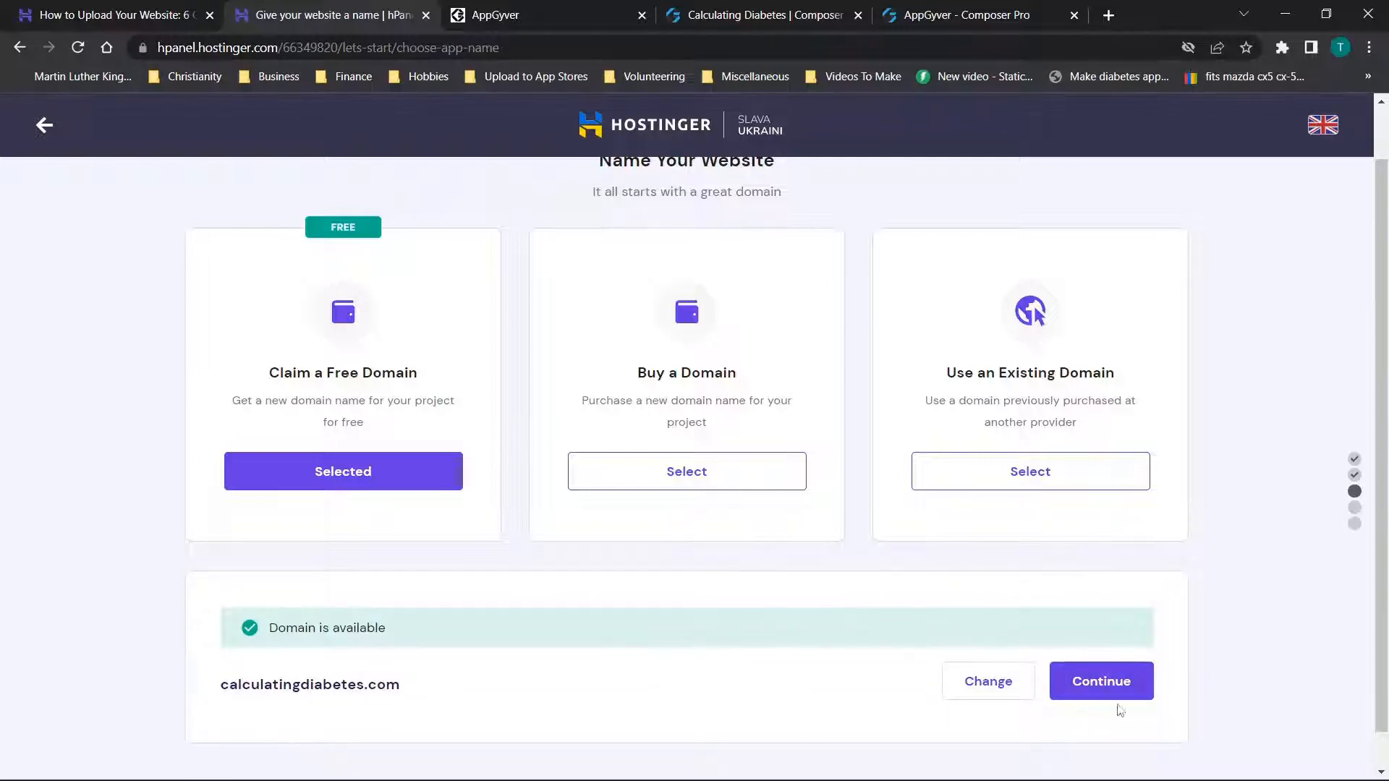
pyautogui.click(1100, 682)
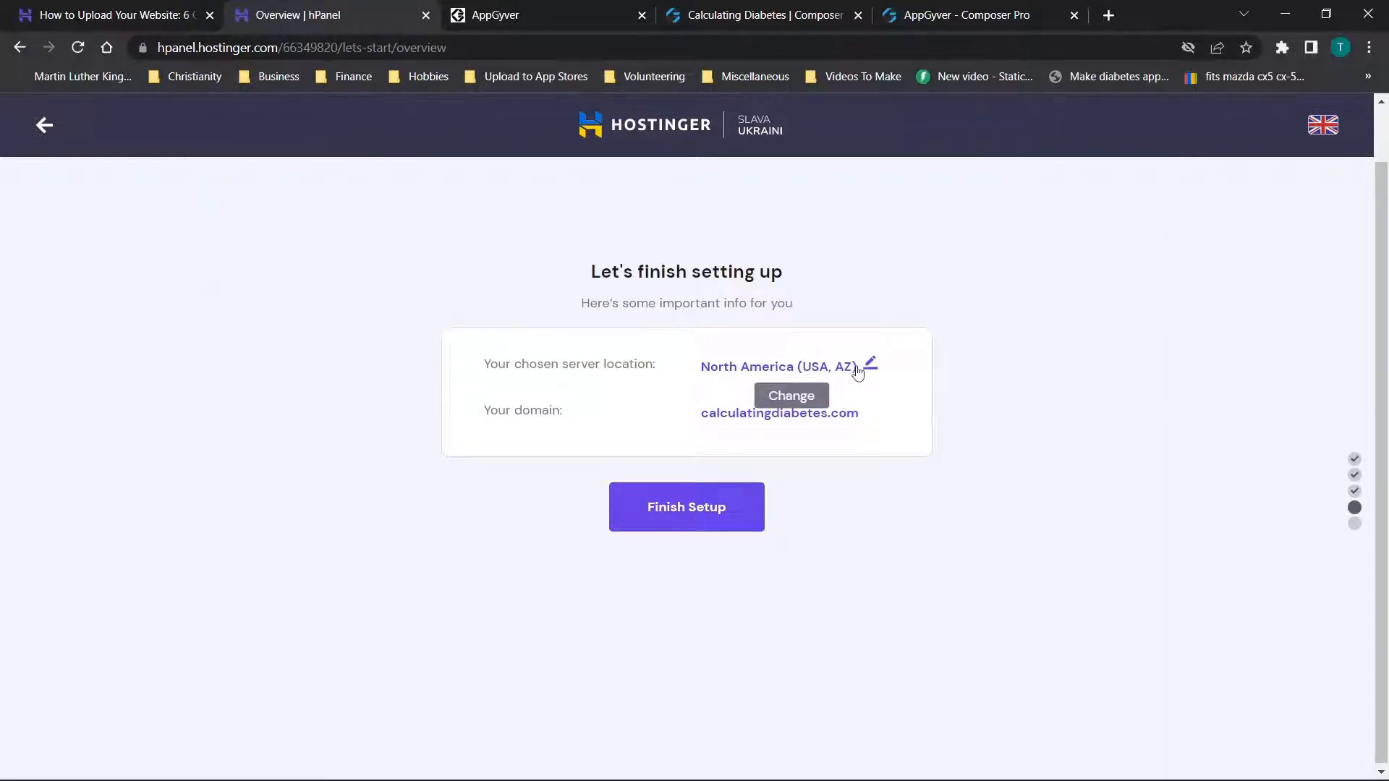
pyautogui.moveTo(686, 506)
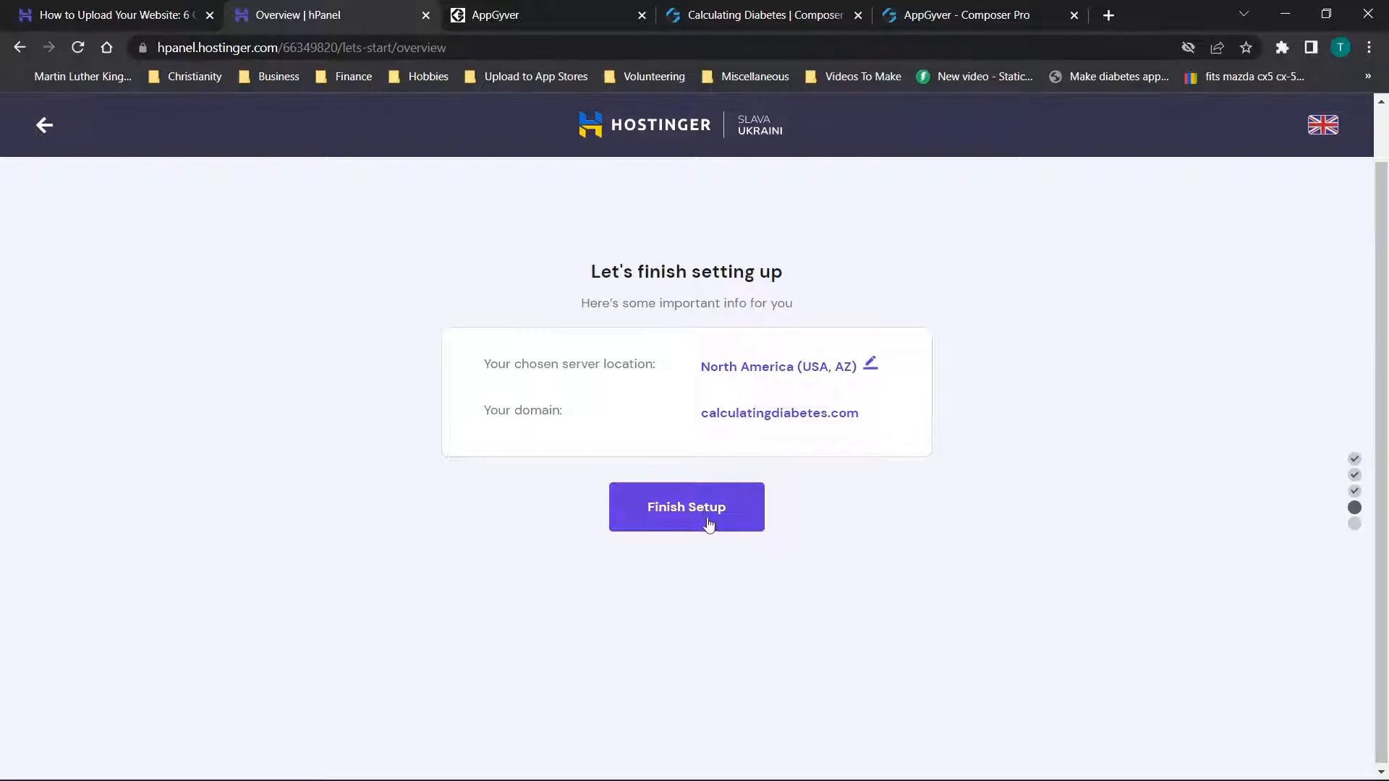
# Finish setup, register the domain as Company / Organization and reach the Well Done page.
pyautogui.click(686, 507)
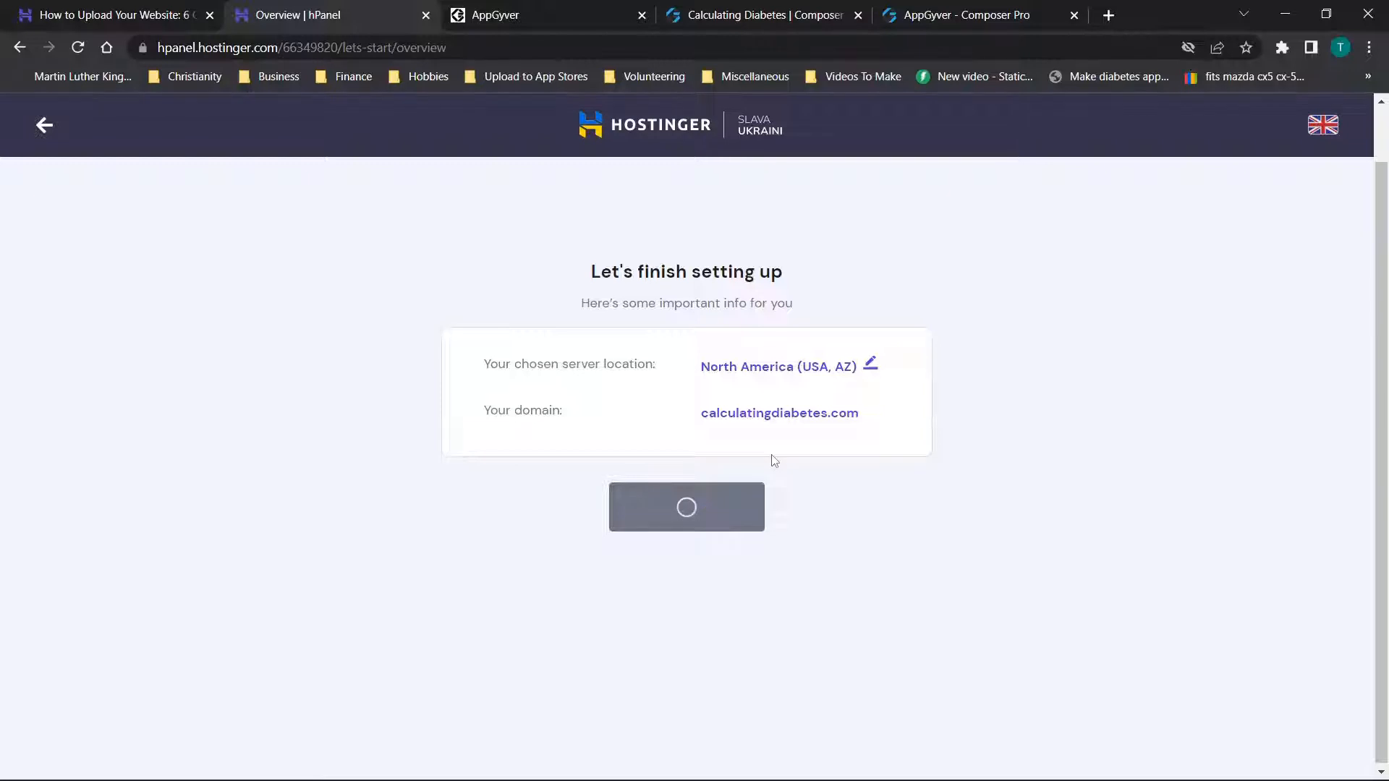
pyautogui.click(686, 506)
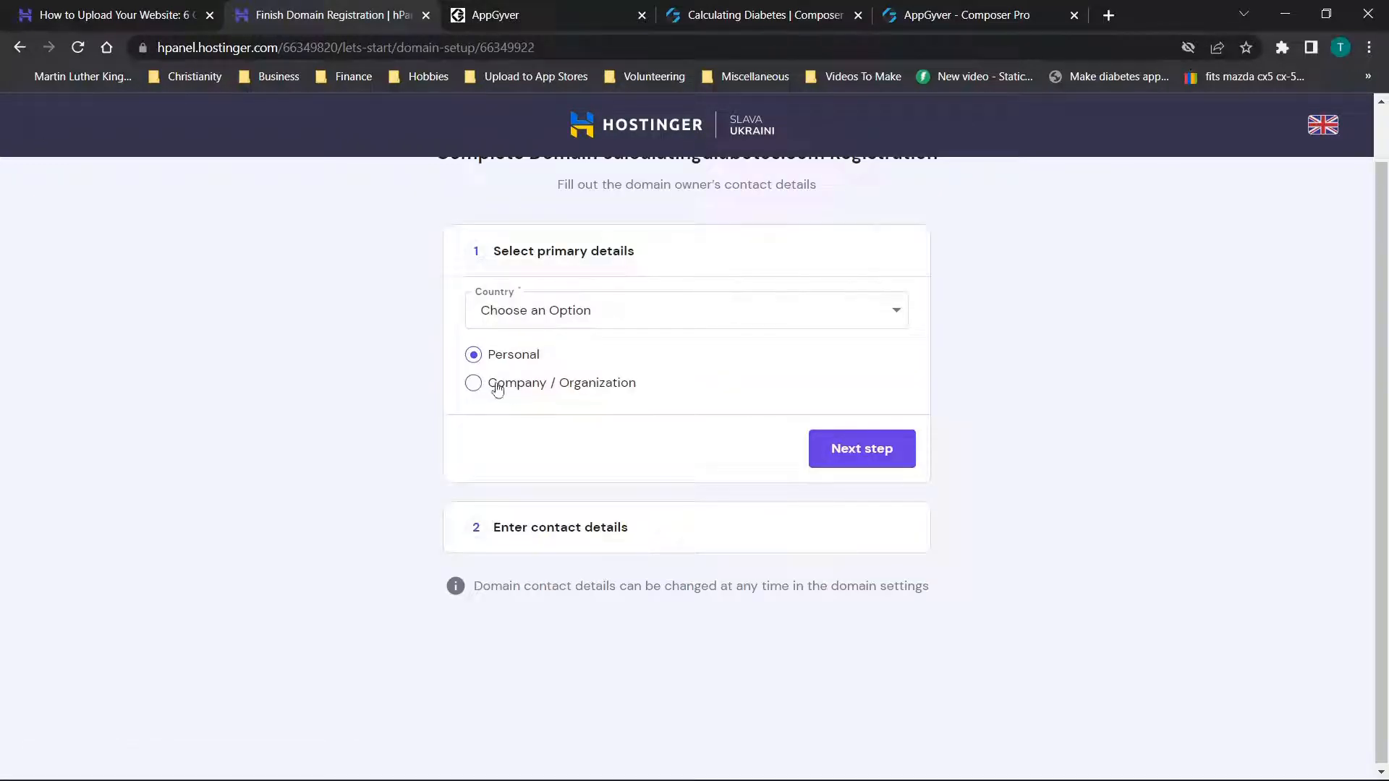
pyautogui.click(473, 383)
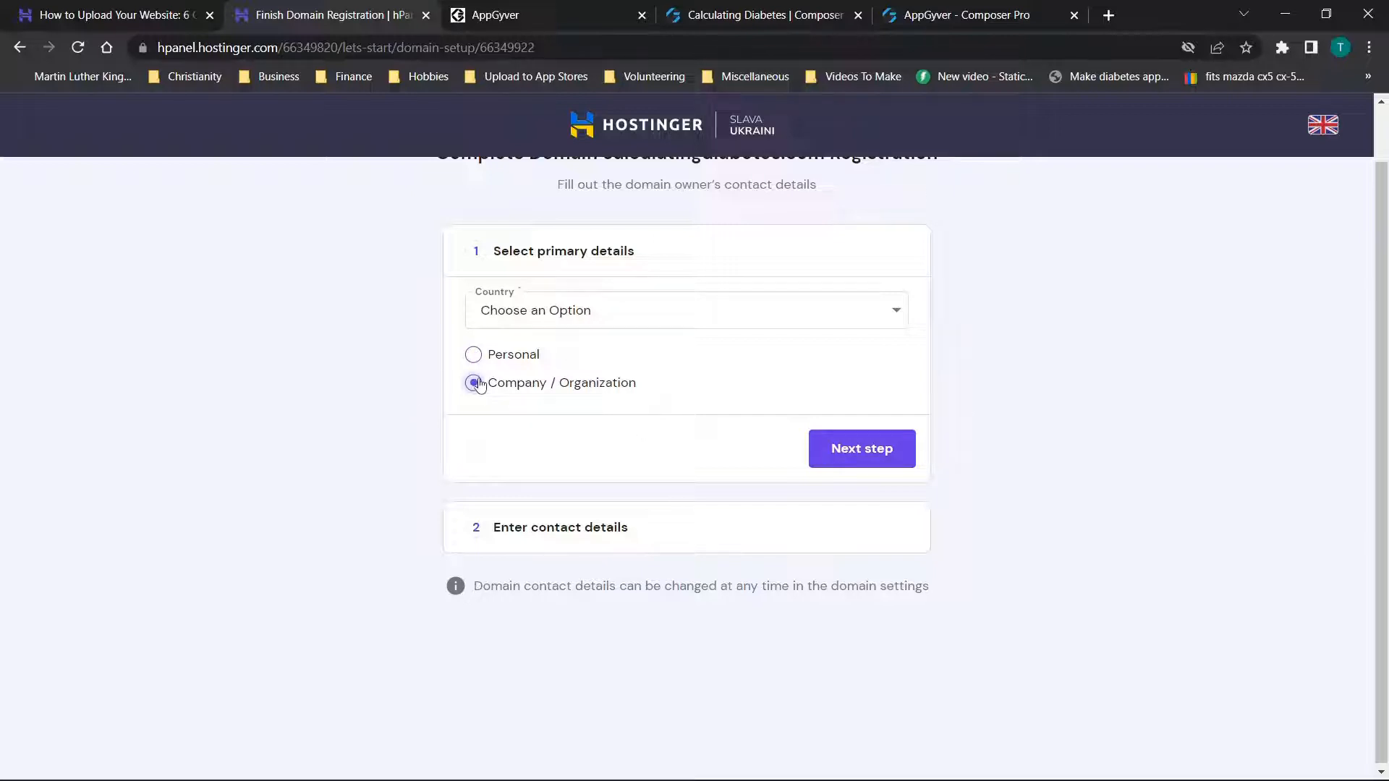
pyautogui.click(859, 448)
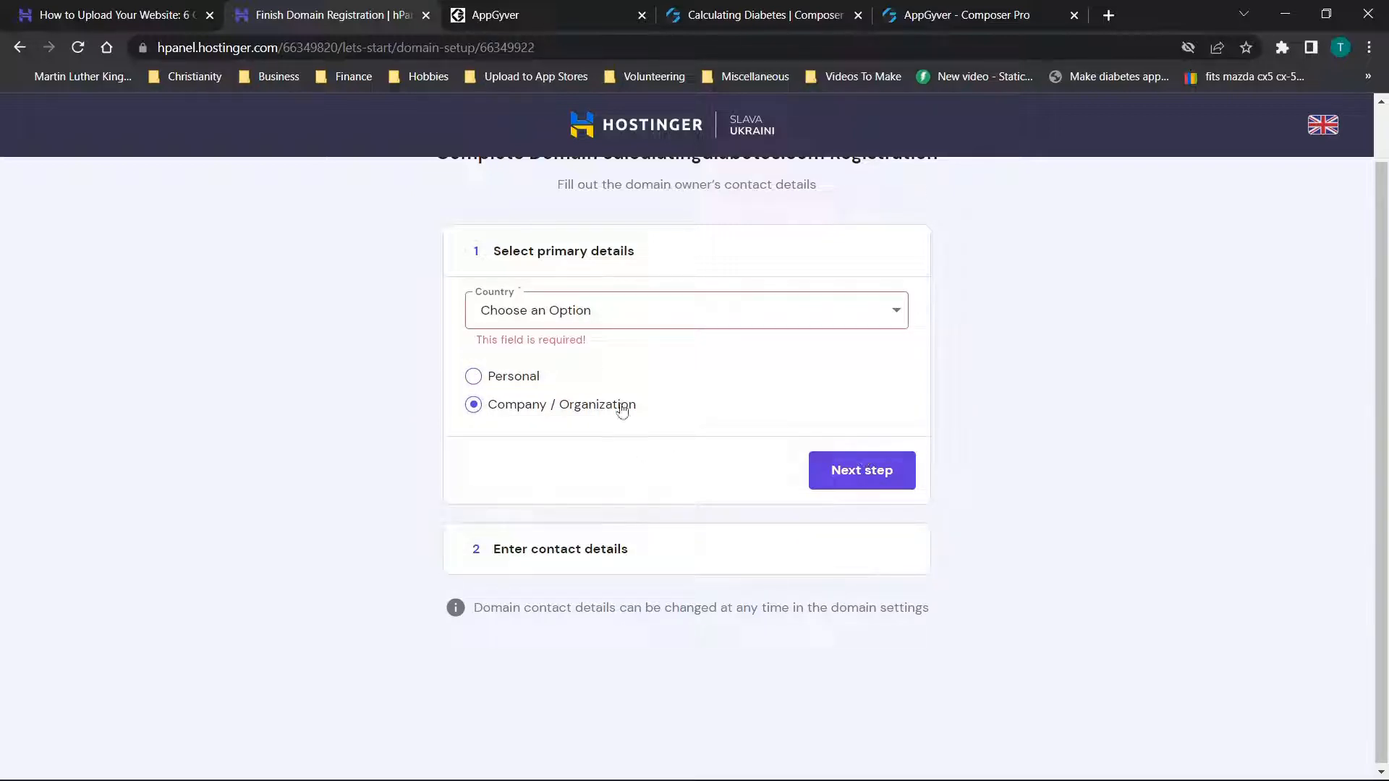
pyautogui.moveTo(552, 575)
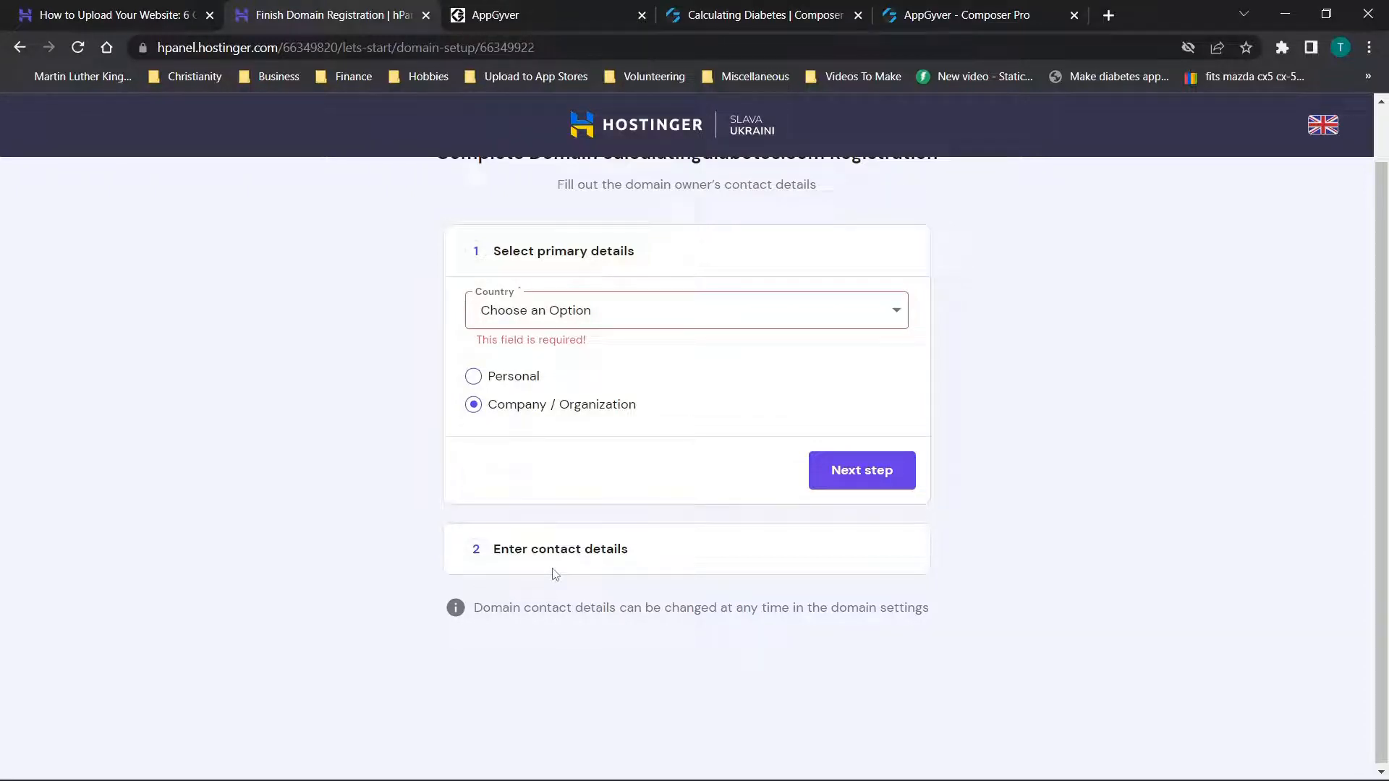
pyautogui.click(859, 470)
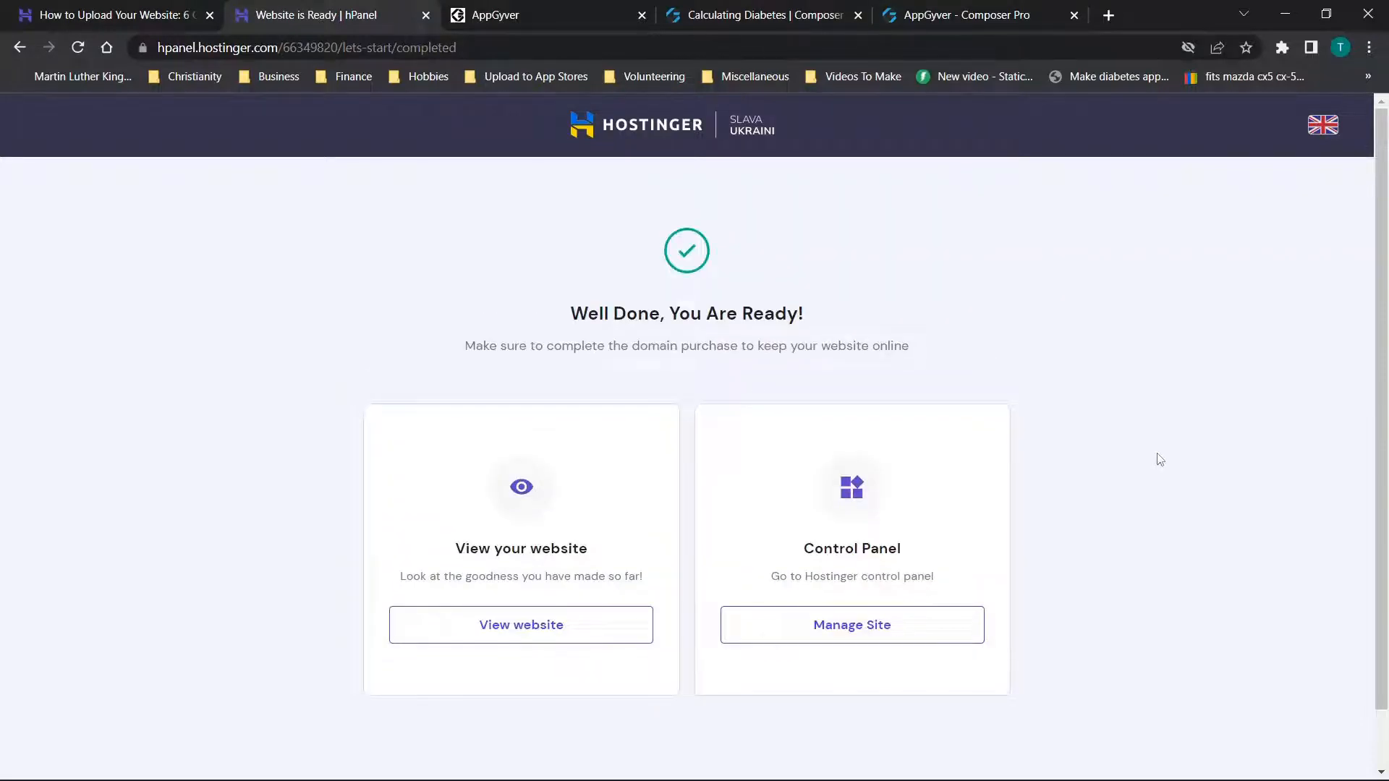
pyautogui.moveTo(773, 557)
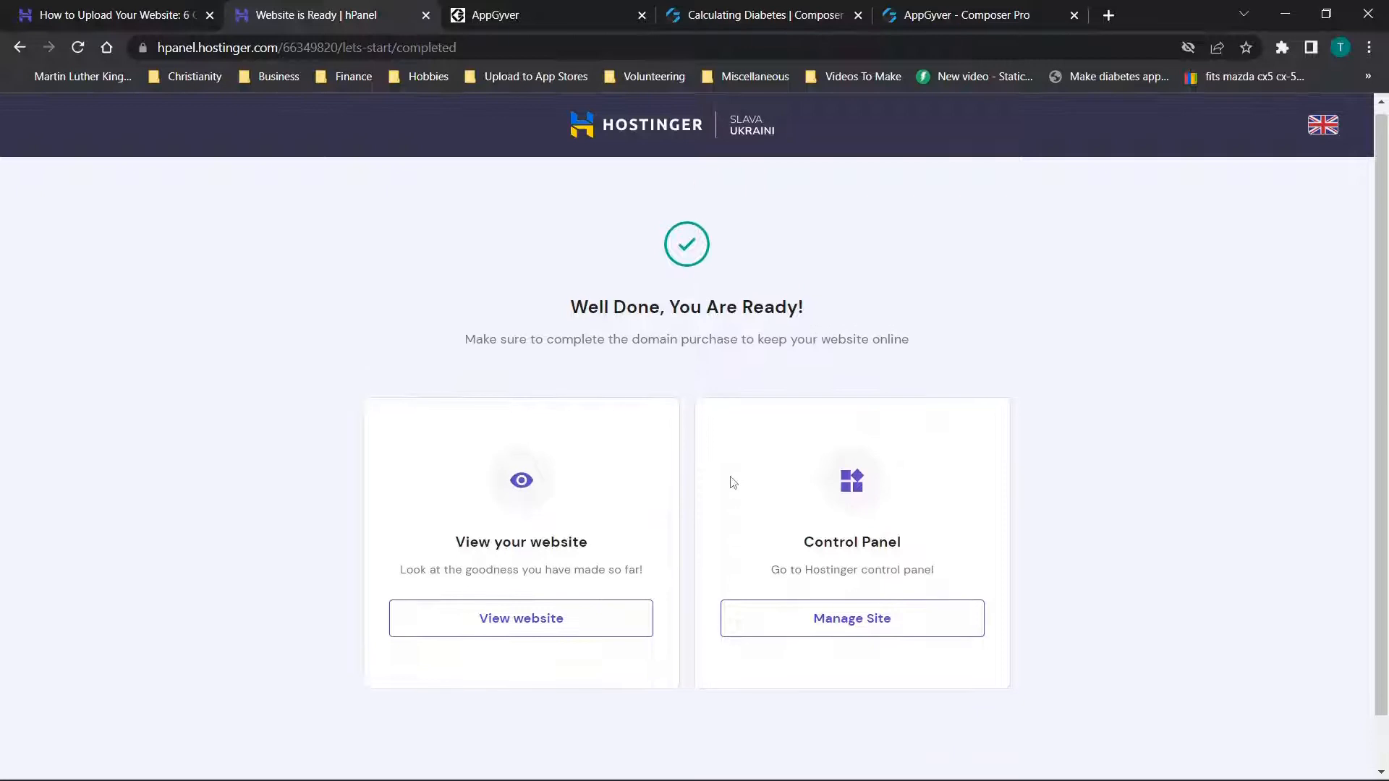
pyautogui.moveTo(538, 587)
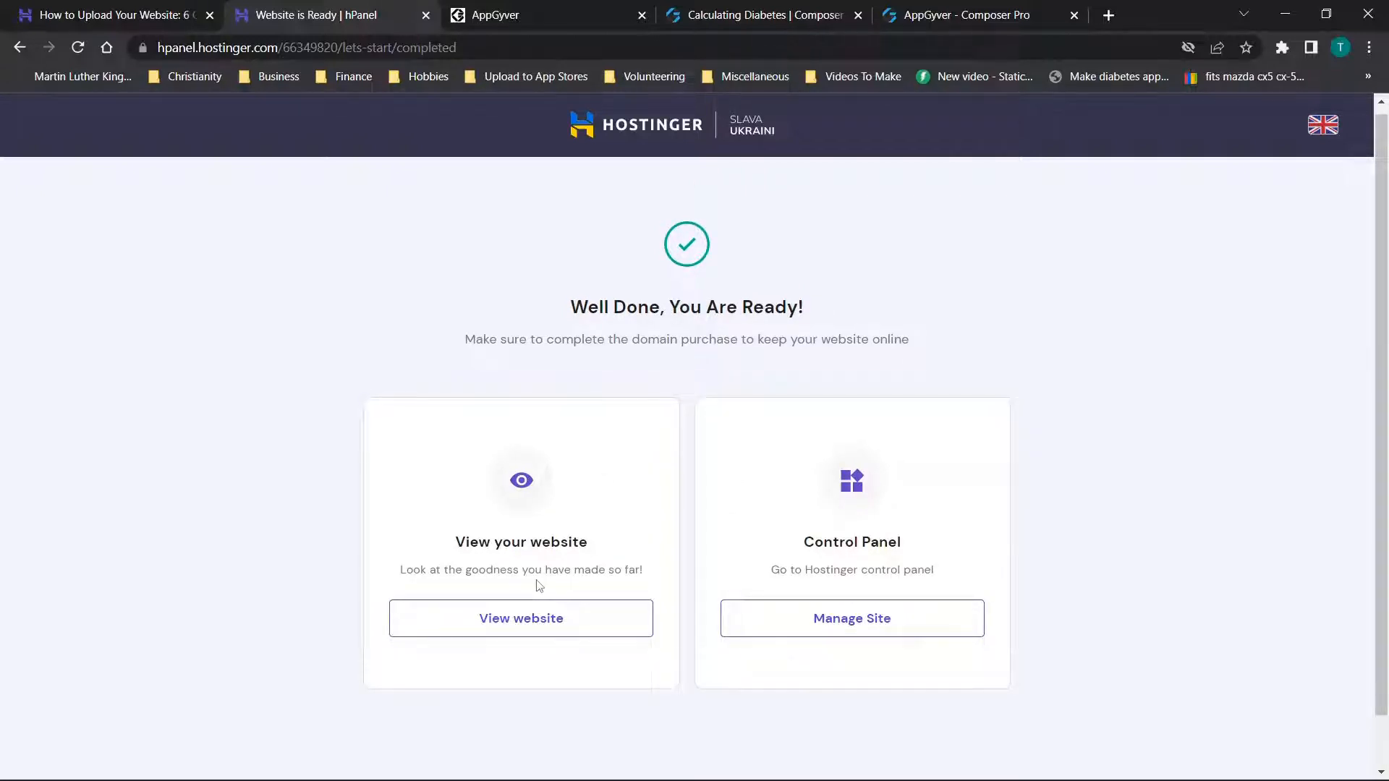
pyautogui.moveTo(522, 526)
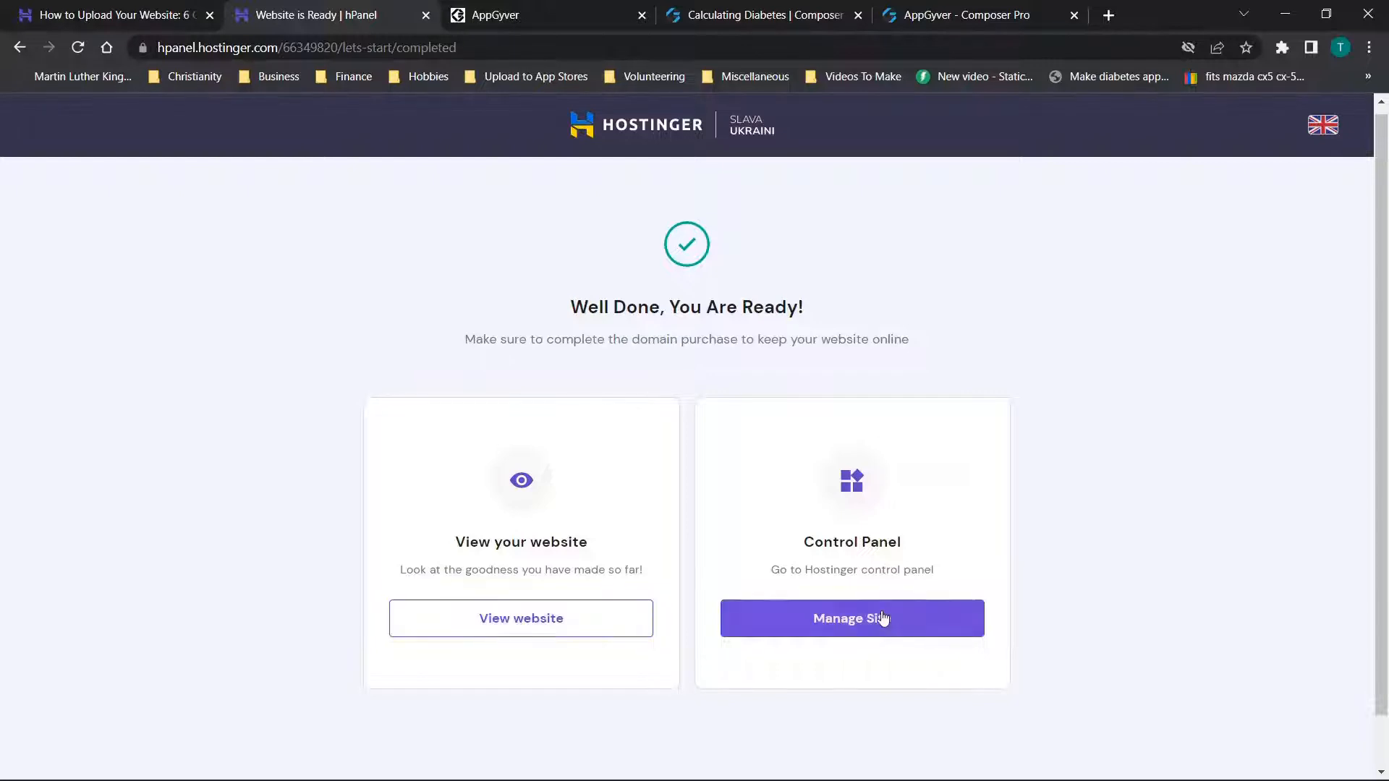
# Use Manage Site to open the calculatingdiabetes.com Hosting Account overview.
pyautogui.click(851, 618)
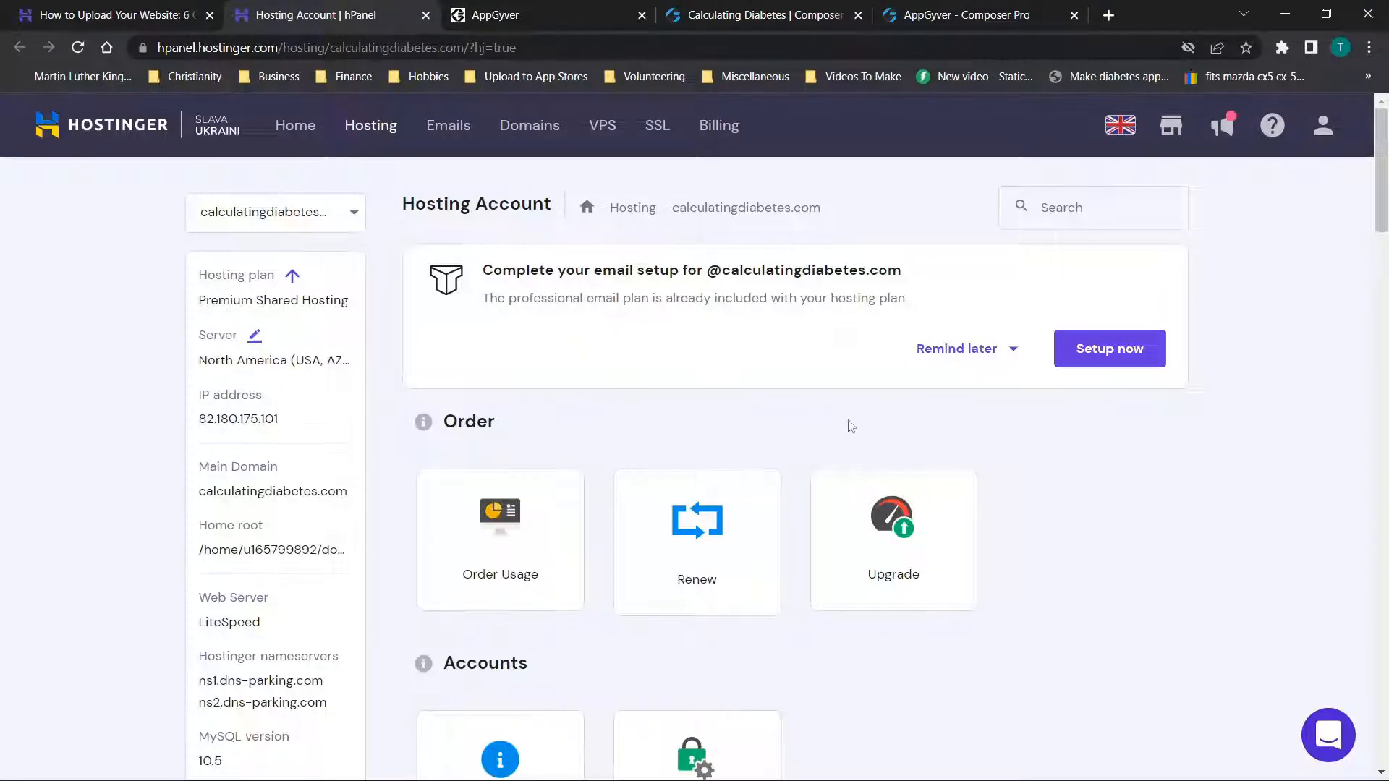
pyautogui.scroll(-3)
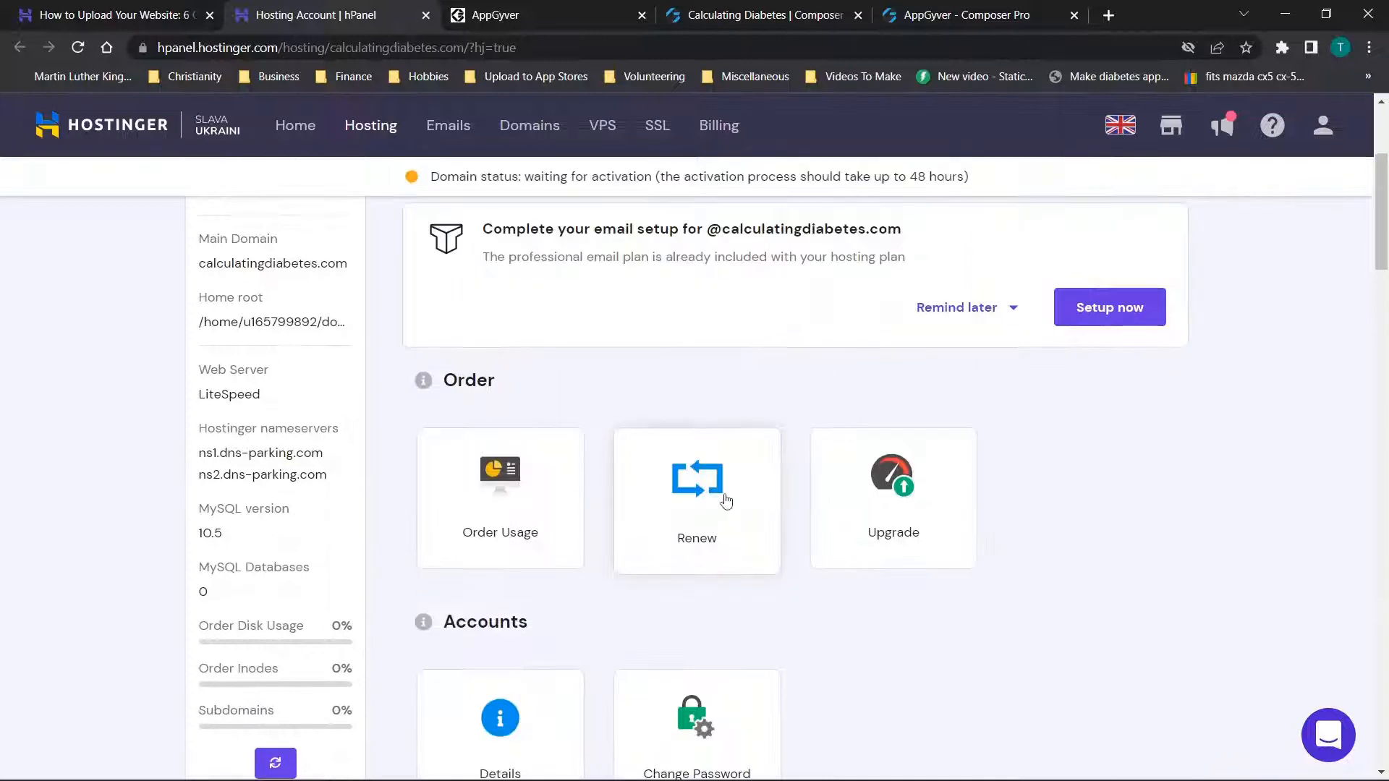
pyautogui.scroll(-3)
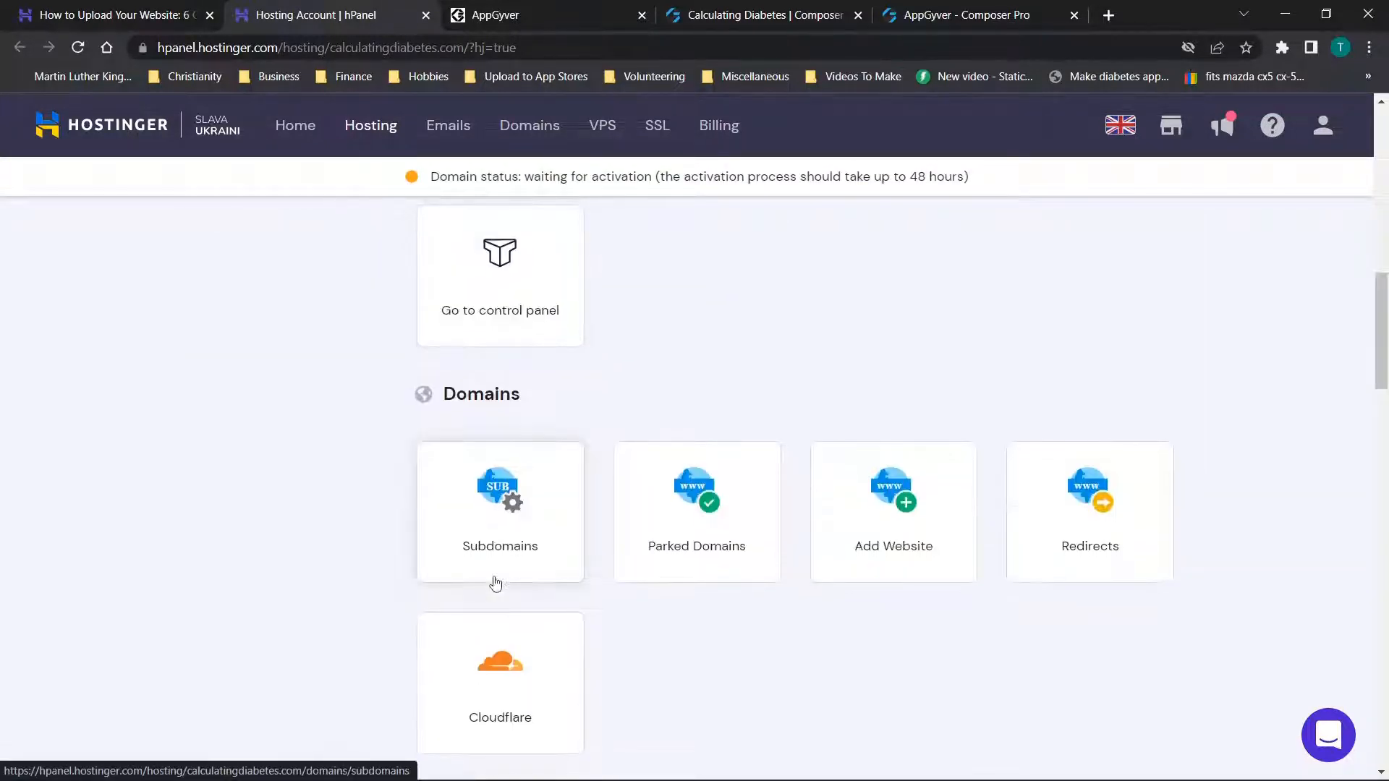
pyautogui.scroll(-3)
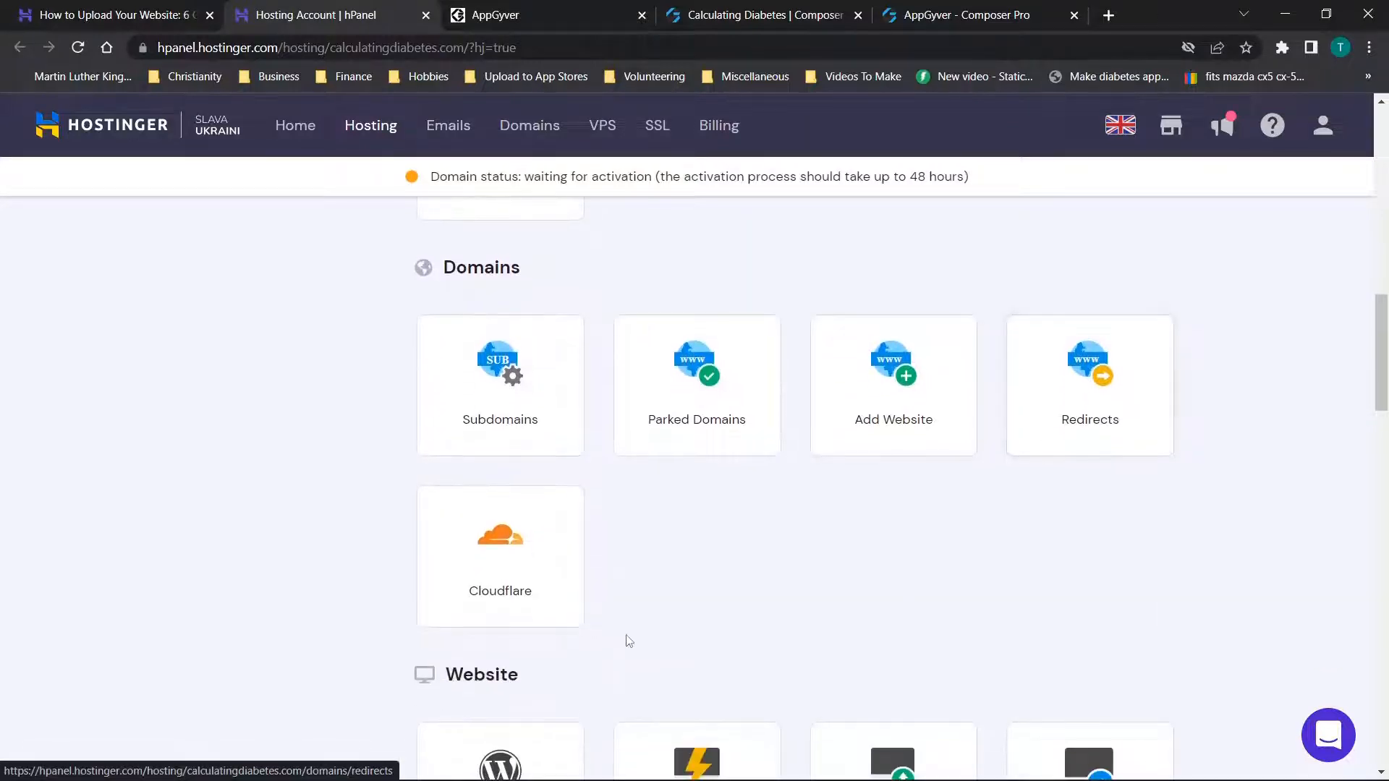
pyautogui.scroll(-3)
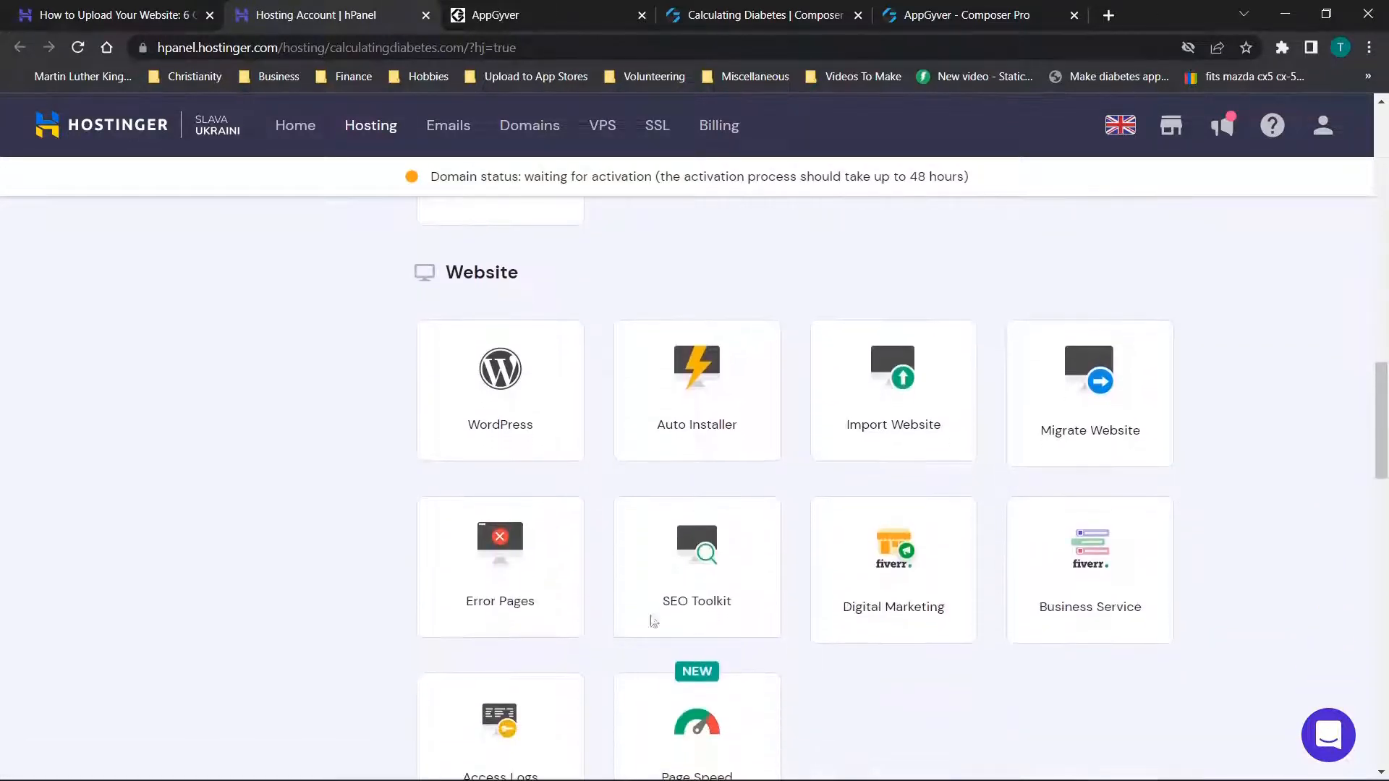
pyautogui.scroll(-3)
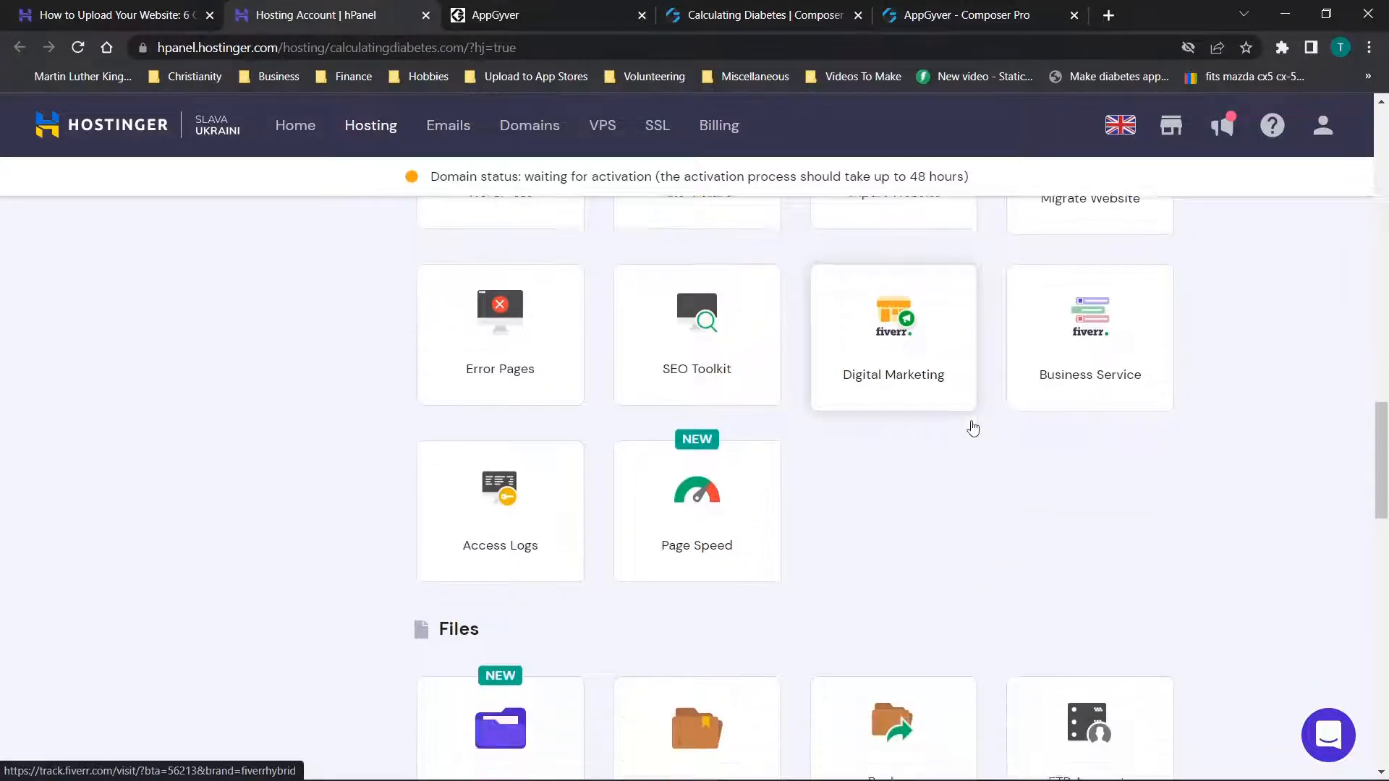
pyautogui.scroll(-3)
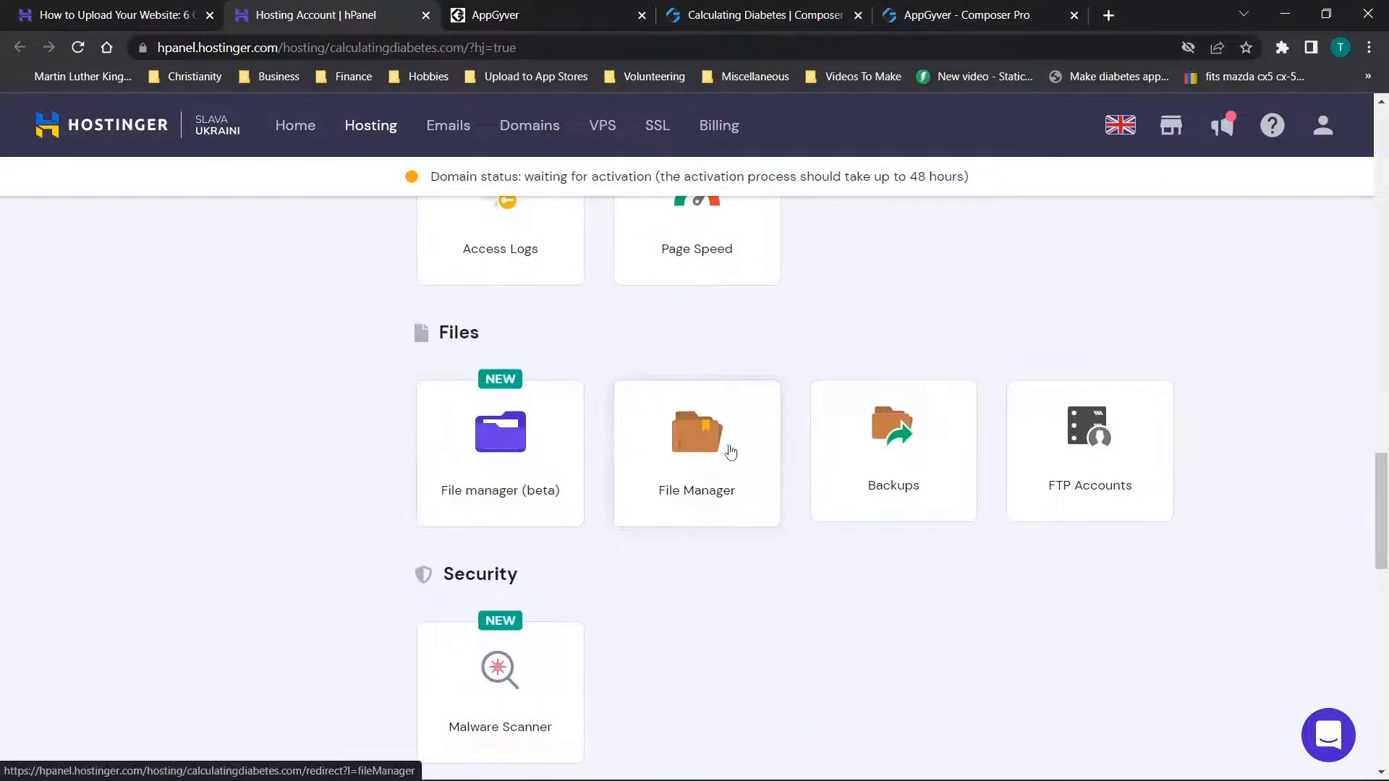
pyautogui.moveTo(547, 468)
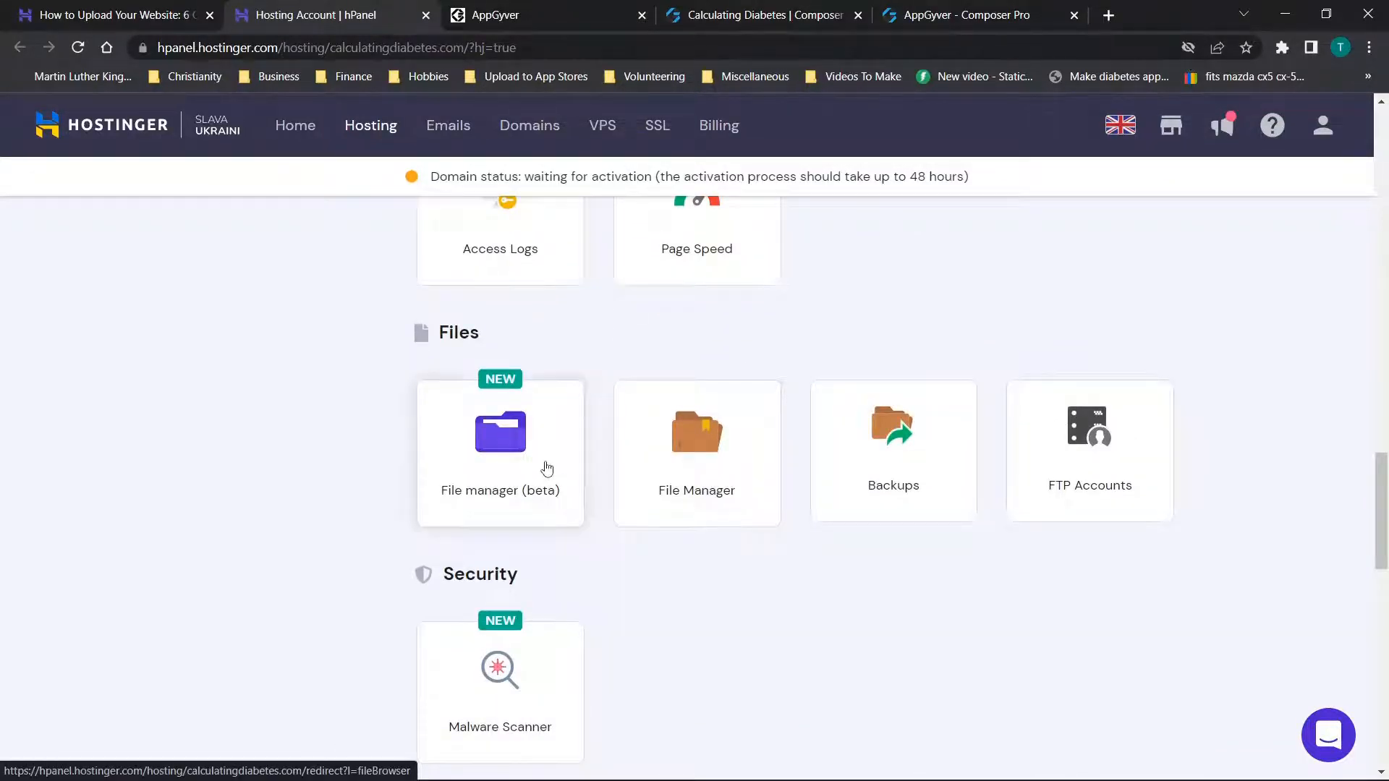
pyautogui.click(105, 14)
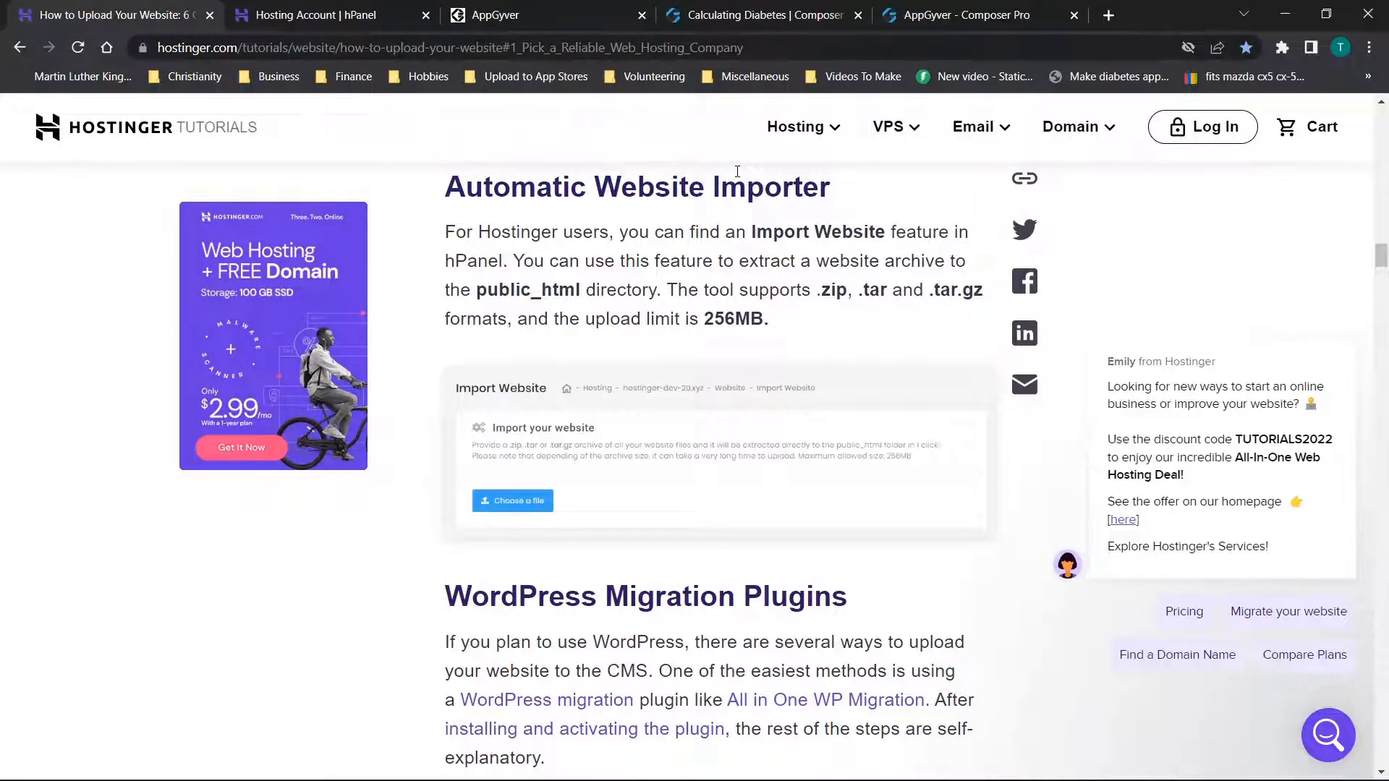
pyautogui.click(310, 14)
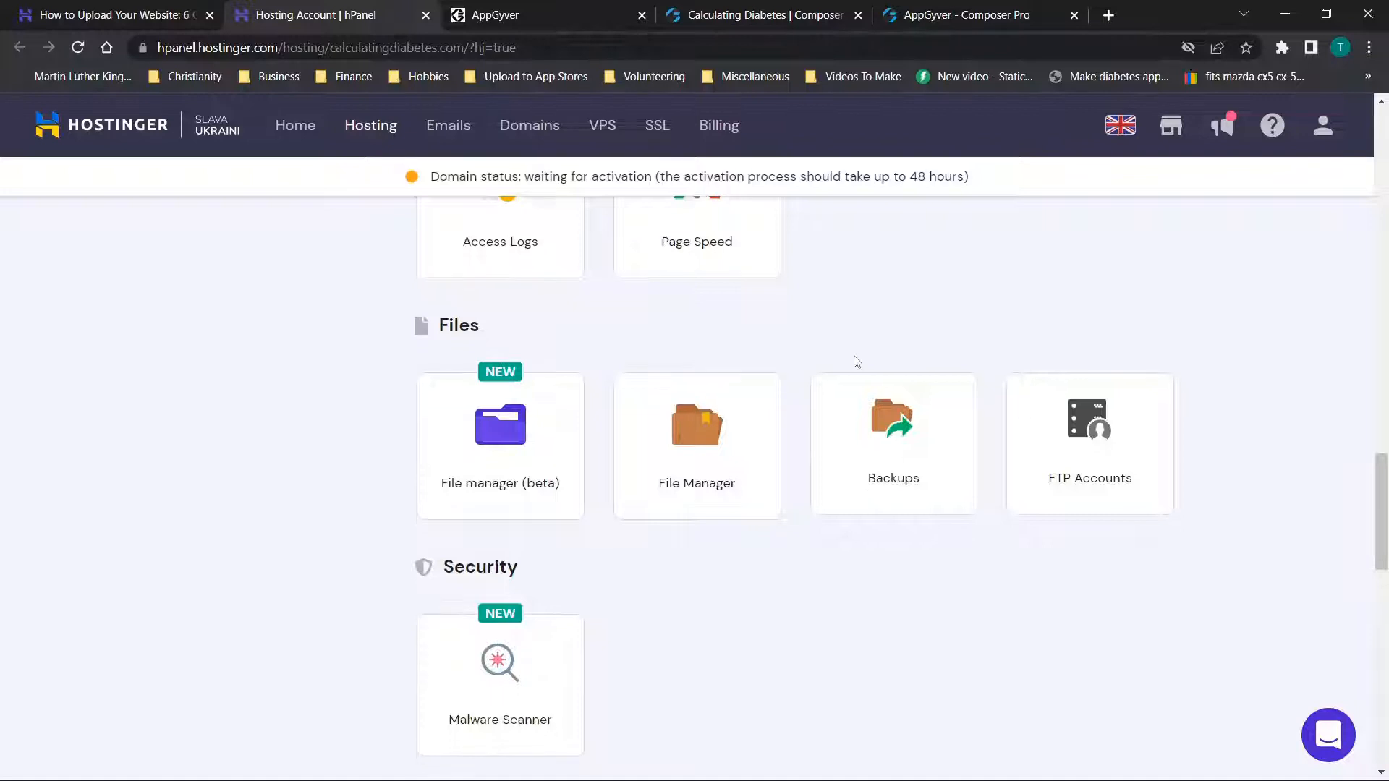
pyautogui.scroll(-3)
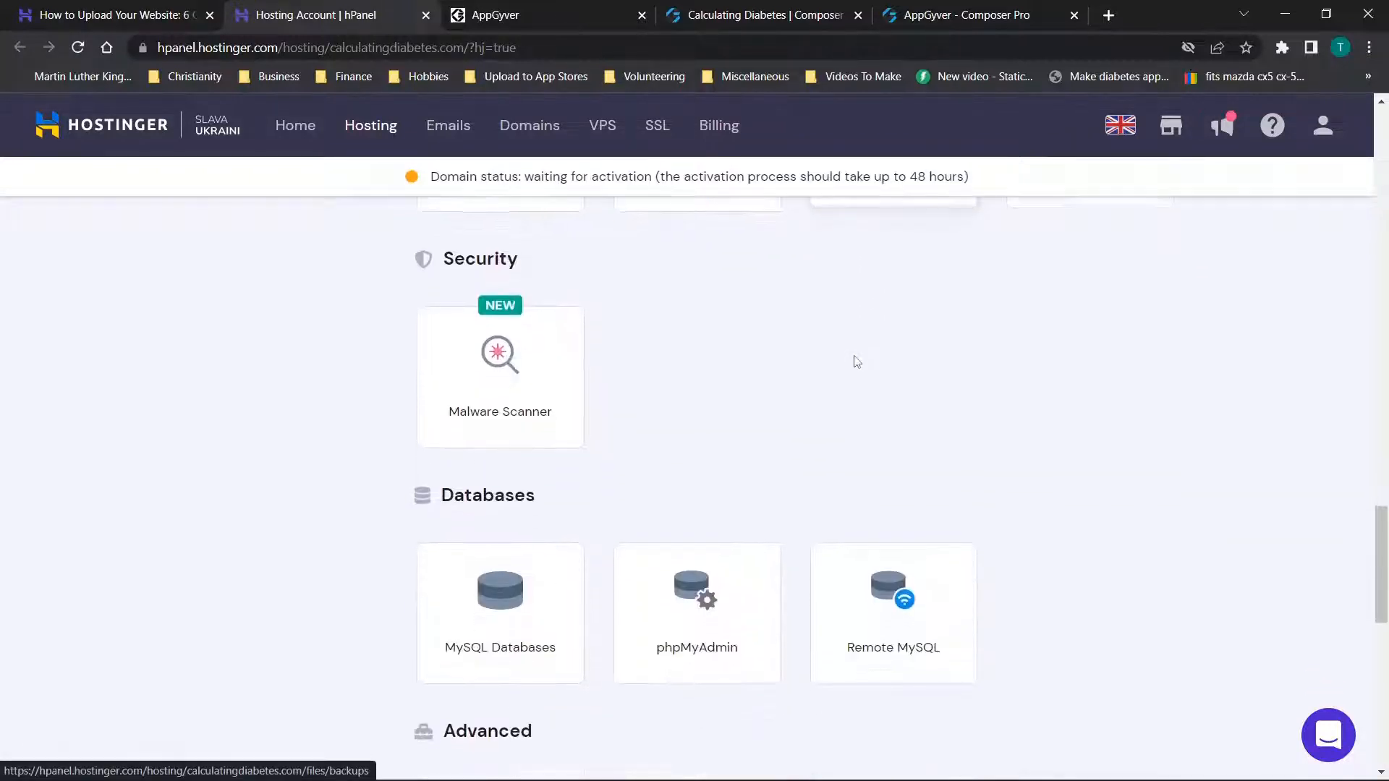
pyautogui.scroll(-3)
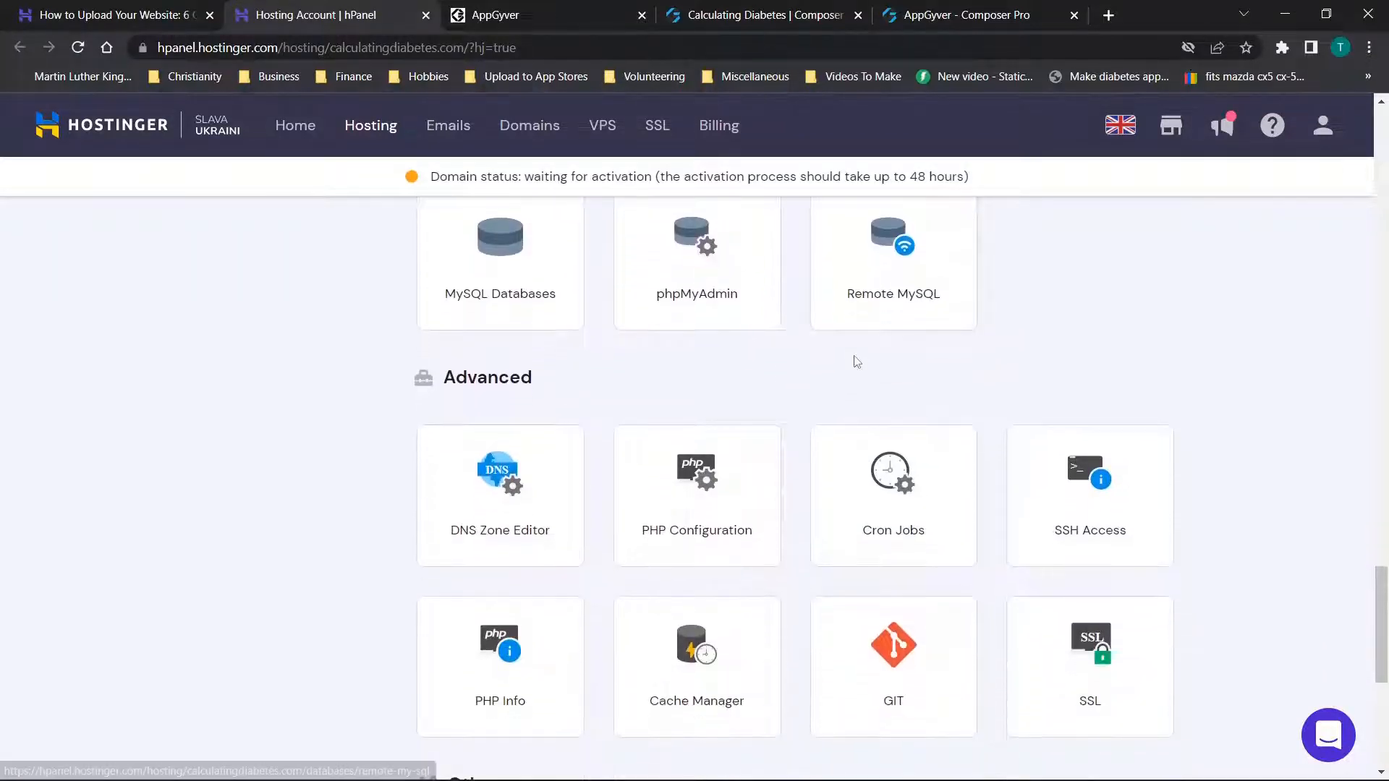
pyautogui.click(106, 14)
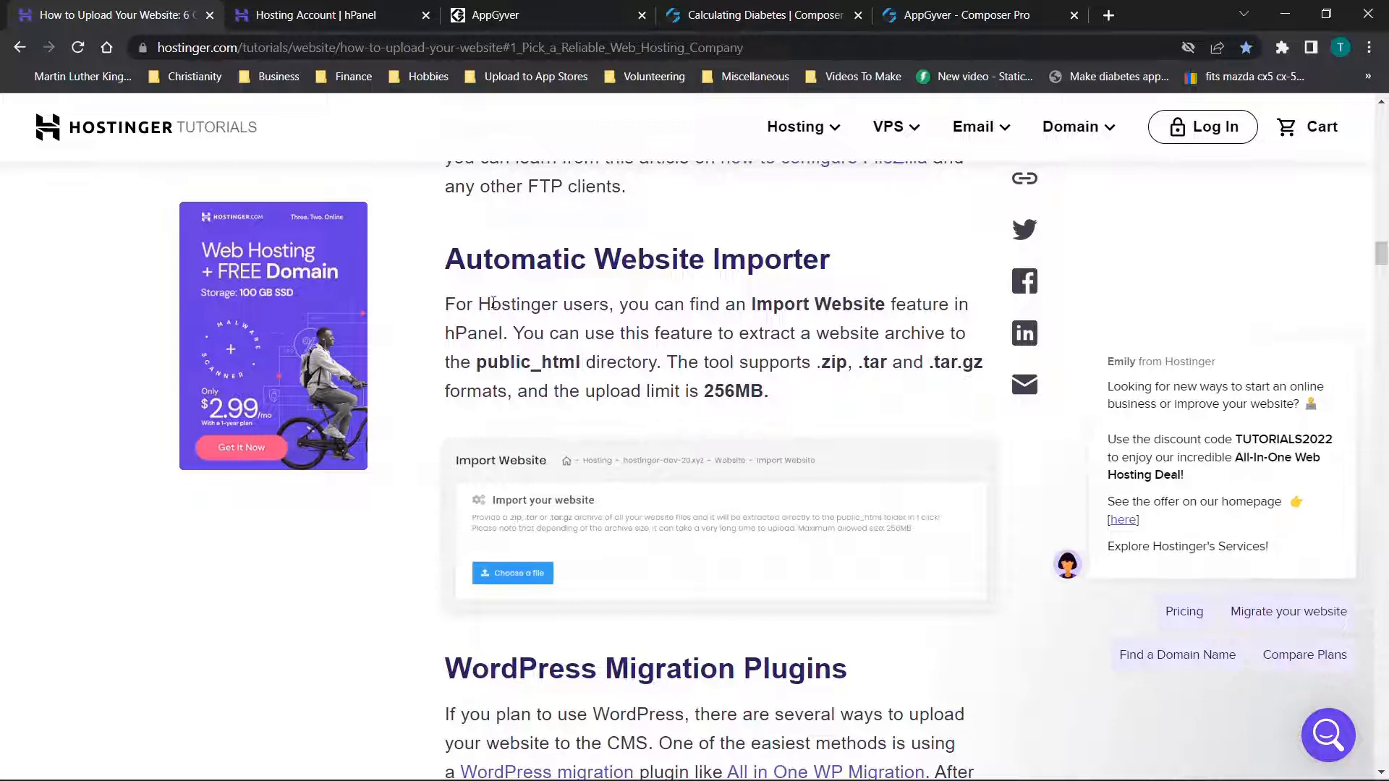
pyautogui.moveTo(420, 287)
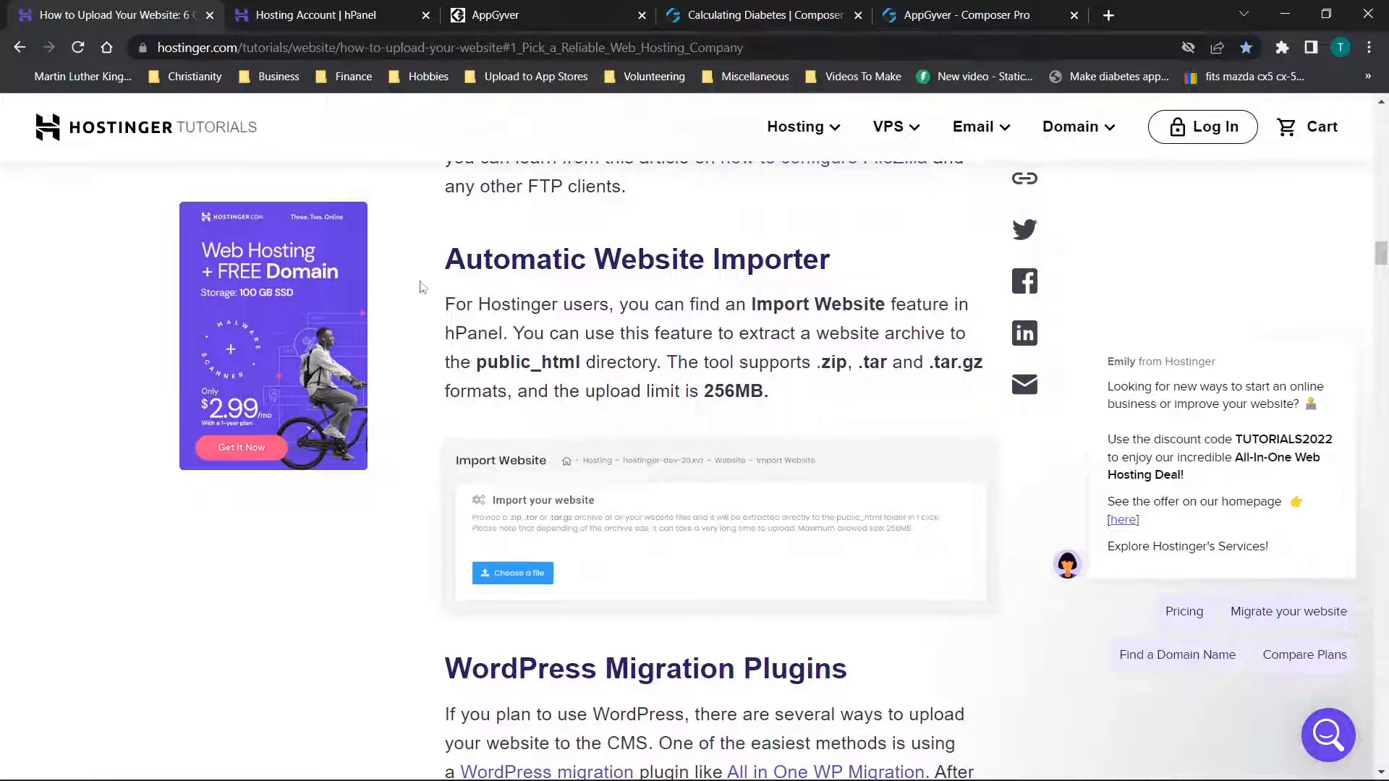
pyautogui.click(314, 15)
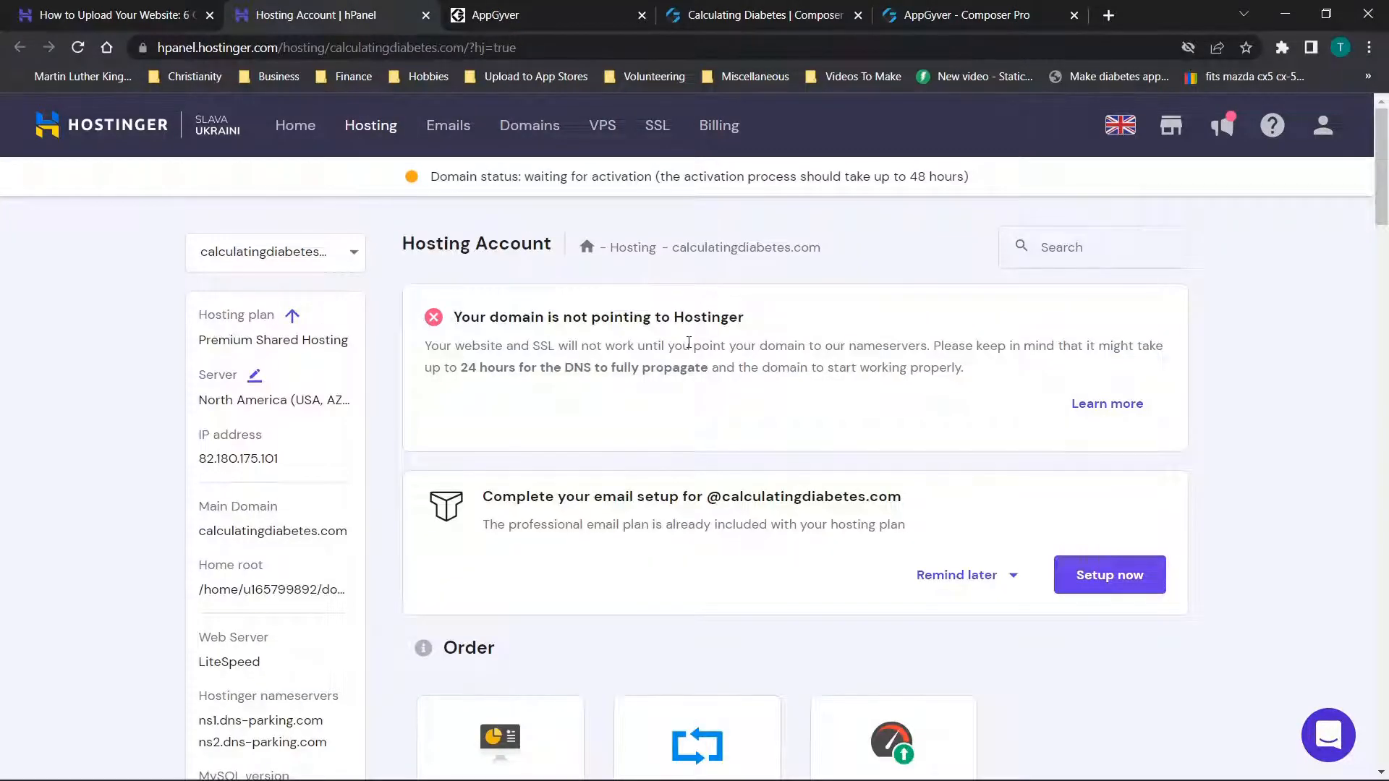
# Go to Website > Import Website and start choosing an archive file to upload.
pyautogui.scroll(-3)
pyautogui.write('import')
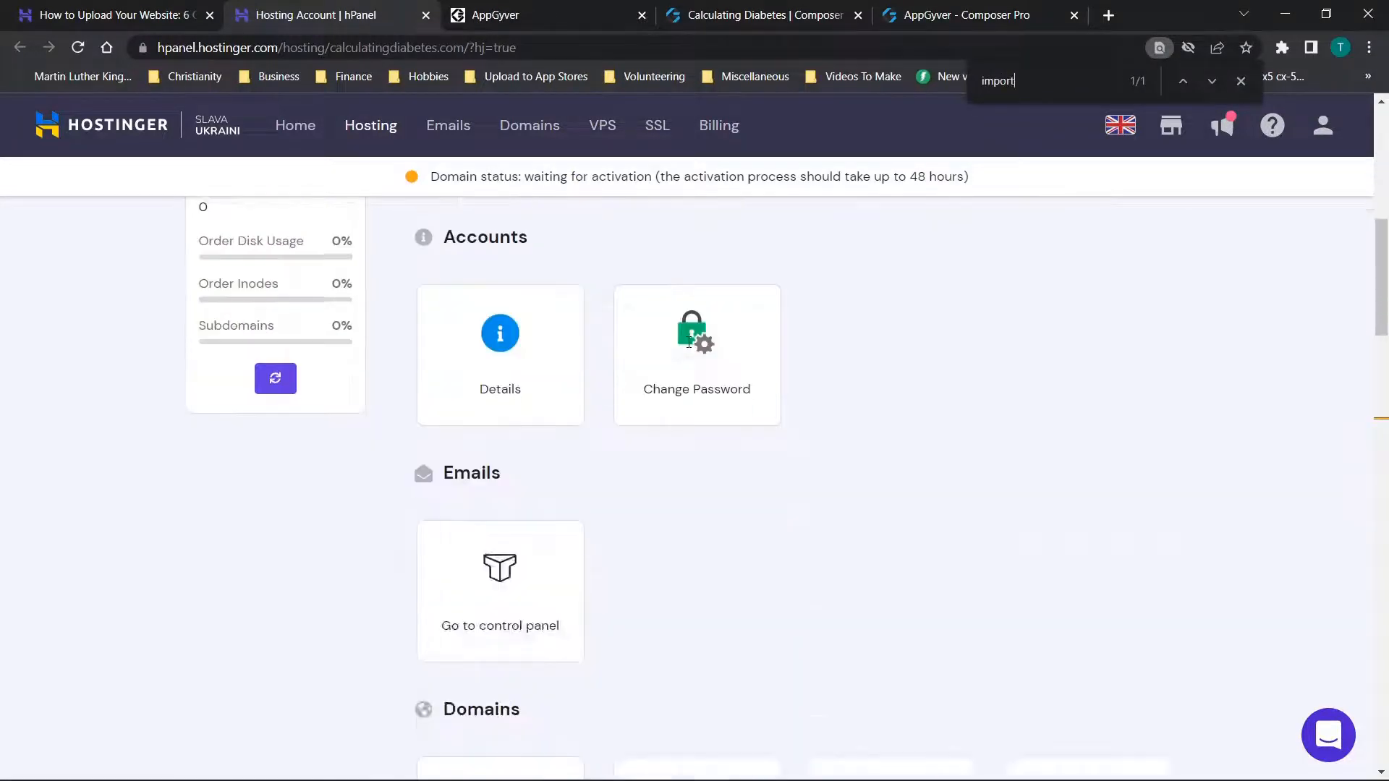
pyautogui.scroll(-3)
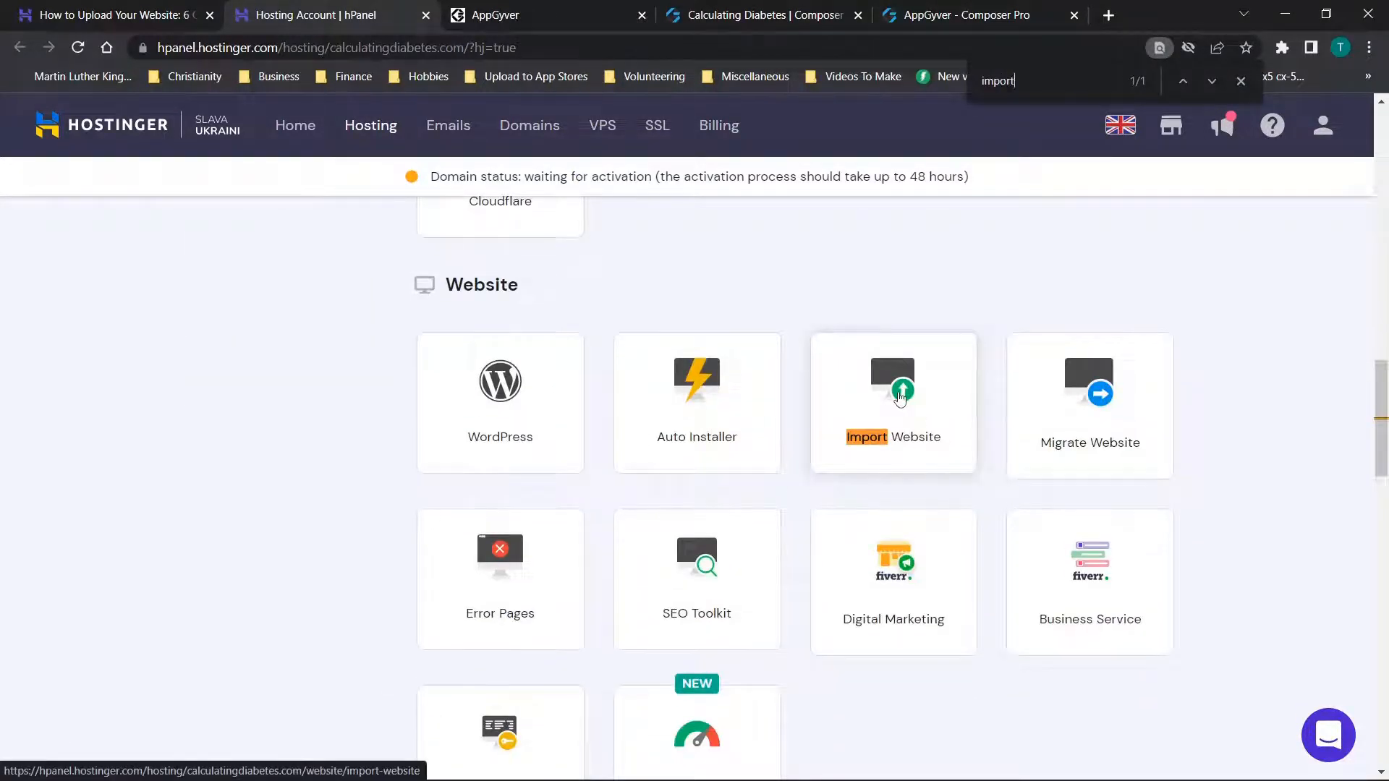
pyautogui.click(893, 402)
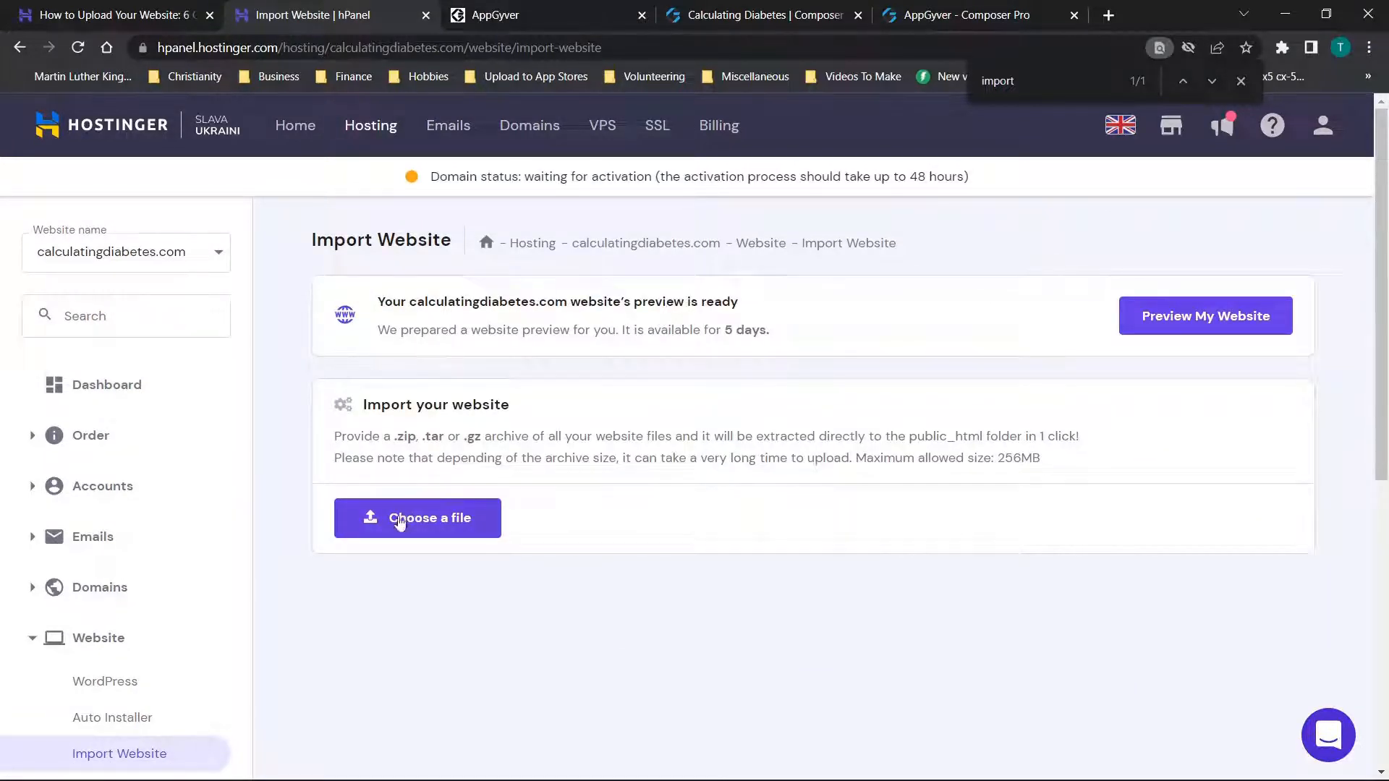
pyautogui.moveTo(405, 518)
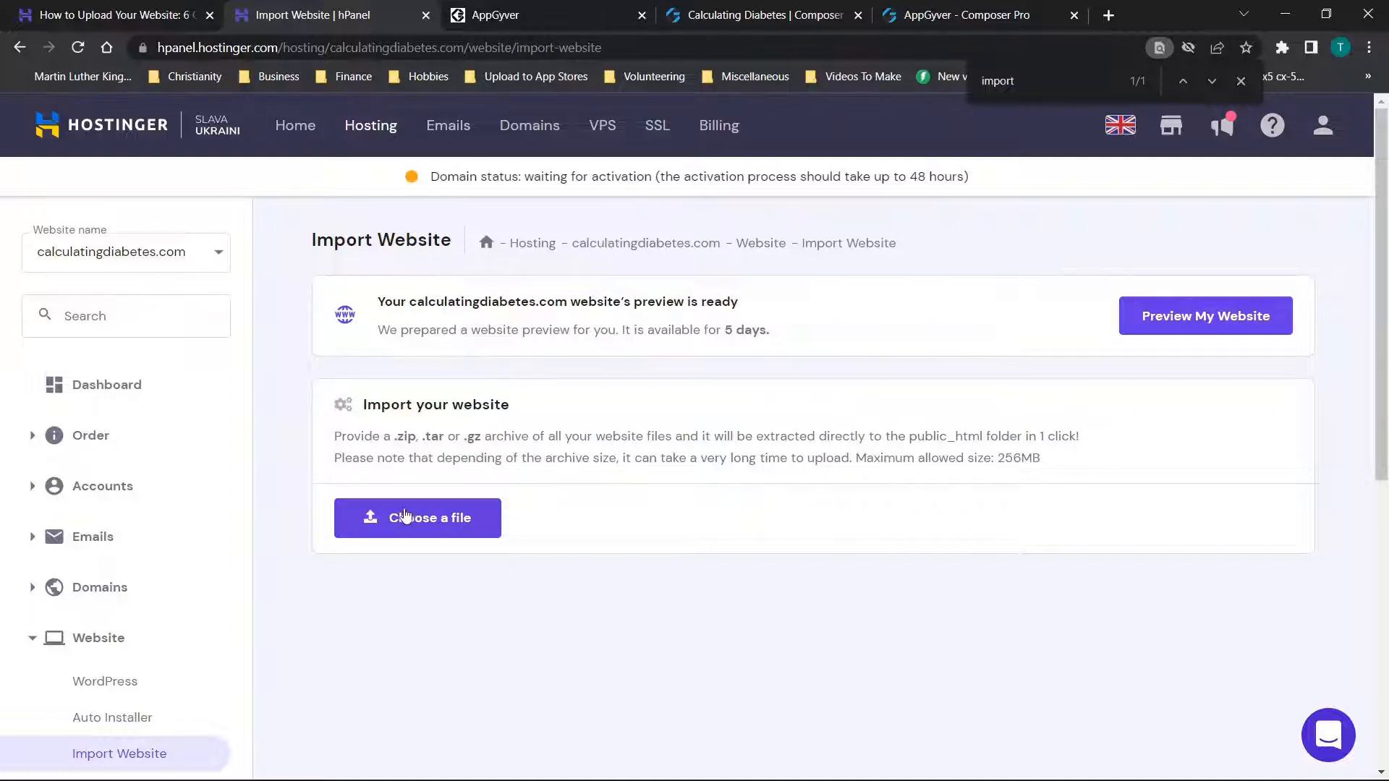
pyautogui.click(417, 518)
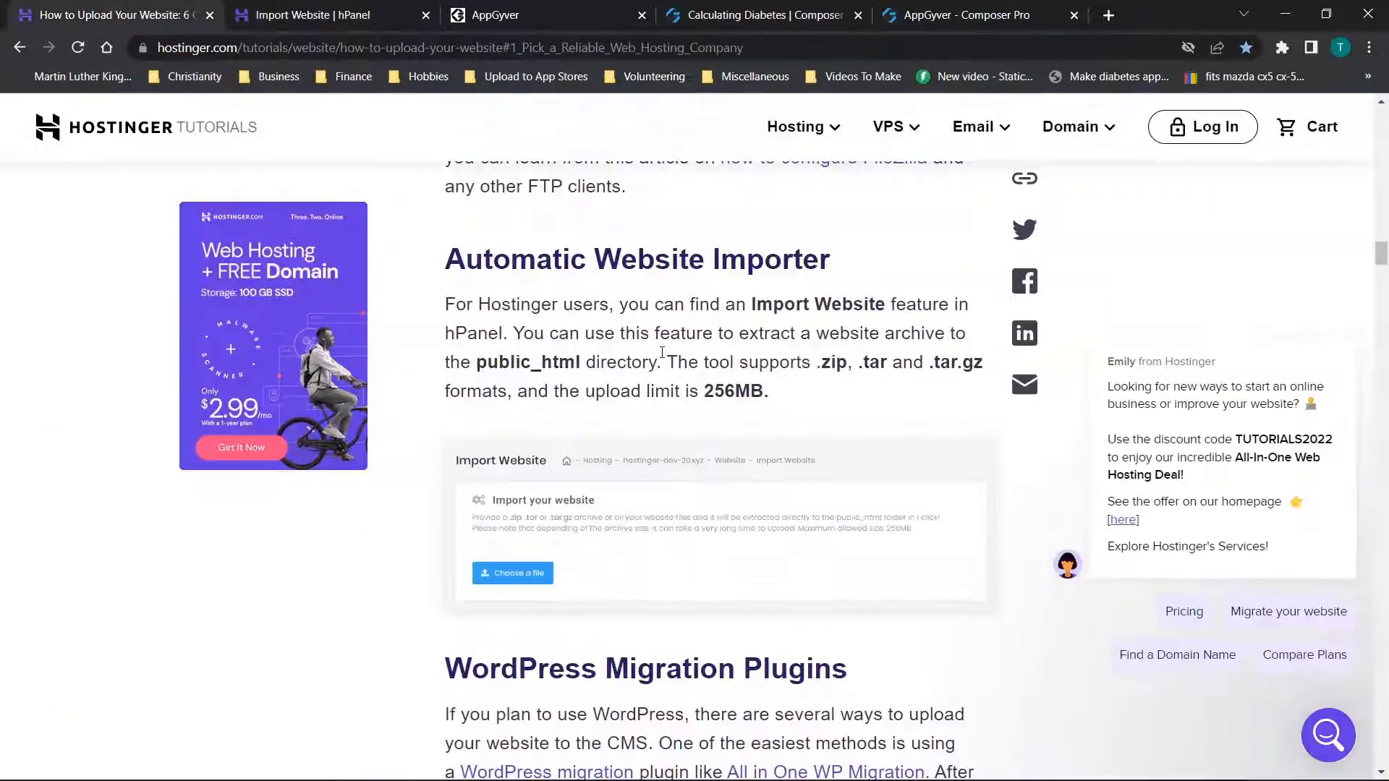
# Scroll the upload-your-website article down to section 3, Using File Manager.
pyautogui.scroll(-3)
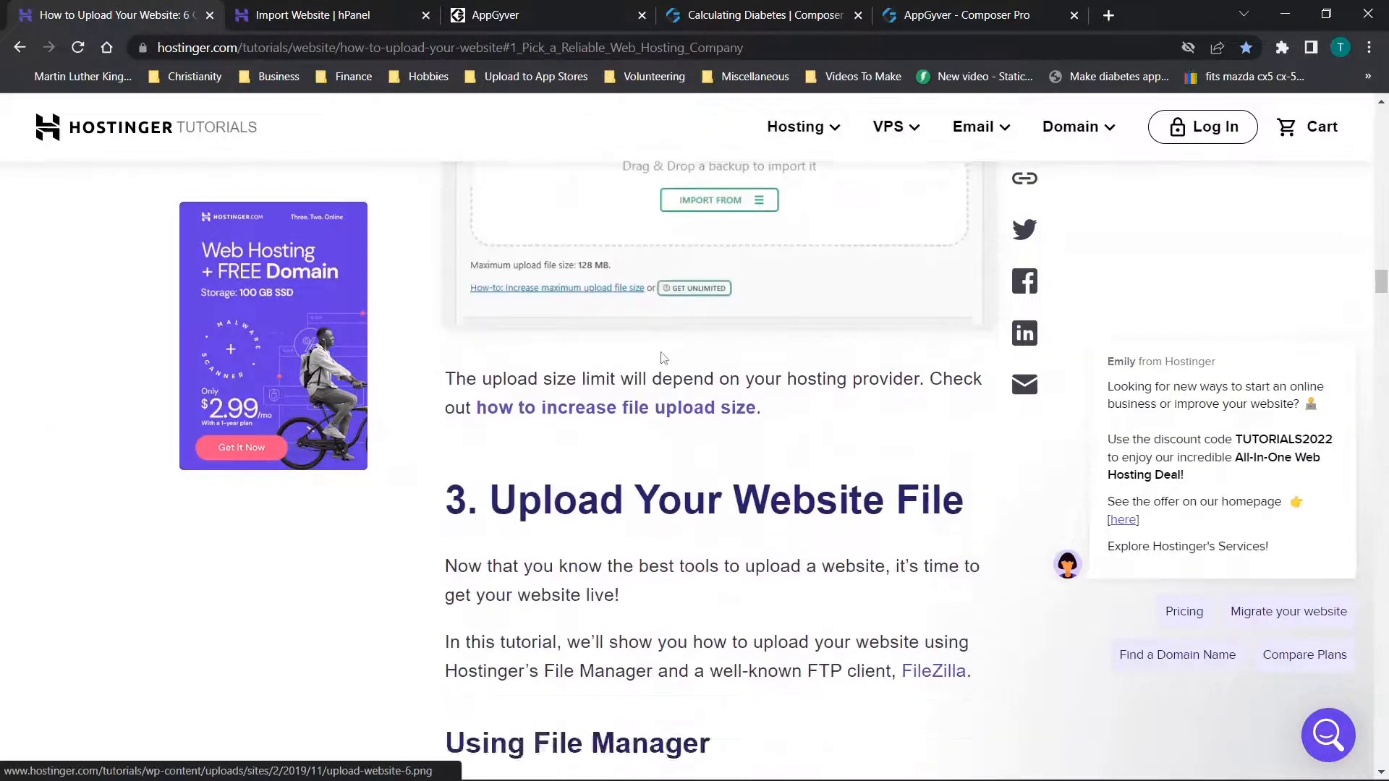
pyautogui.scroll(-3)
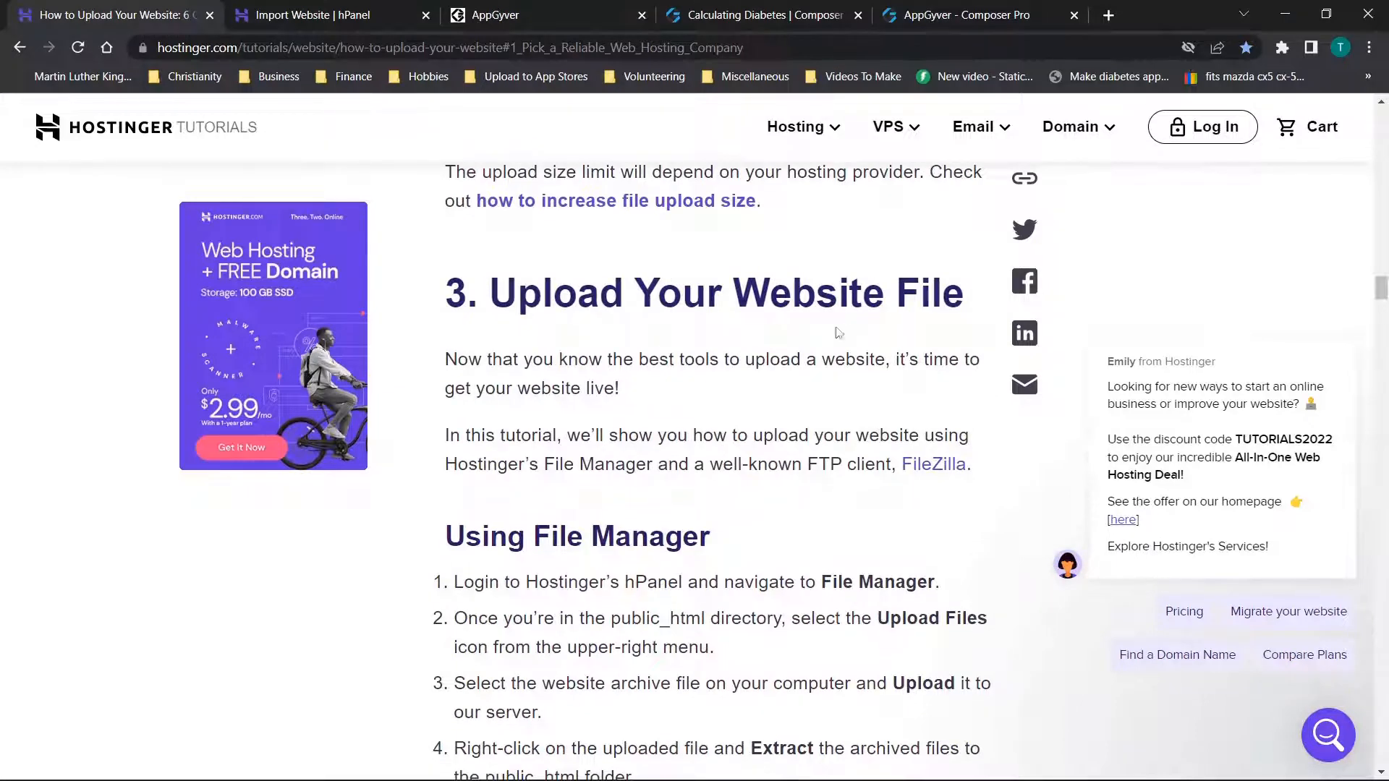
pyautogui.scroll(-3)
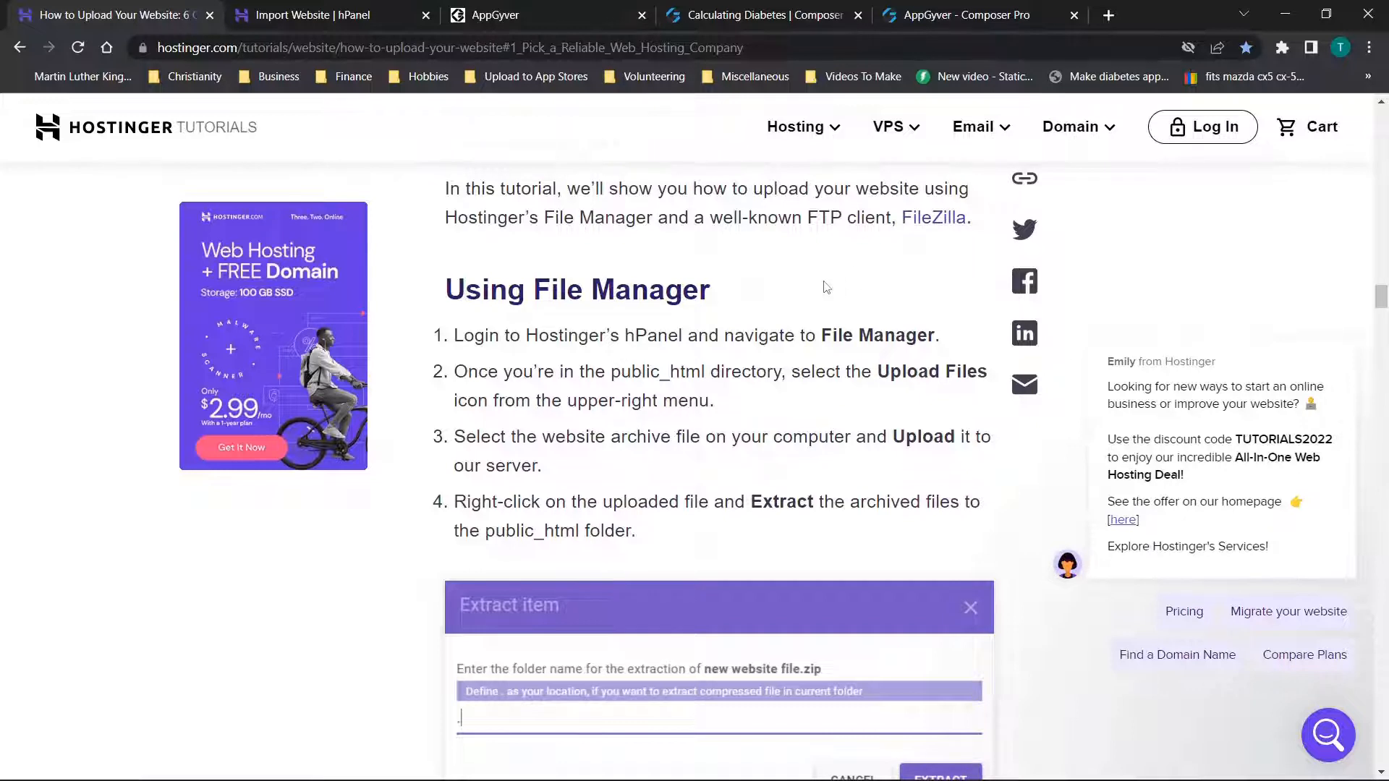
pyautogui.scroll(-3)
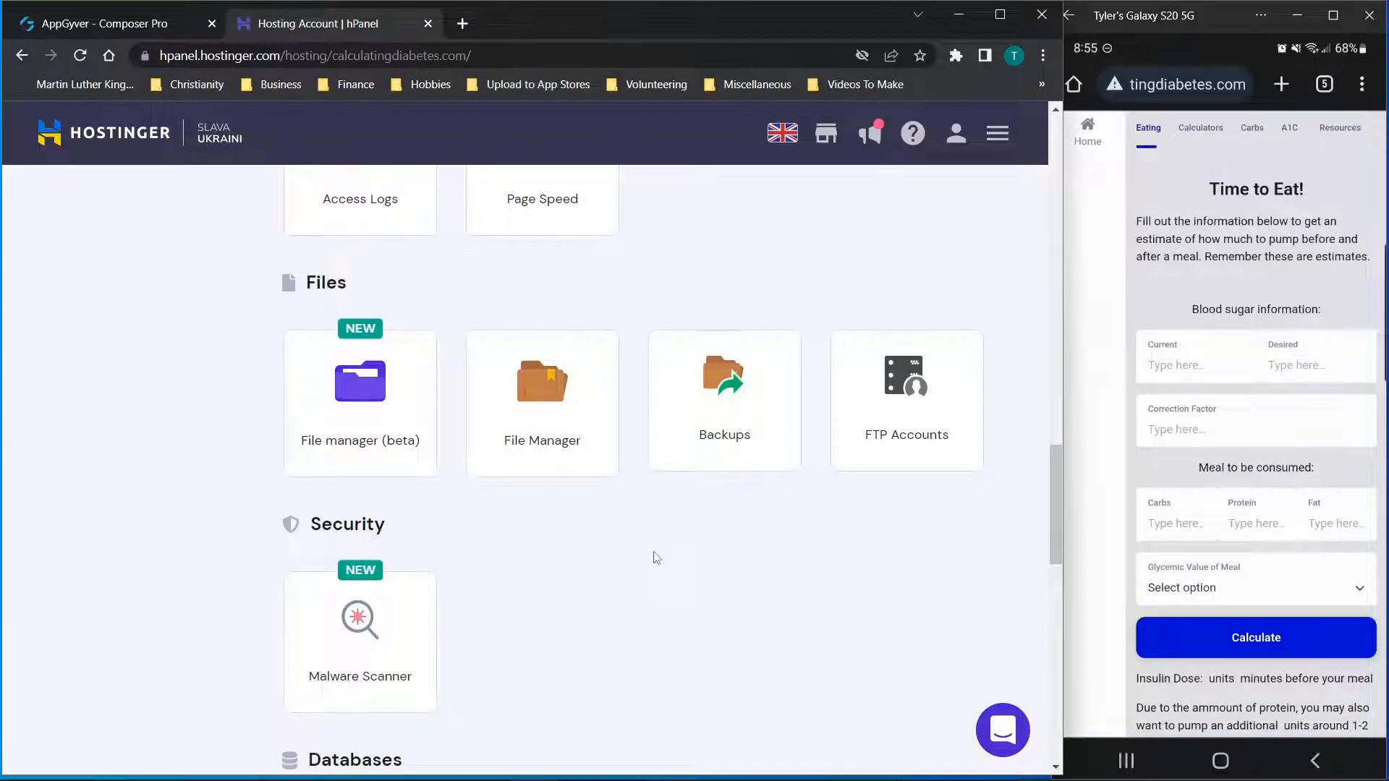
pyautogui.moveTo(626, 570)
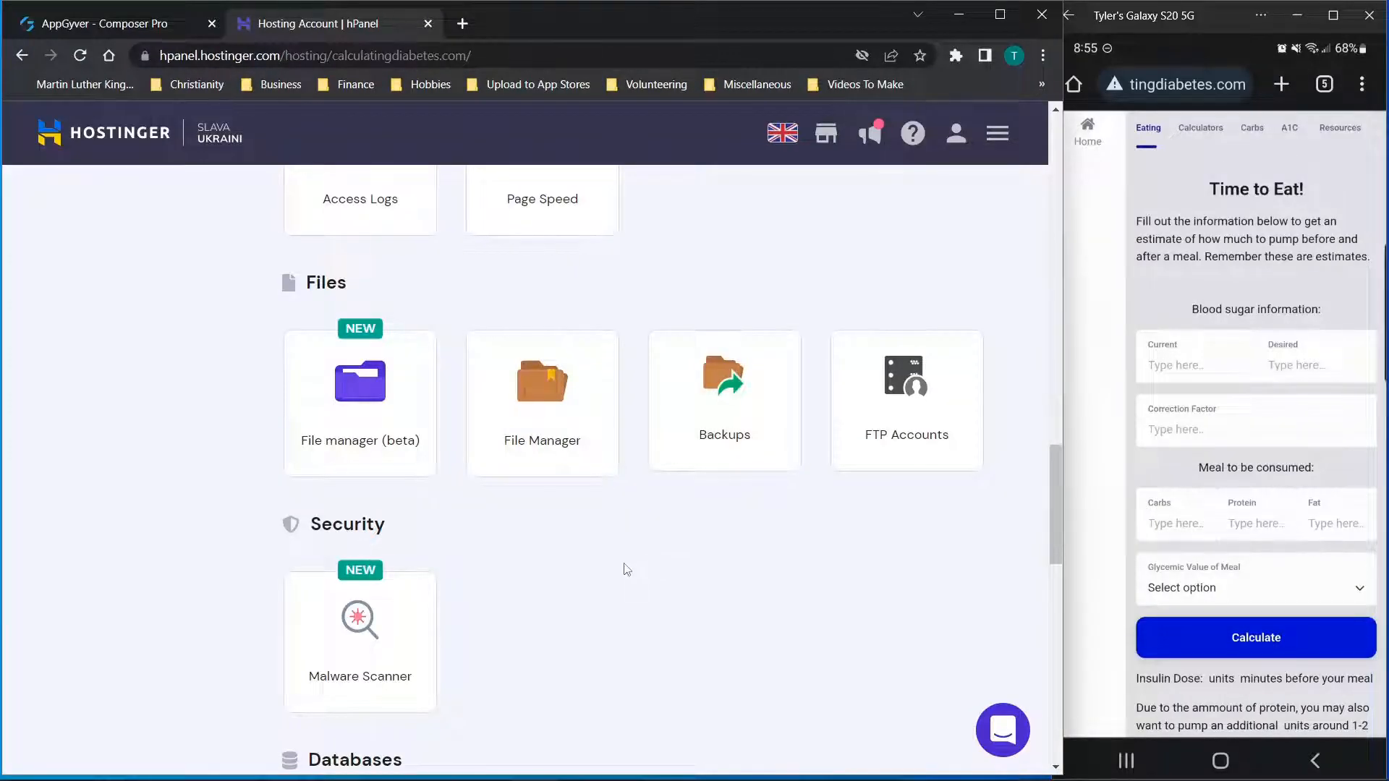
pyautogui.moveTo(569, 547)
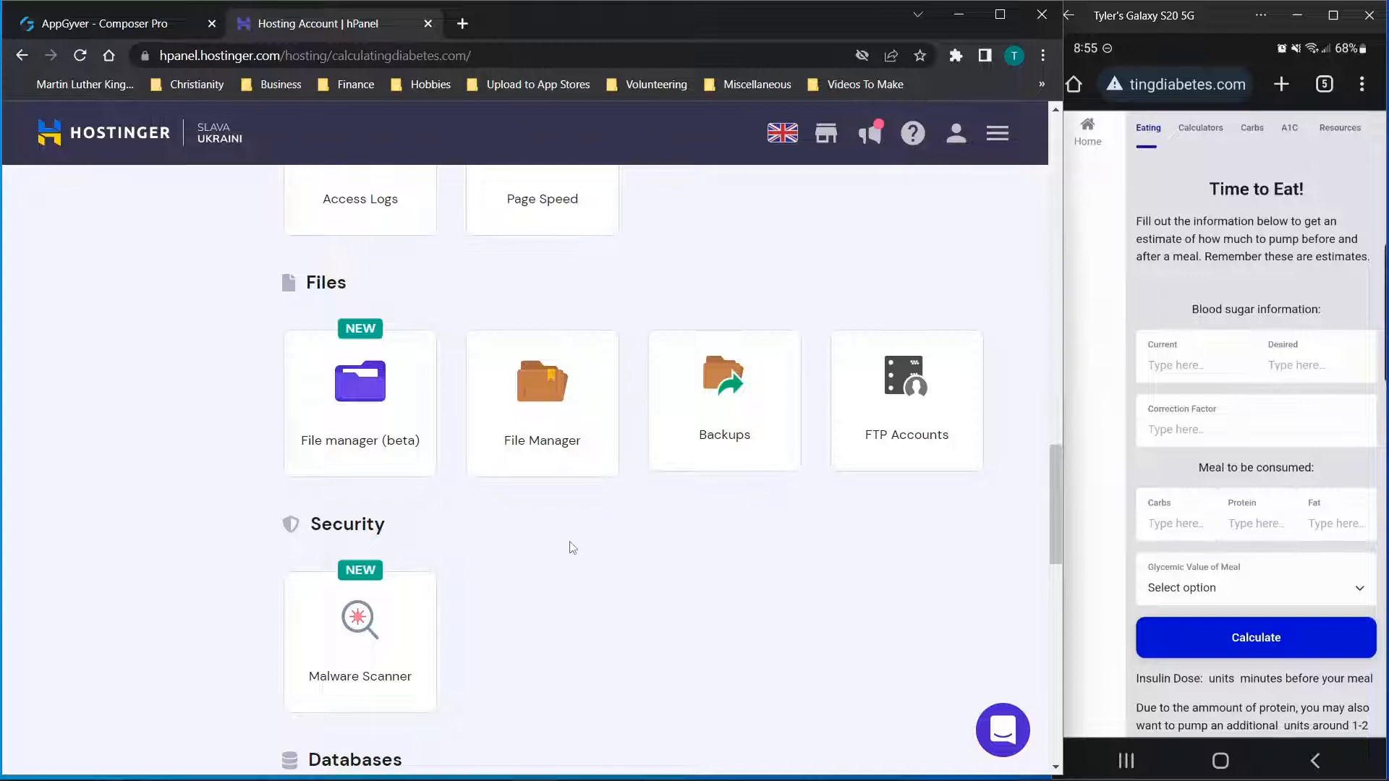
pyautogui.moveTo(1162, 252)
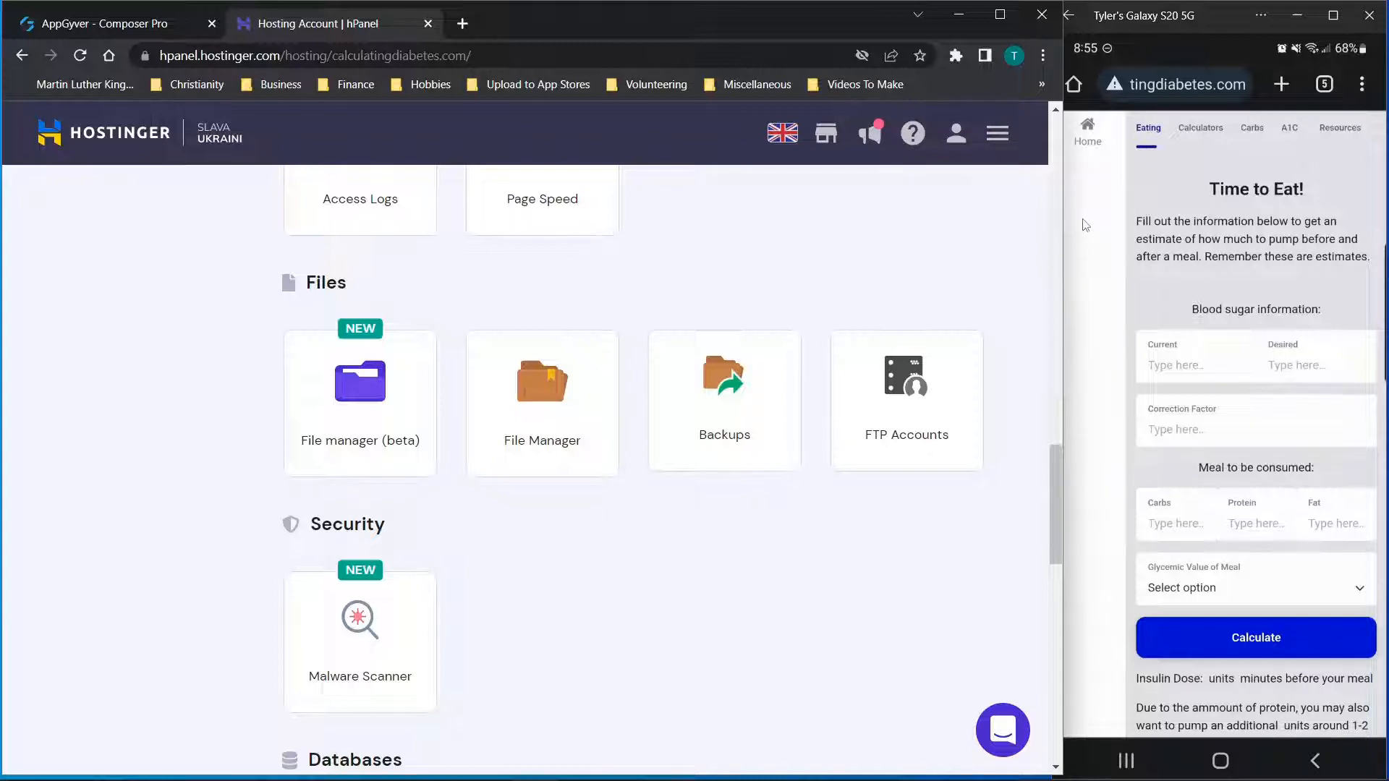
pyautogui.moveTo(1144, 183)
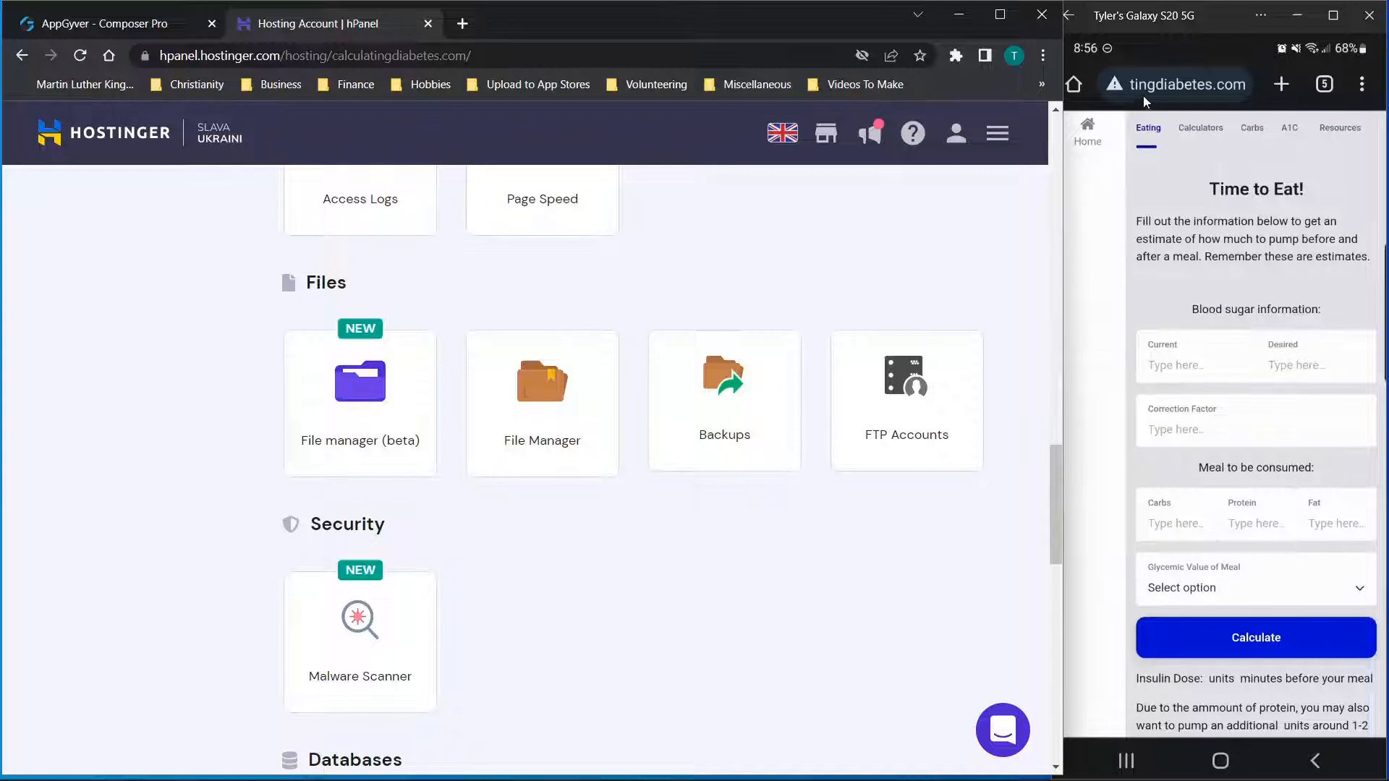
pyautogui.moveTo(1156, 207)
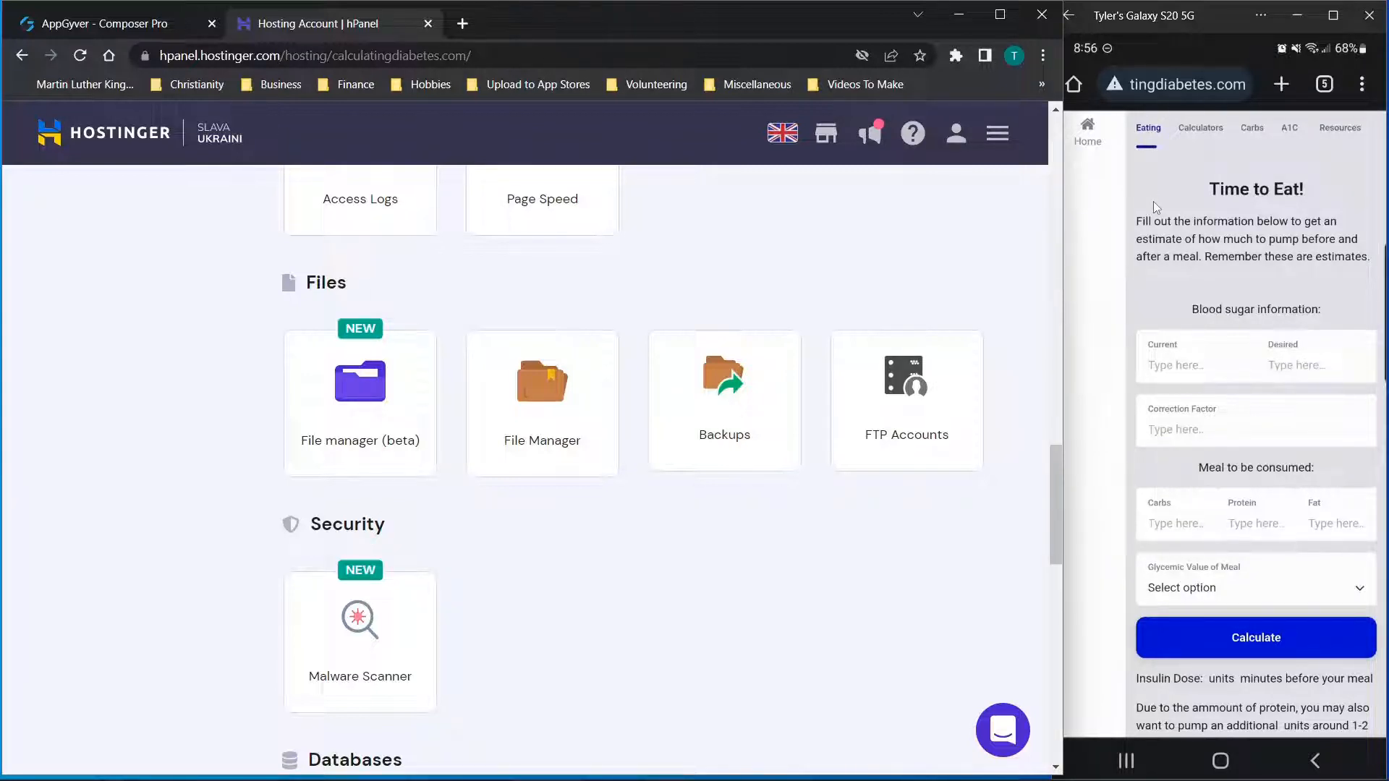
pyautogui.moveTo(1191, 149)
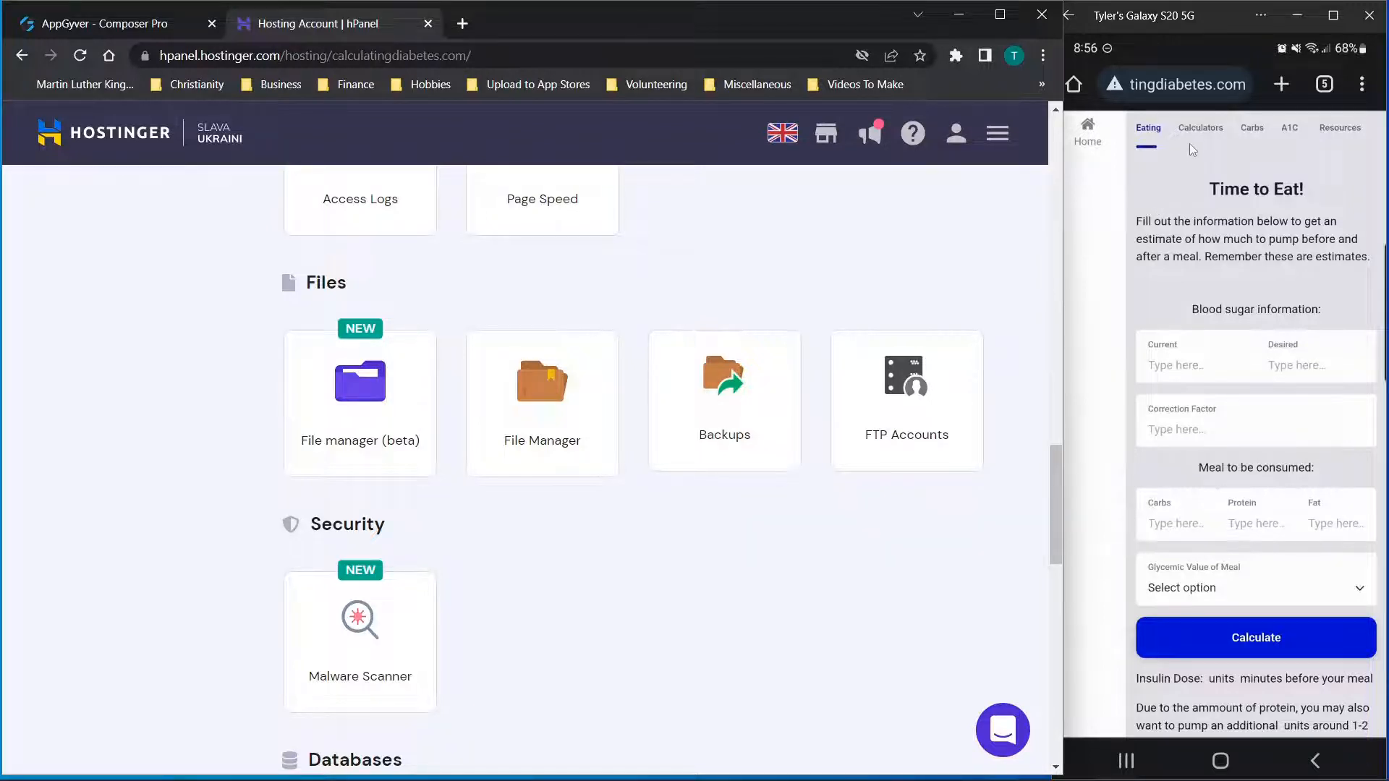
# Browse the live site's Carbs, Resources and A1C pages on the mirrored phone, ending on Carbs.
pyautogui.click(1251, 128)
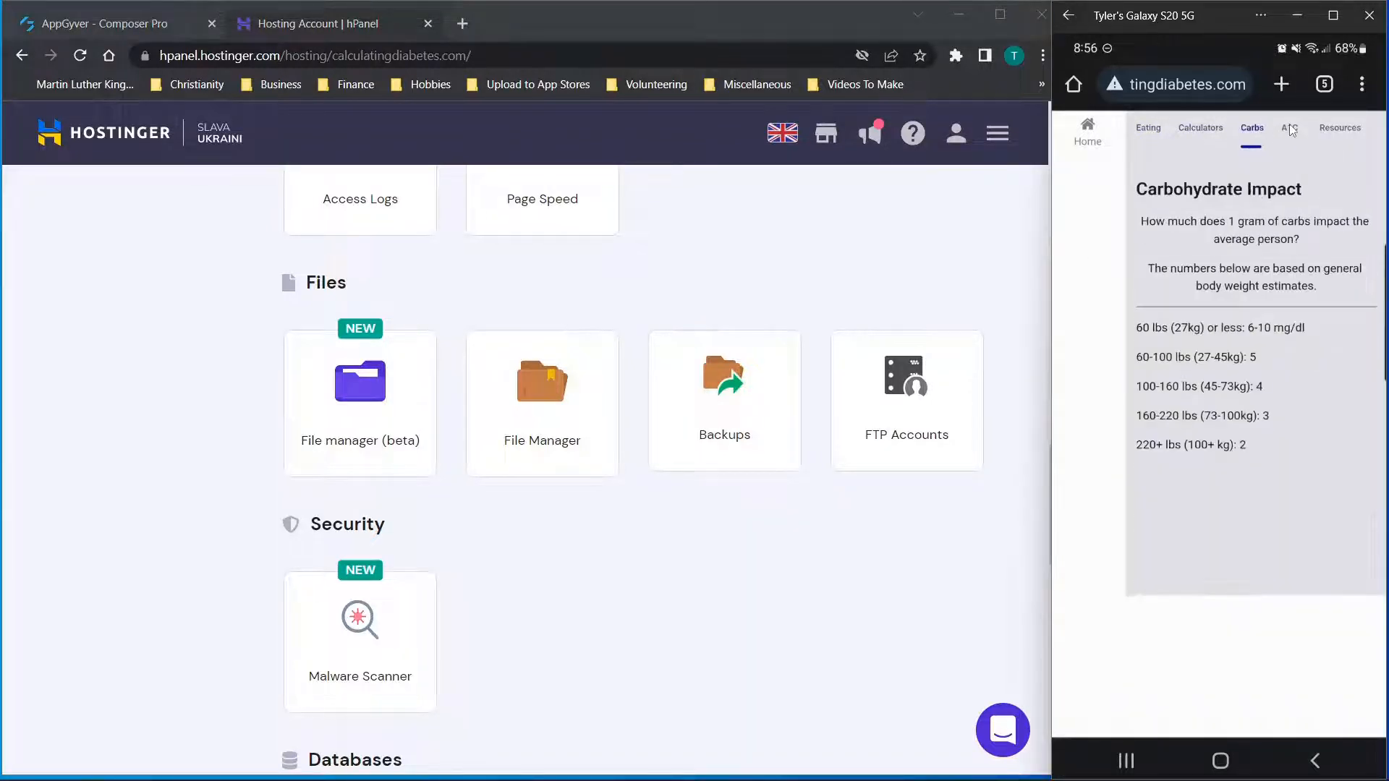
pyautogui.click(1339, 128)
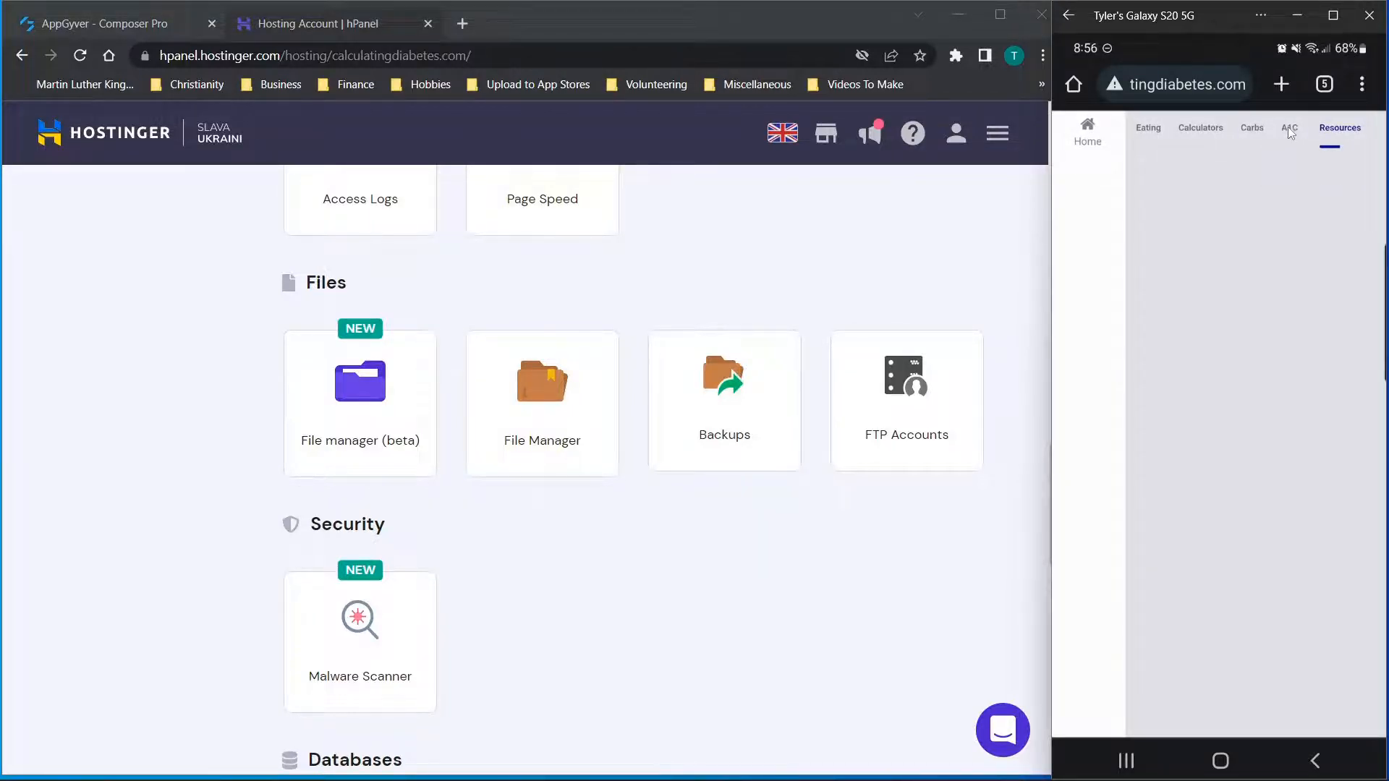
pyautogui.click(1289, 127)
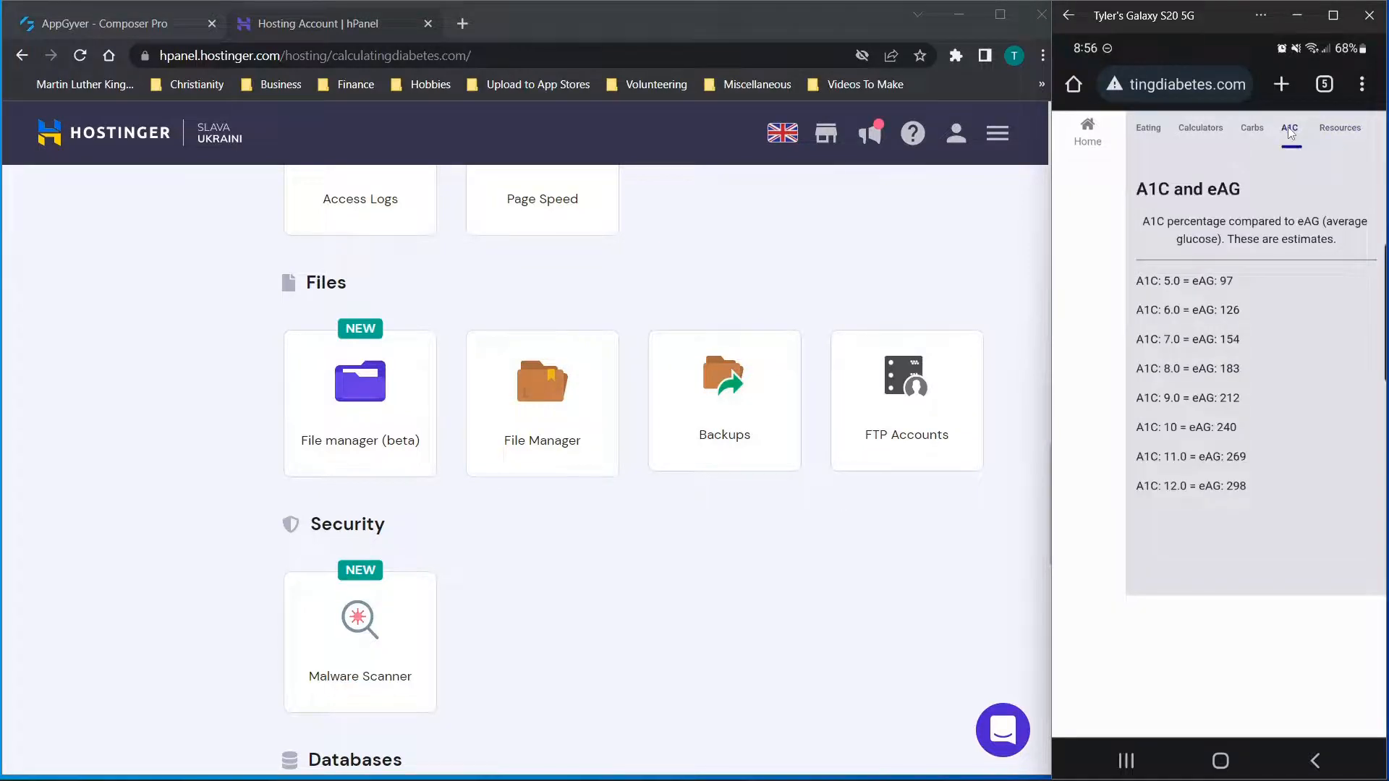
pyautogui.click(1252, 128)
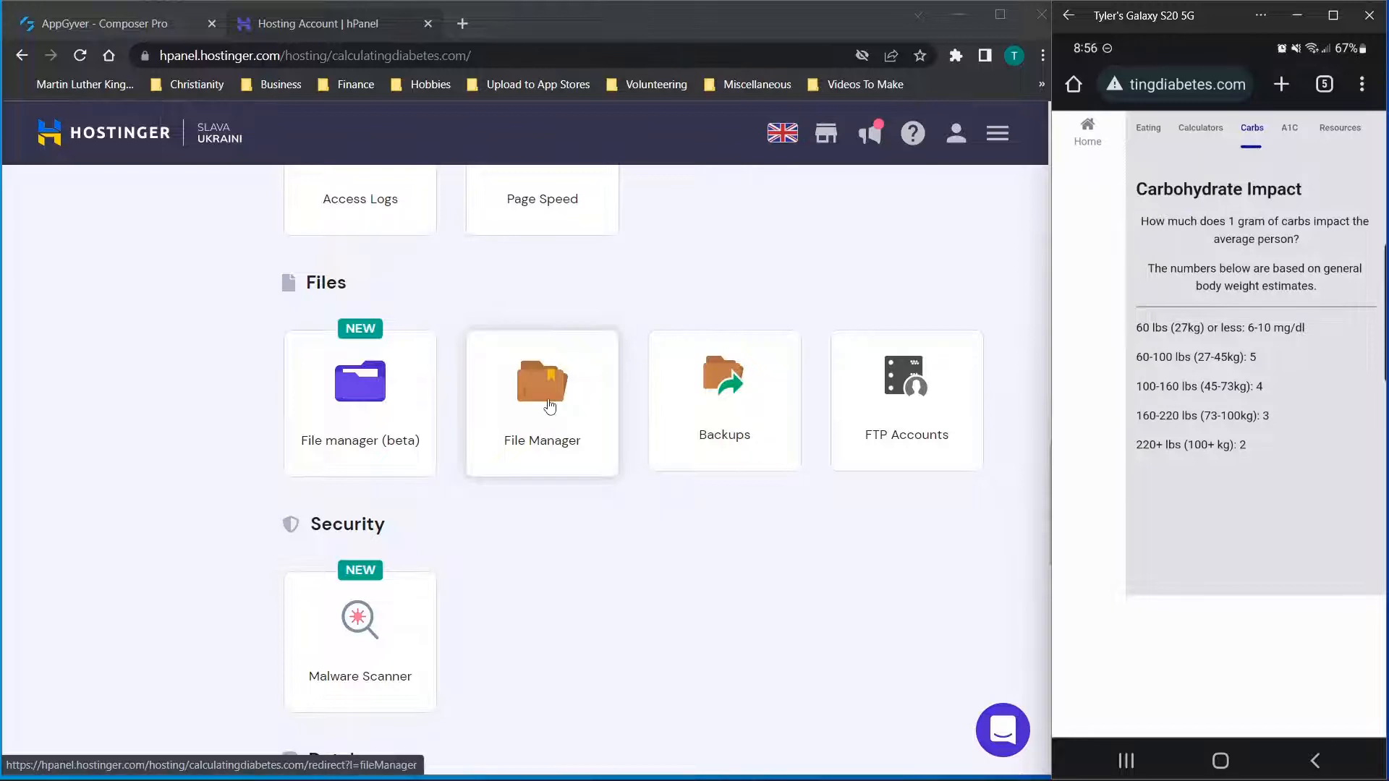
# Find public_html reported as not found in File Manager and return to the hosting account page.
pyautogui.click(541, 404)
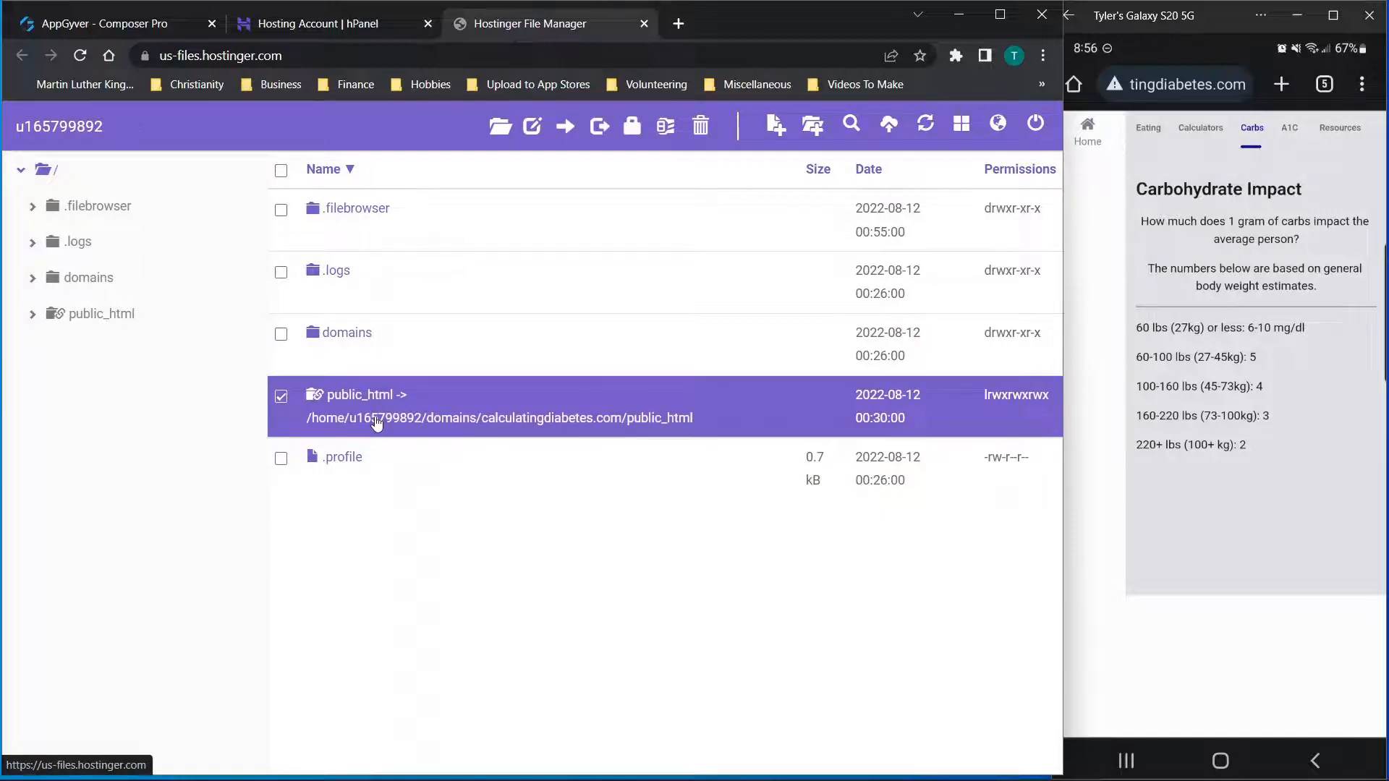
pyautogui.doubleClick(357, 394)
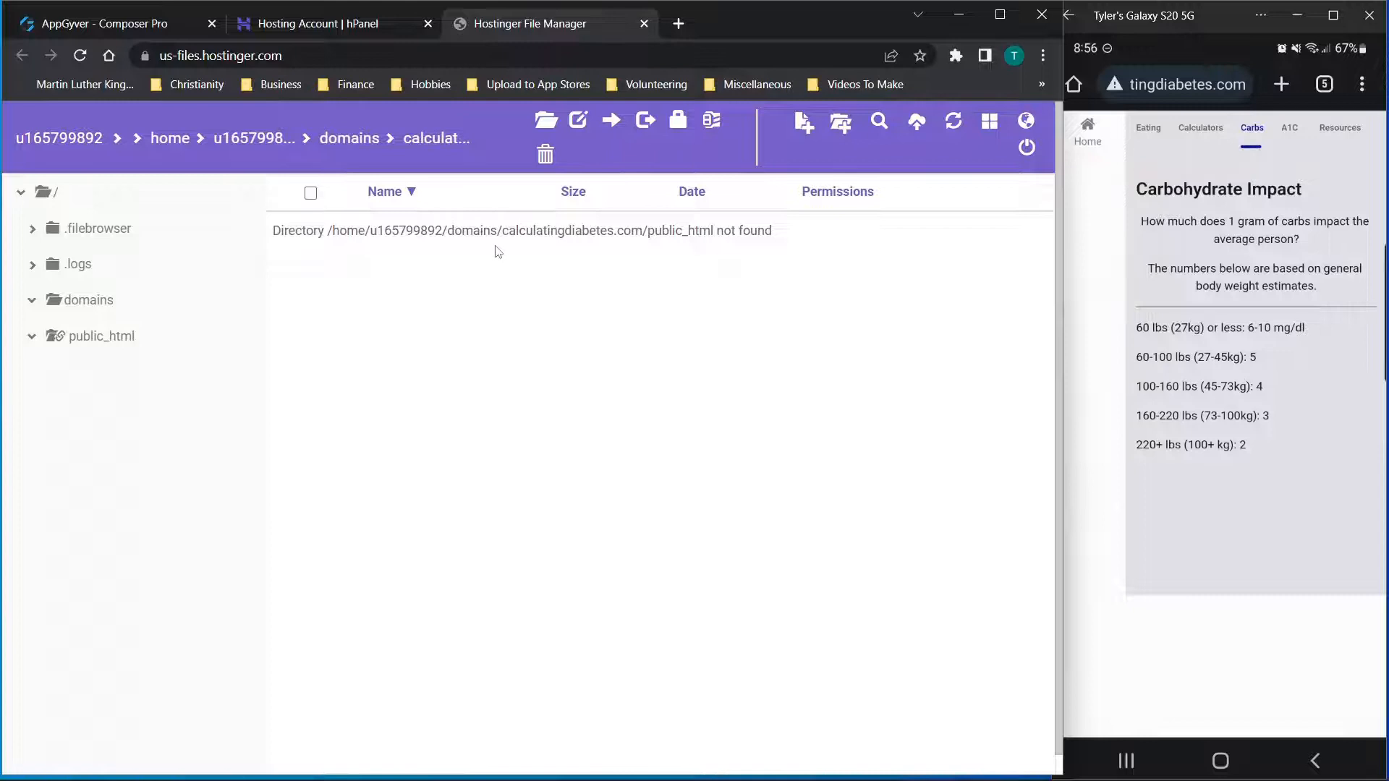
pyautogui.click(333, 23)
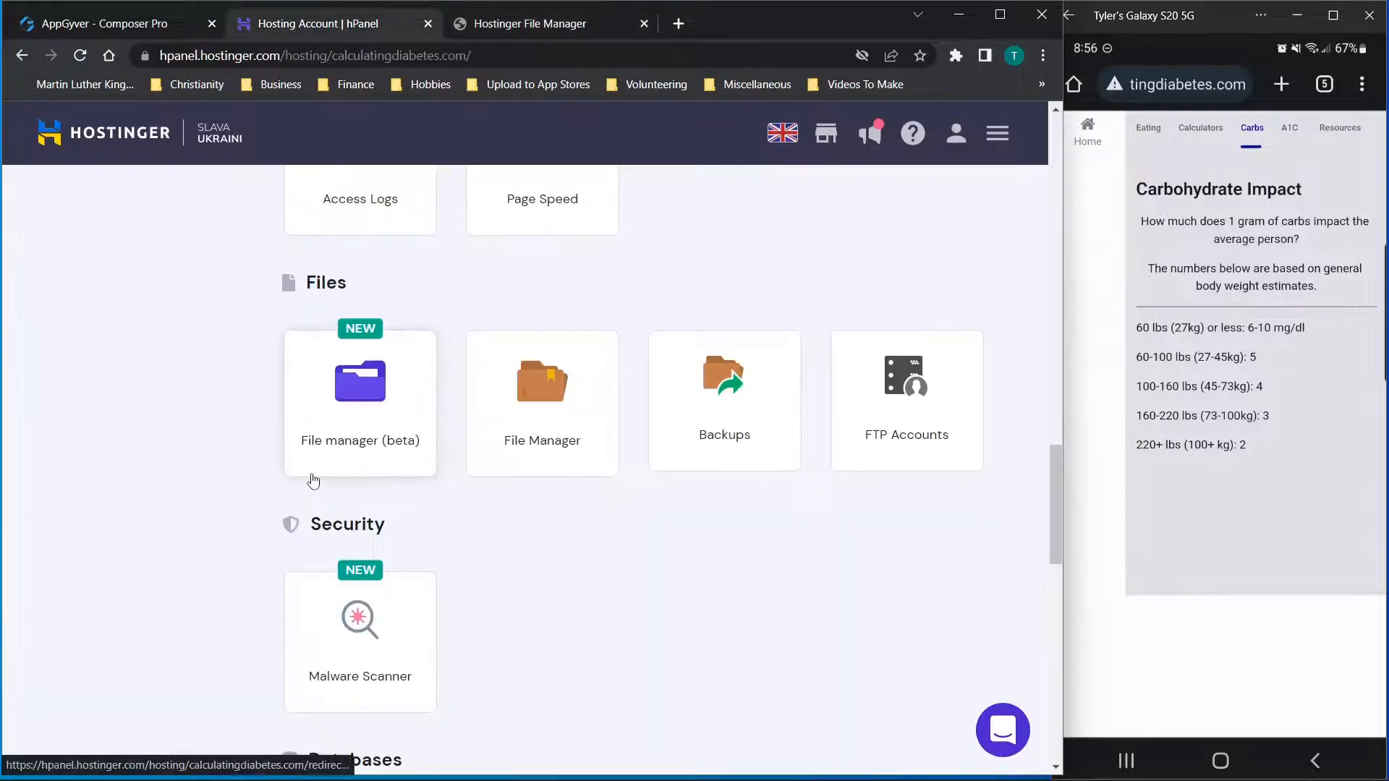
# Review public_html in the beta File Browser, confirming the uploaded build folders and HTML pages.
pyautogui.click(361, 382)
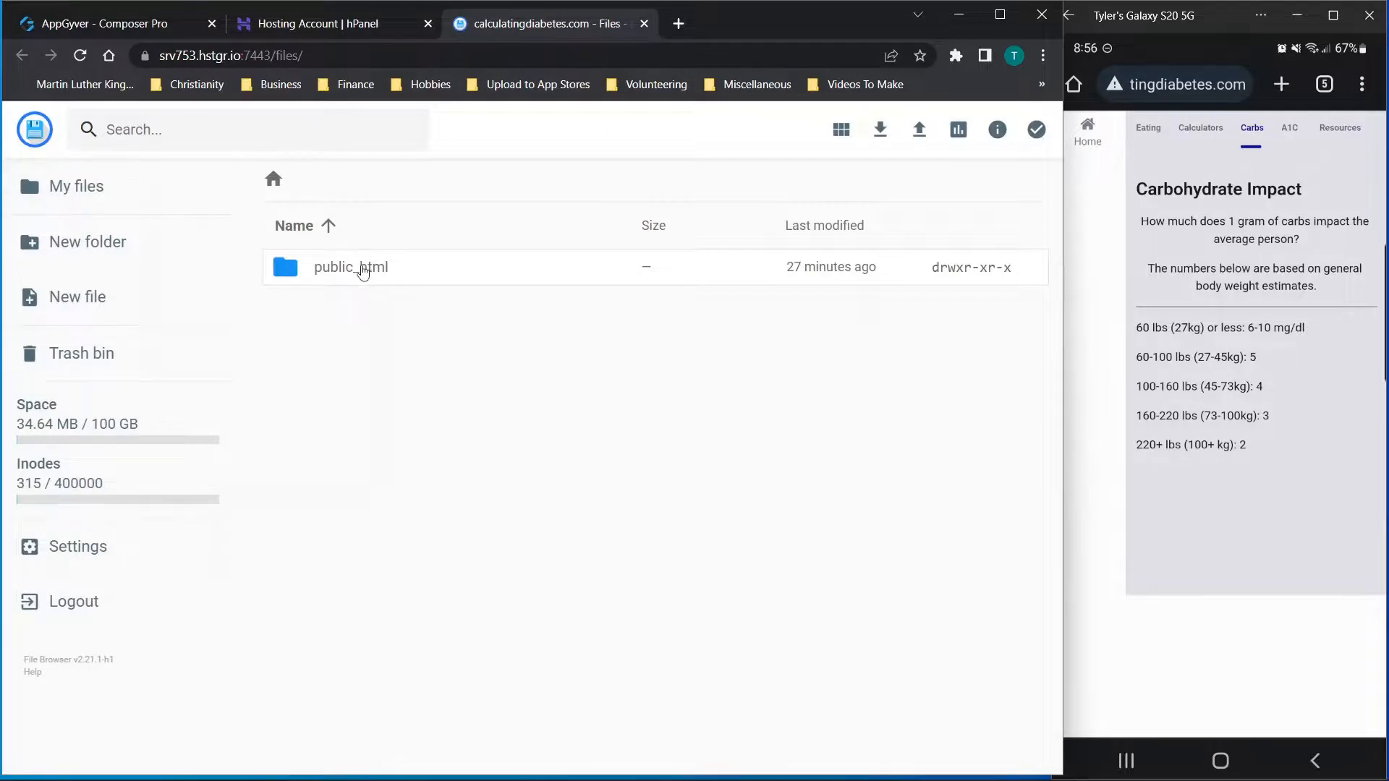
pyautogui.doubleClick(350, 266)
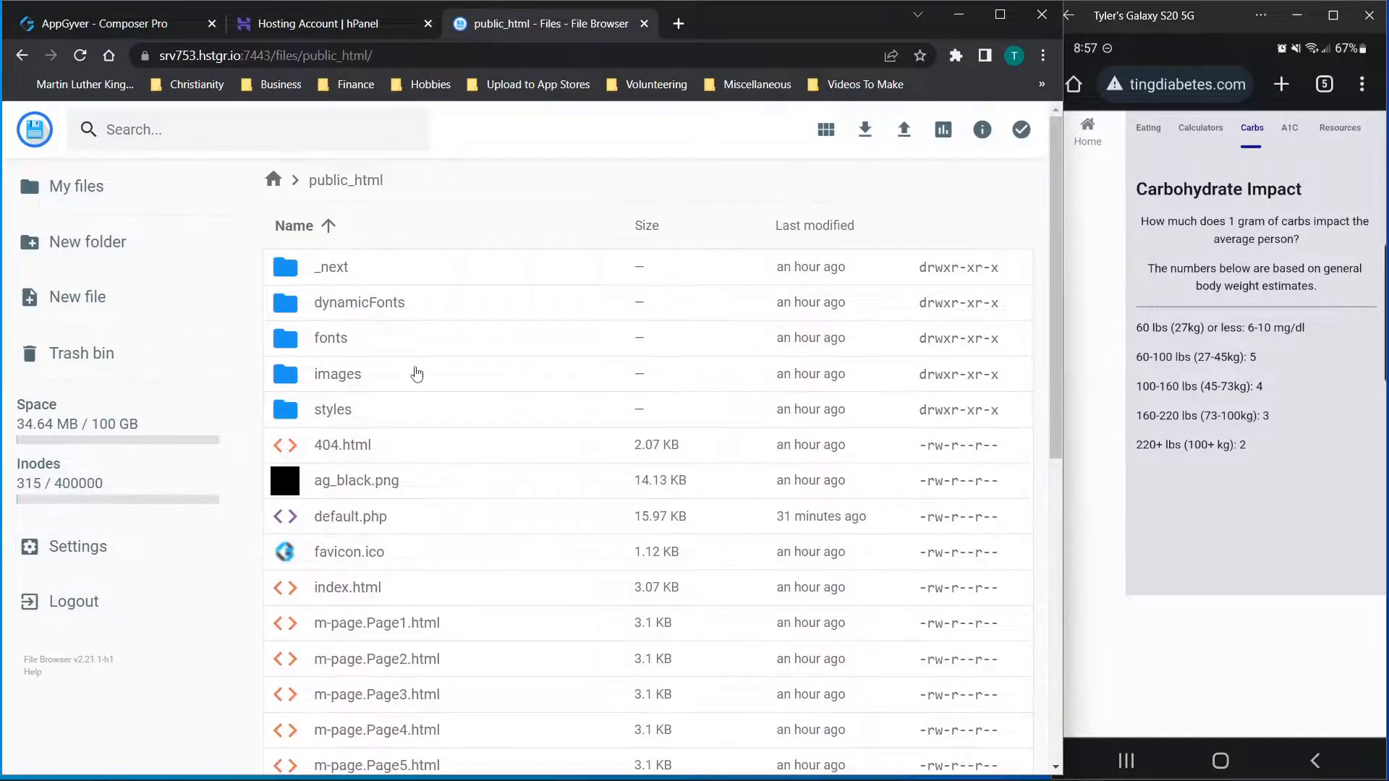
pyautogui.scroll(-3)
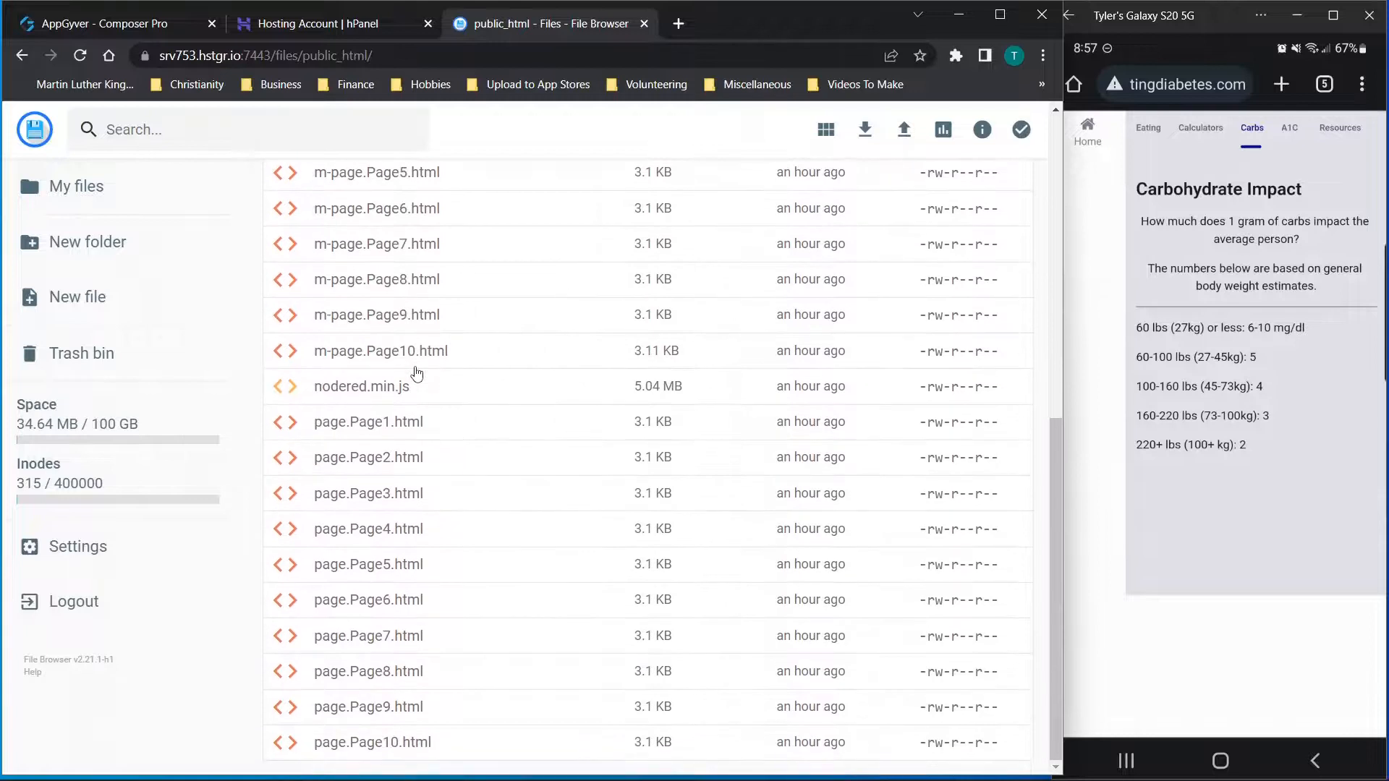
pyautogui.scroll(3)
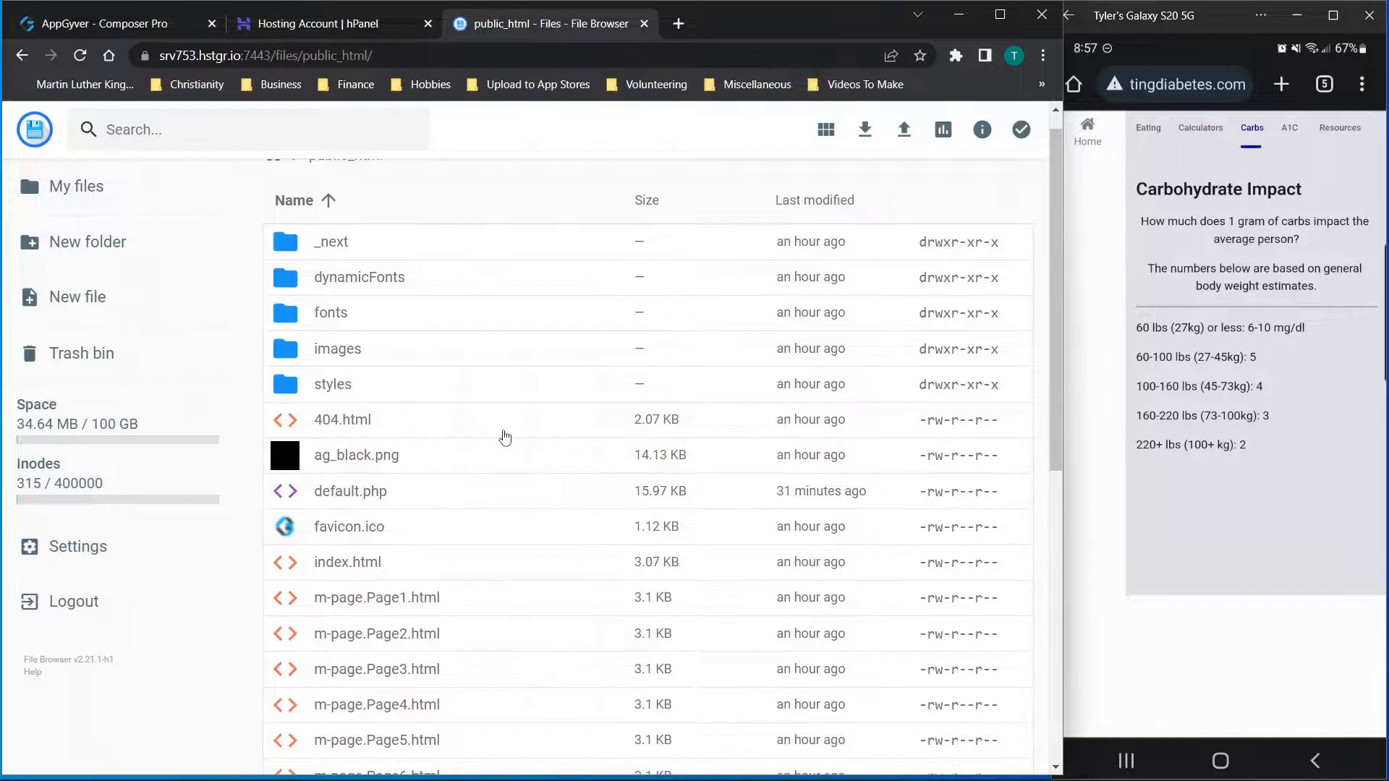
pyautogui.scroll(-3)
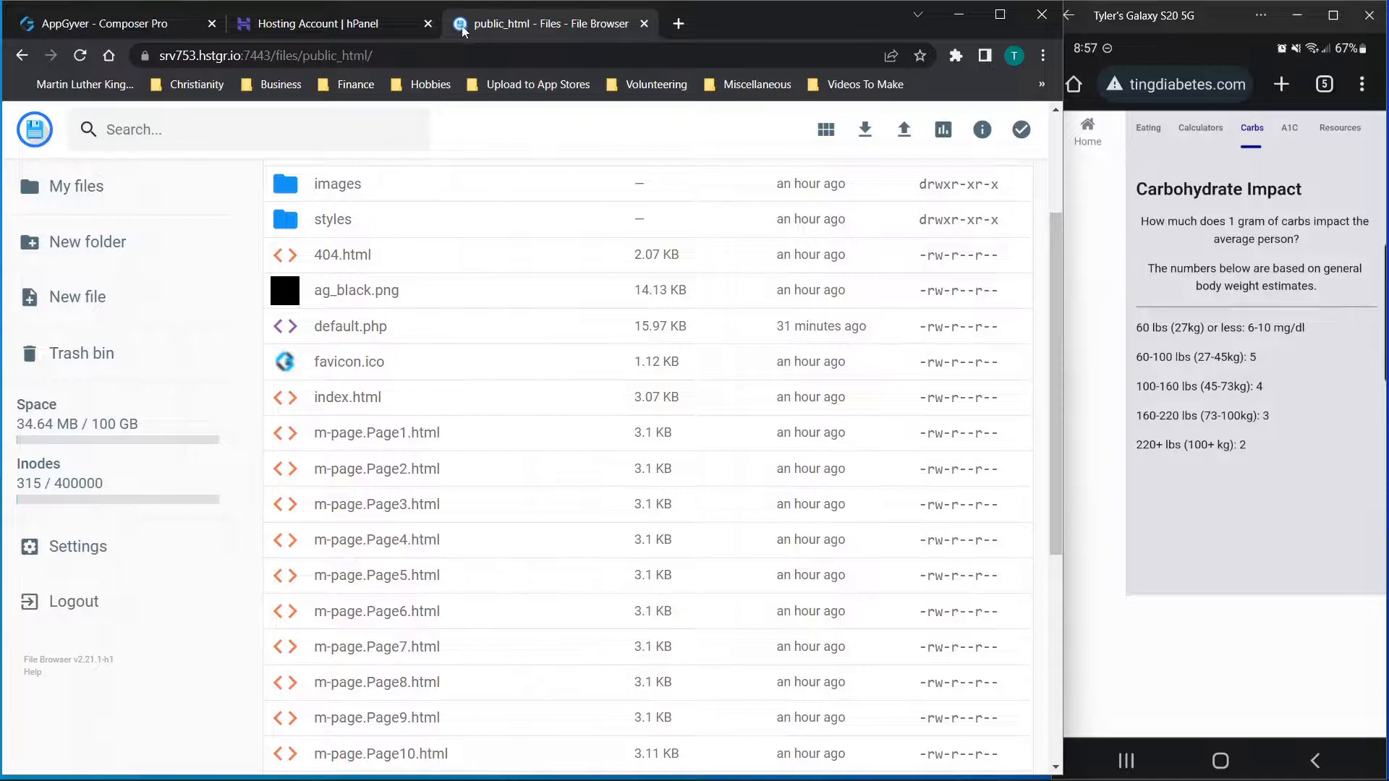
pyautogui.scroll(-3)
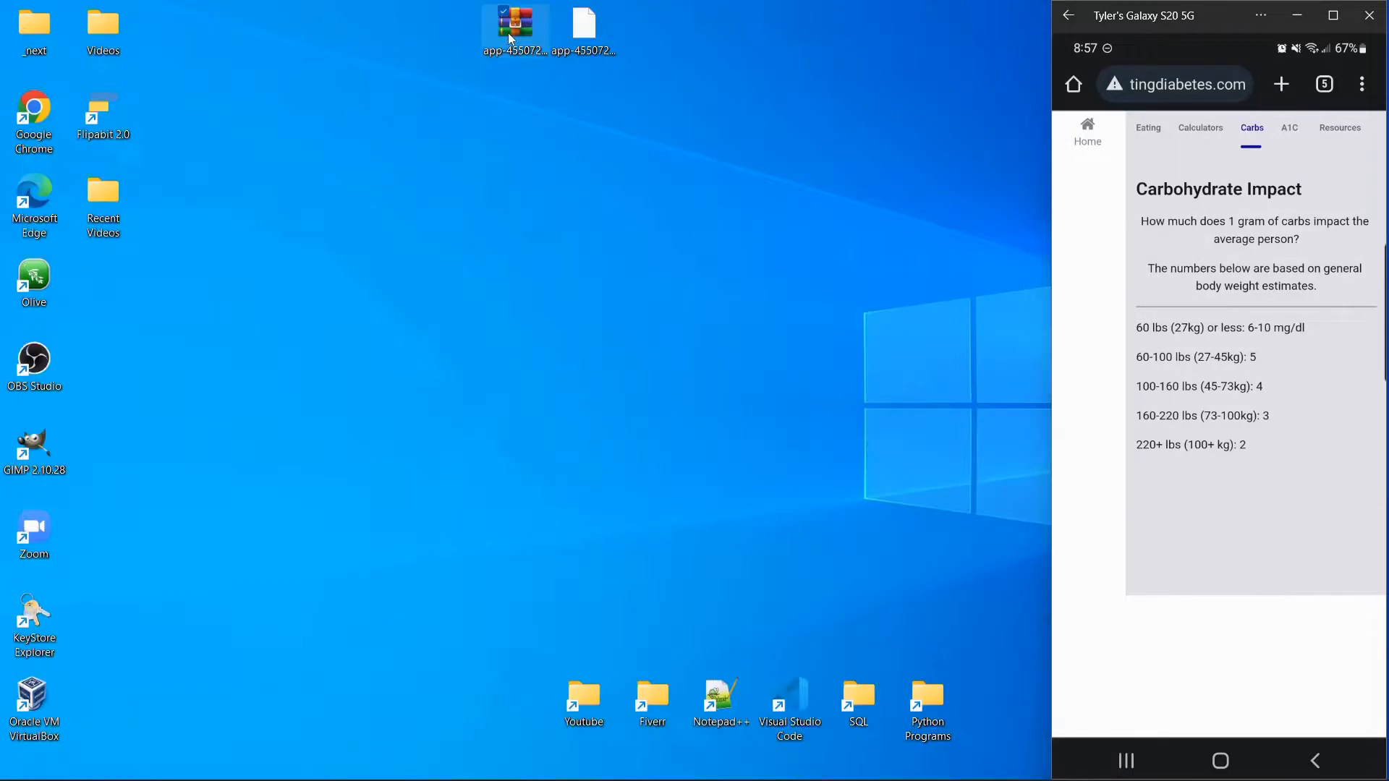
# Review the desktop build zip's folders and HTML pages in WinRAR against public_html.
pyautogui.doubleClick(515, 22)
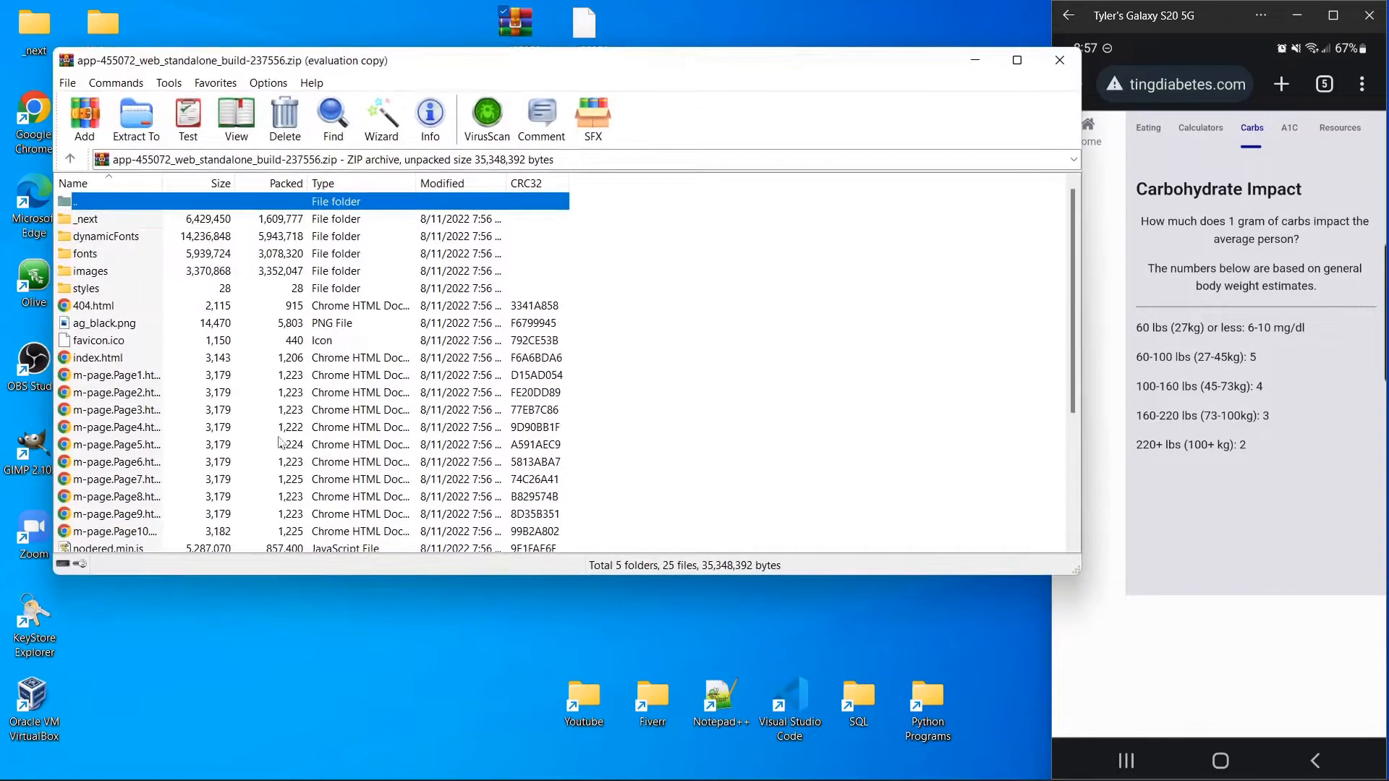
pyautogui.scroll(-3)
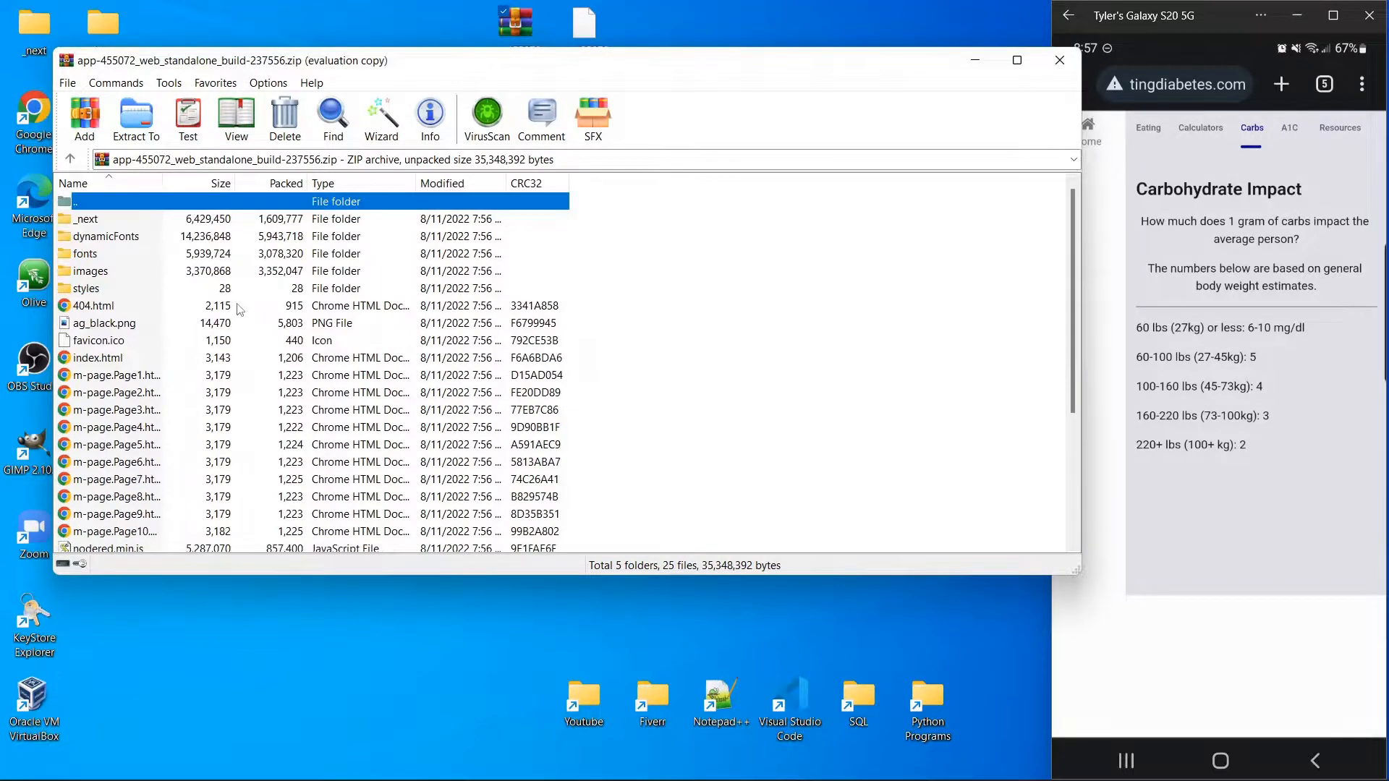
pyautogui.moveTo(260, 348)
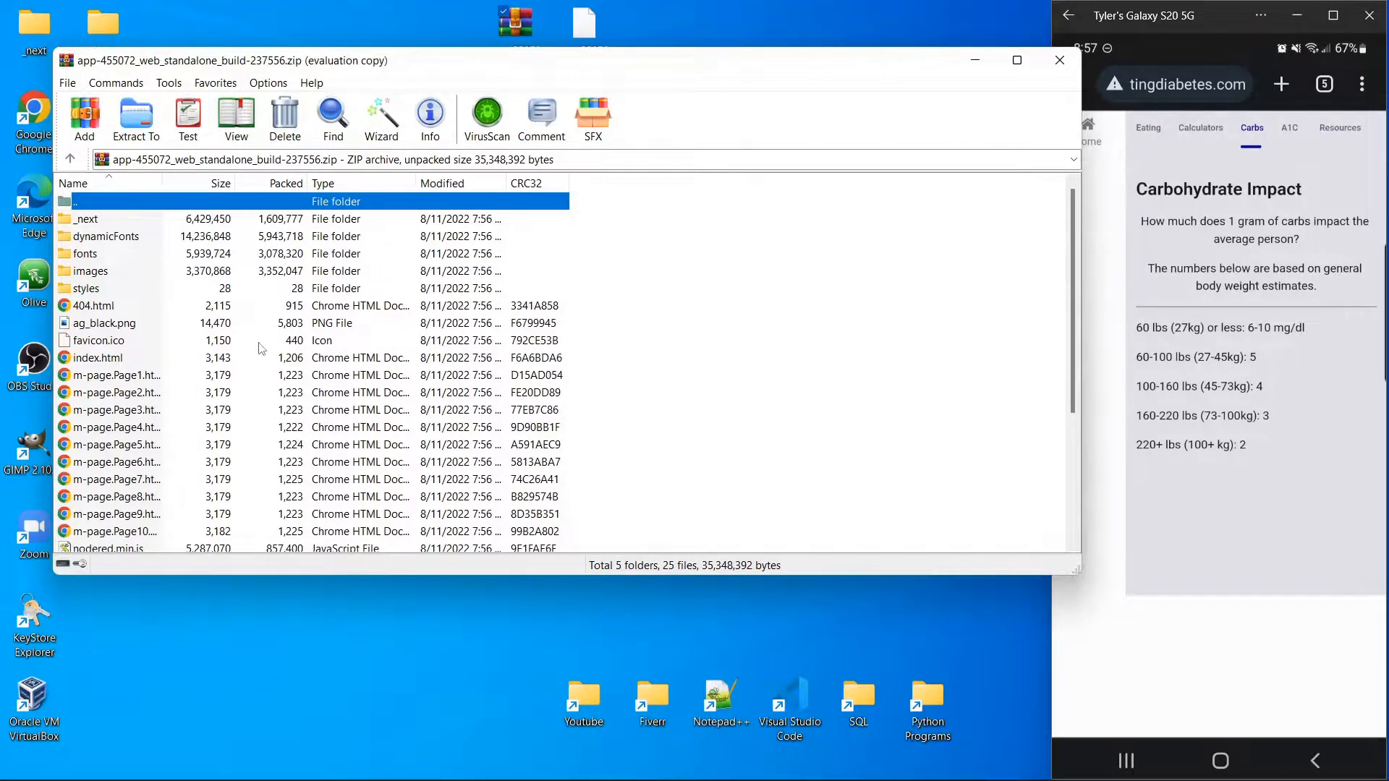